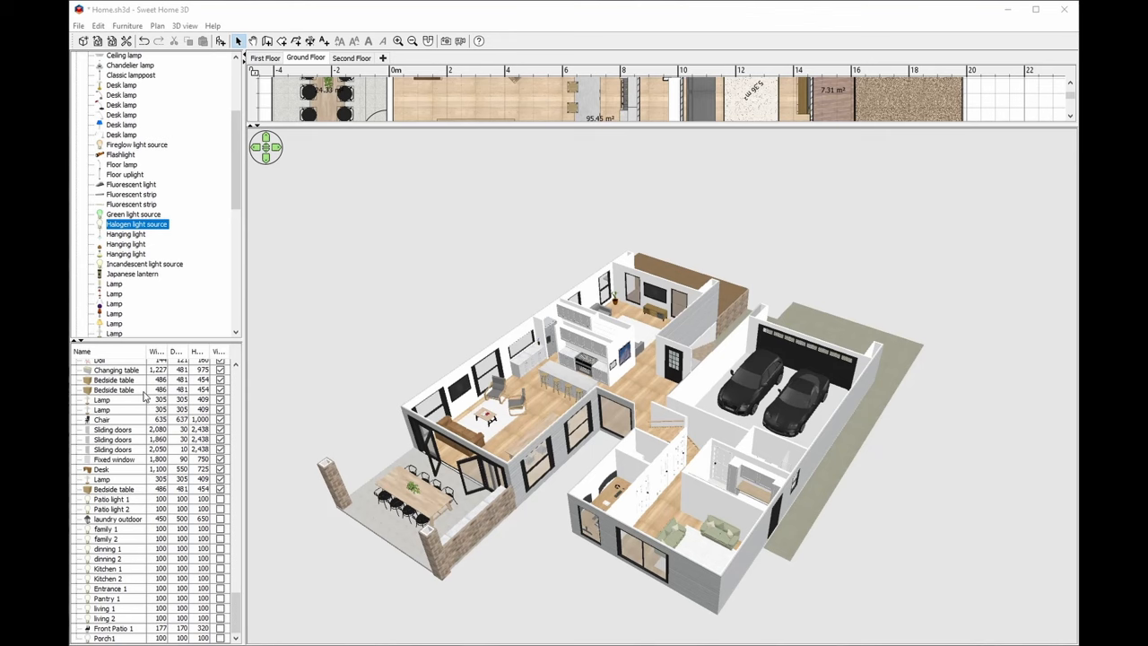
{"action": "mouse_move", "coordinate": [166, 406]}
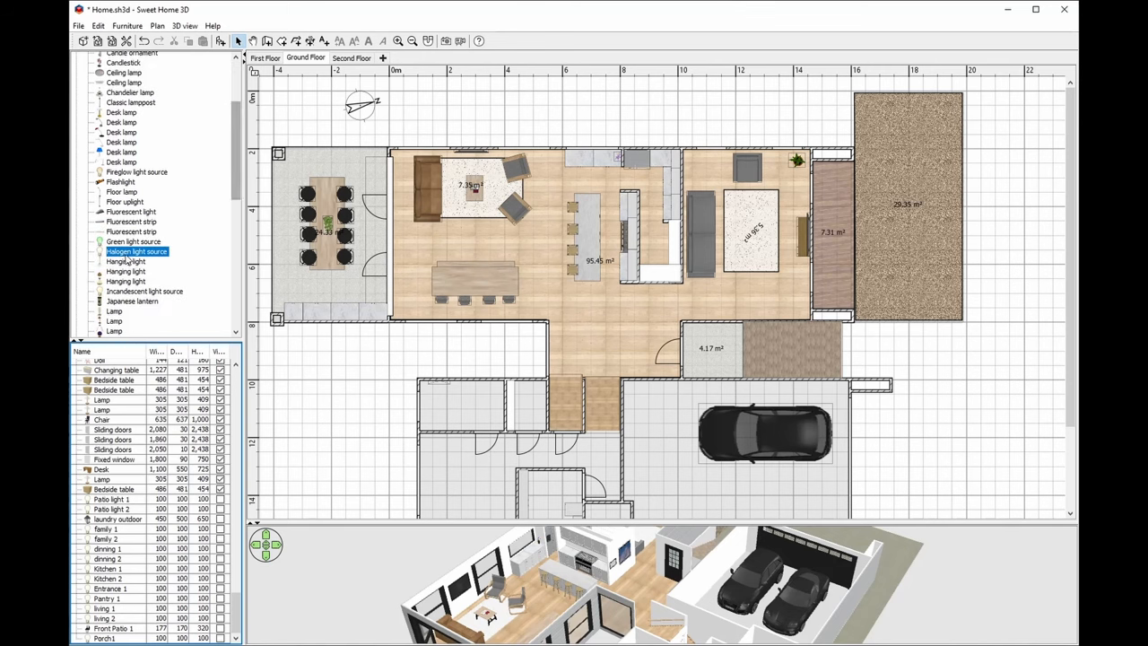
{"action": "mouse_move", "coordinate": [136, 251]}
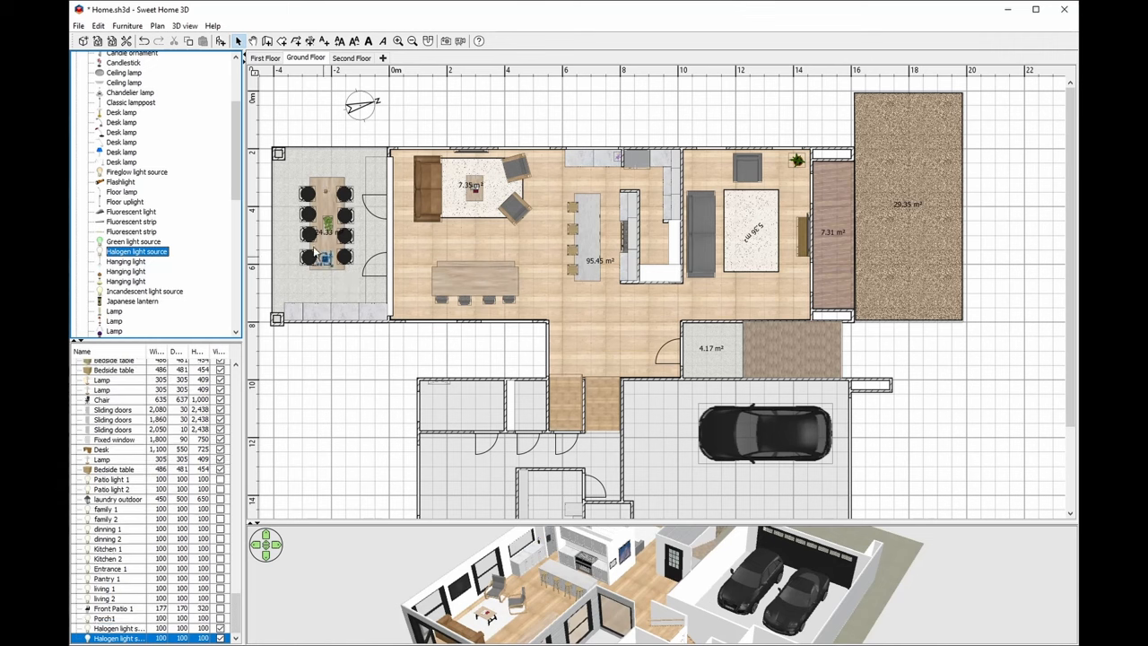
{"action": "mouse_move", "coordinate": [307, 278]}
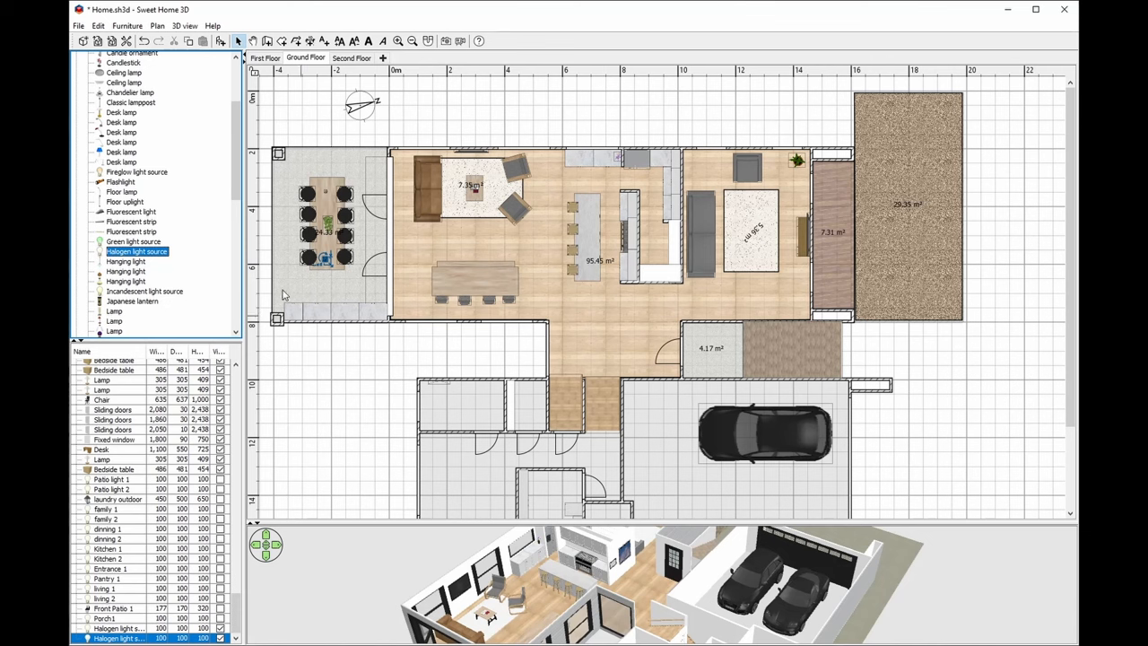
{"action": "mouse_move", "coordinate": [250, 406]}
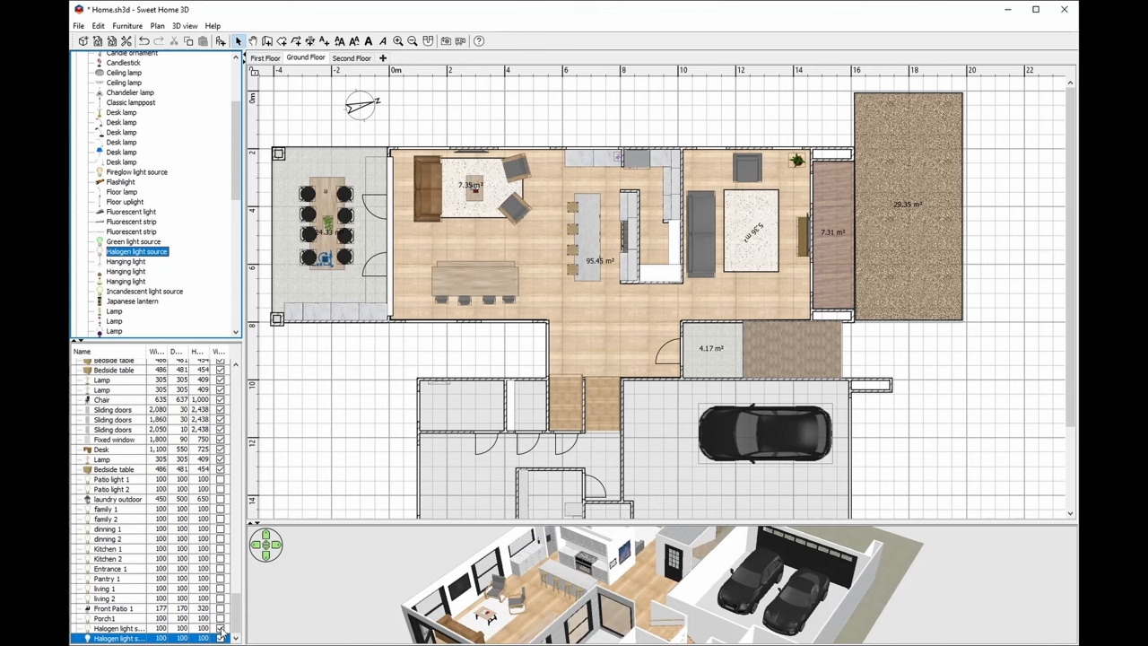
{"action": "mouse_move", "coordinate": [244, 623]}
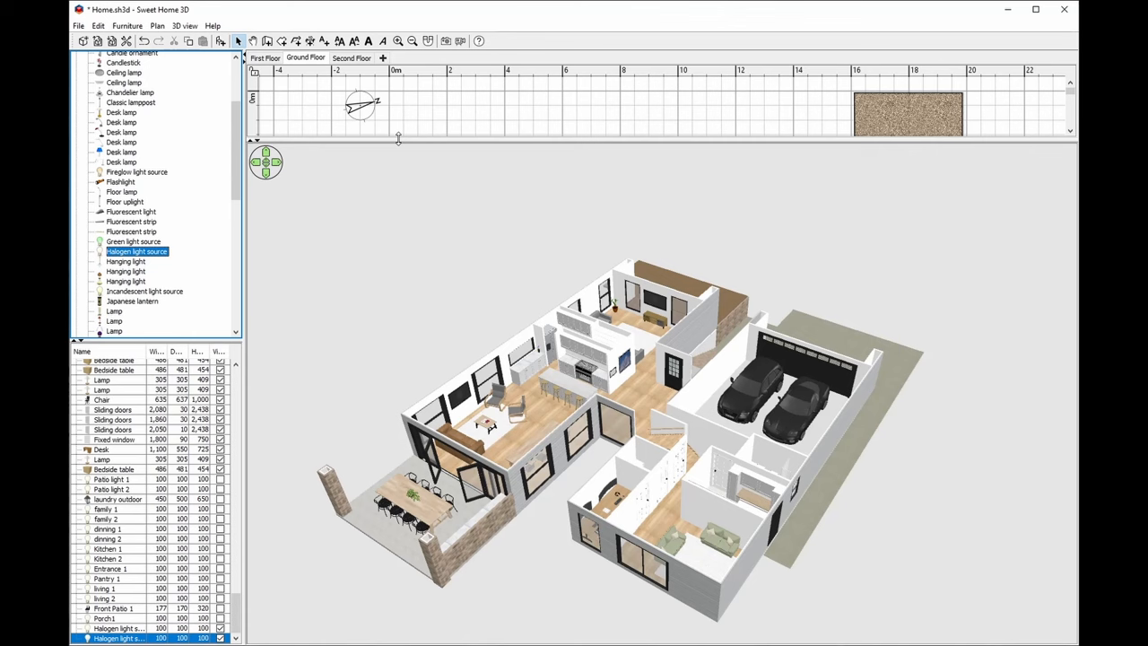
{"action": "mouse_move", "coordinate": [390, 159]}
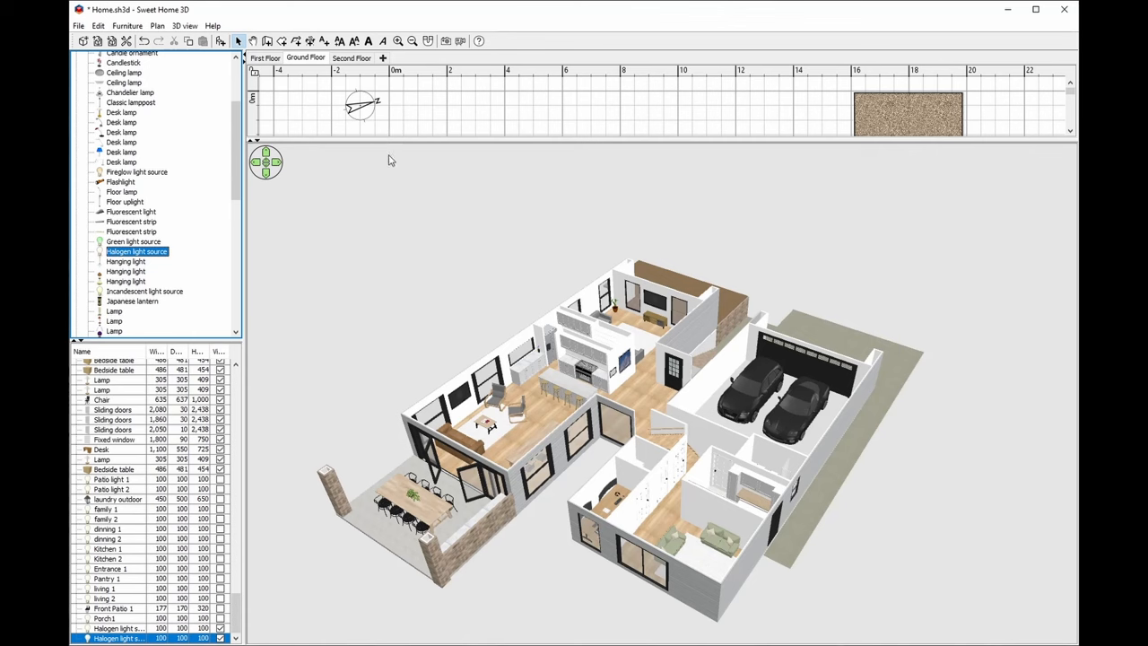
{"action": "mouse_move", "coordinate": [381, 207]}
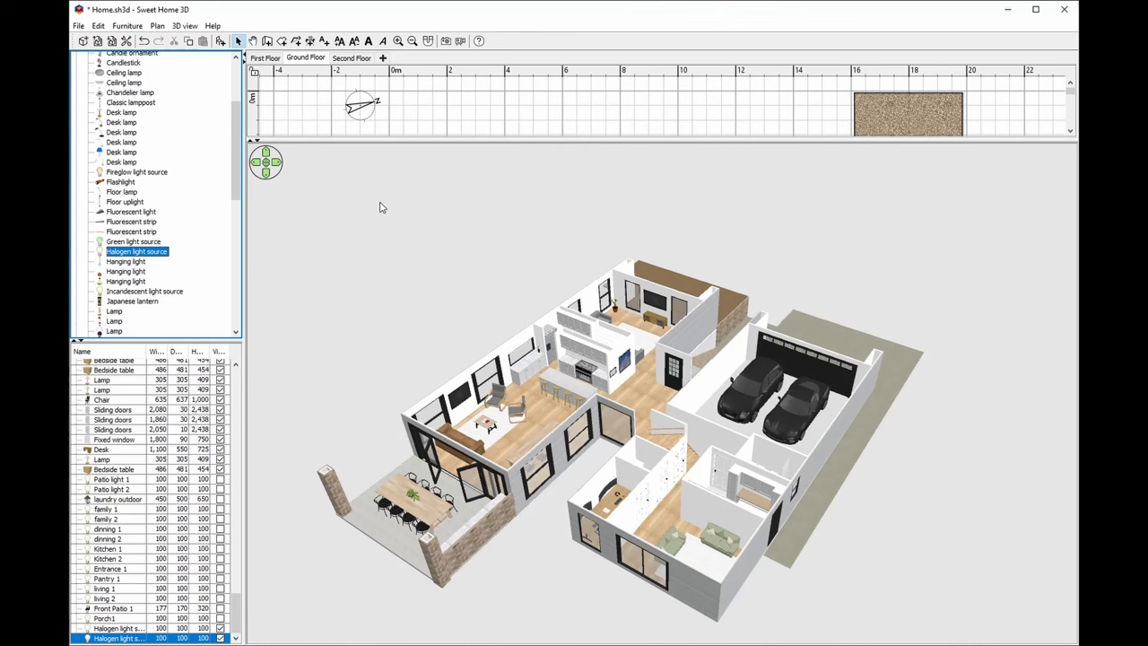
{"action": "mouse_move", "coordinate": [363, 195]}
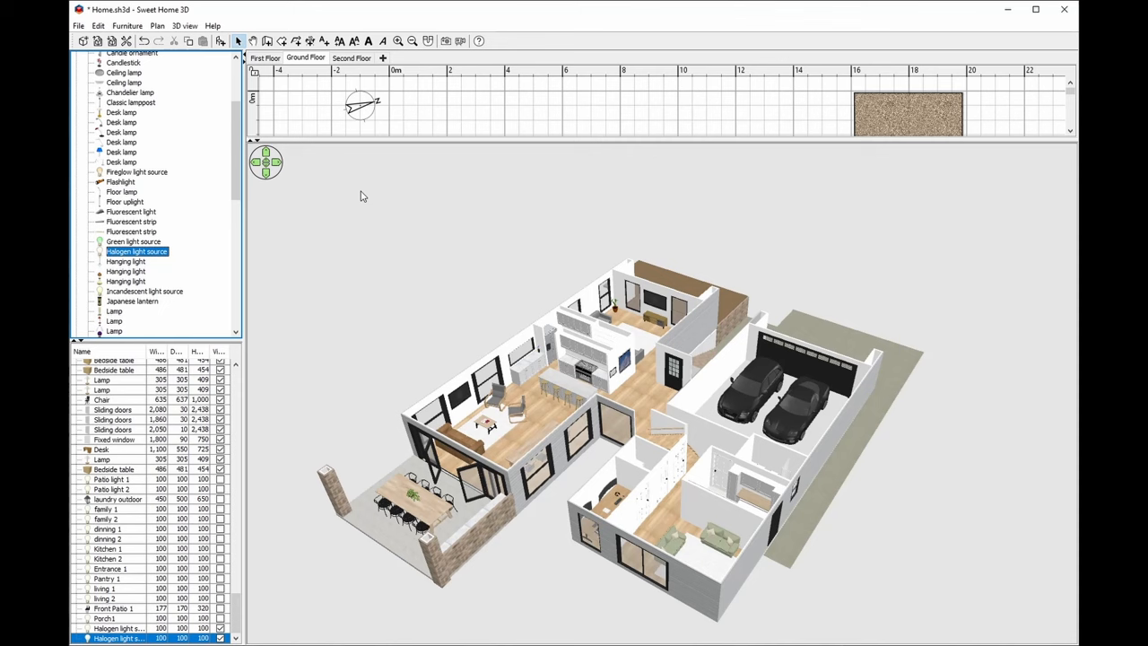
Step: Store the aerial 3D view as point of view 'Base_demo', then go back to it
{"action": "right_click", "coordinate": [364, 195]}
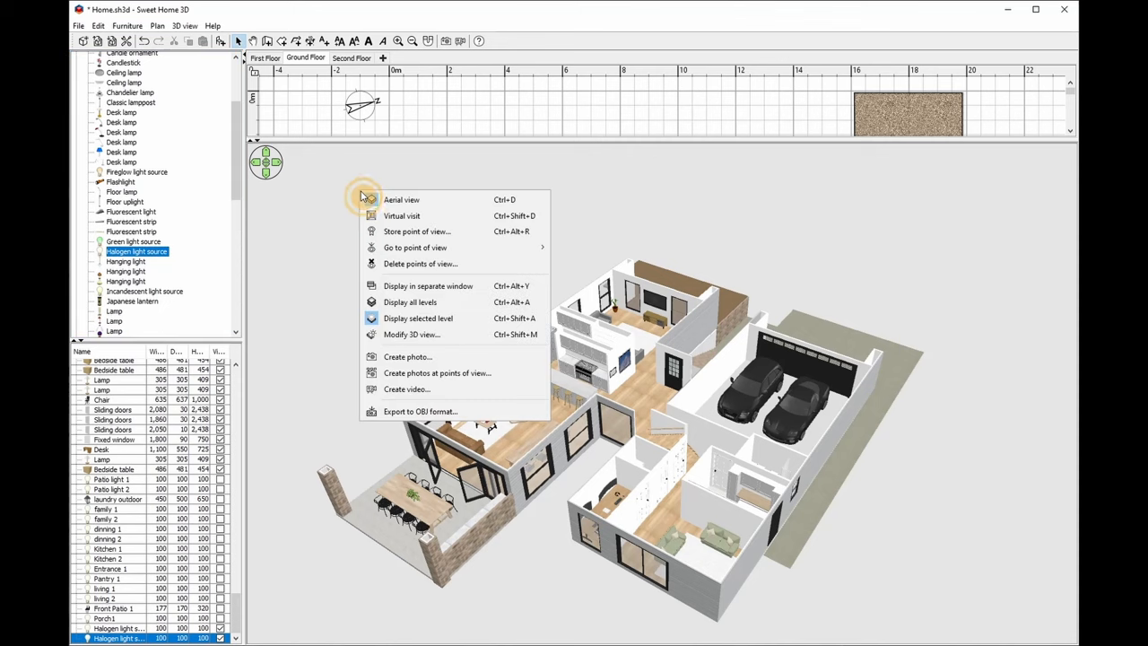
{"action": "mouse_move", "coordinate": [417, 232]}
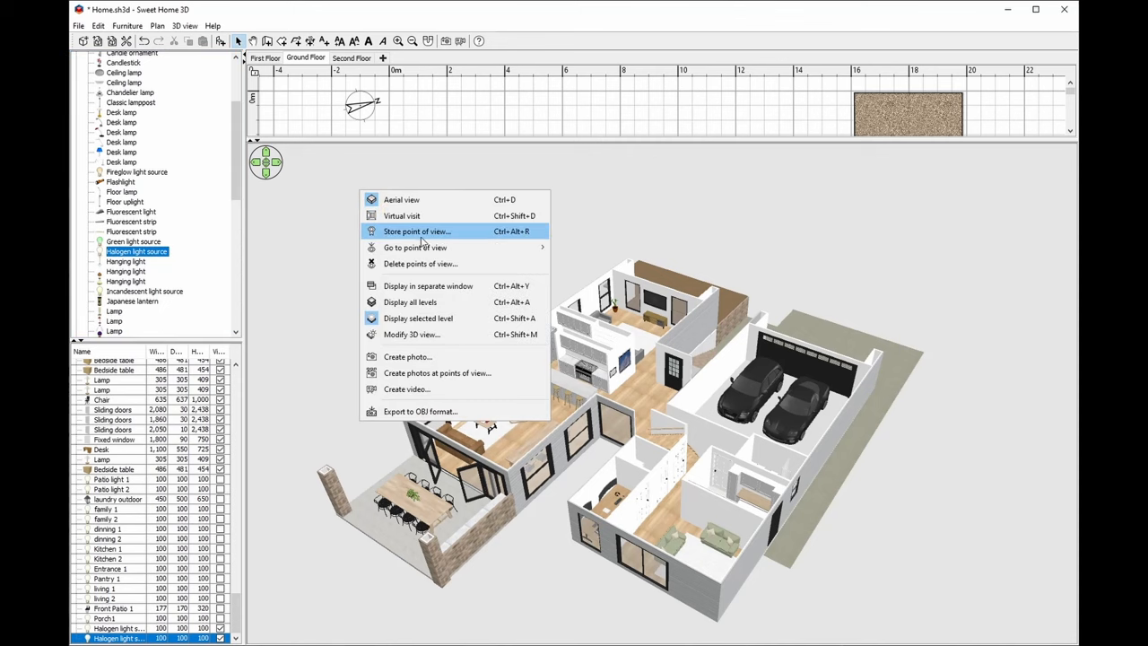
{"action": "left_click", "coordinate": [416, 232]}
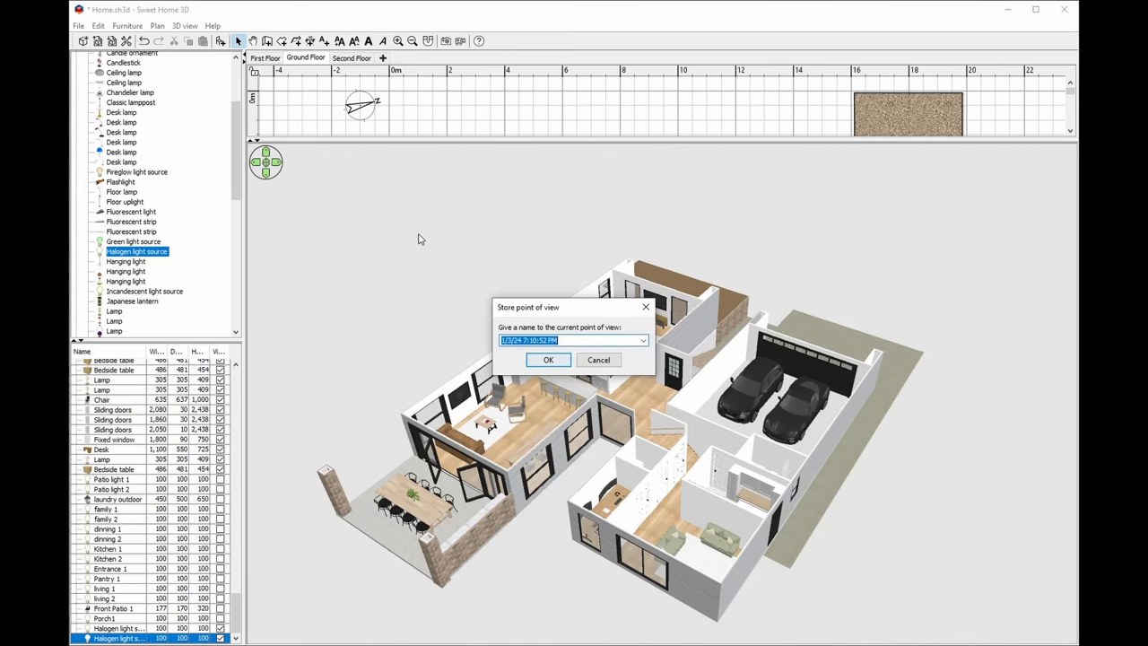
{"action": "type", "text": "Base"}
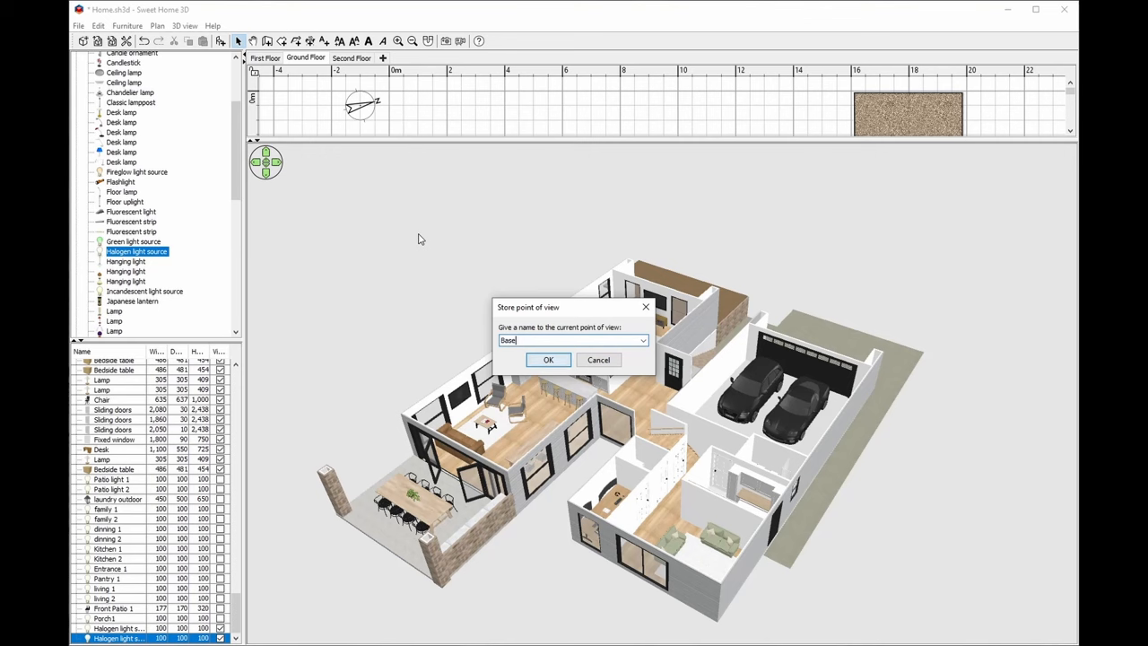
{"action": "type", "text": "_demo"}
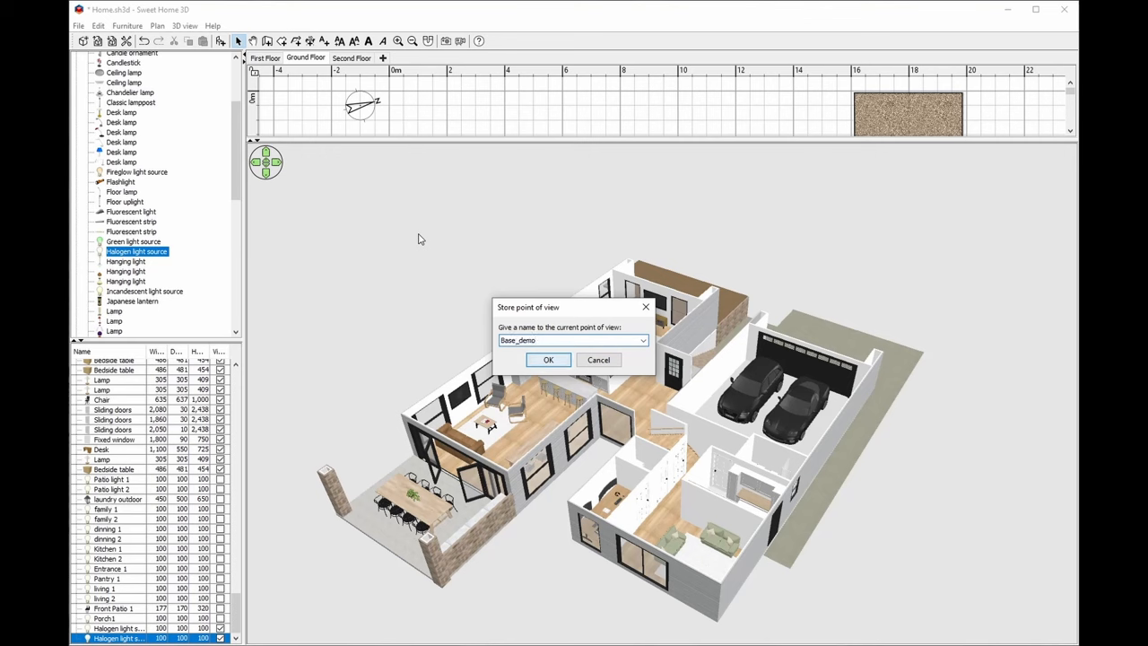
{"action": "left_click", "coordinate": [548, 360]}
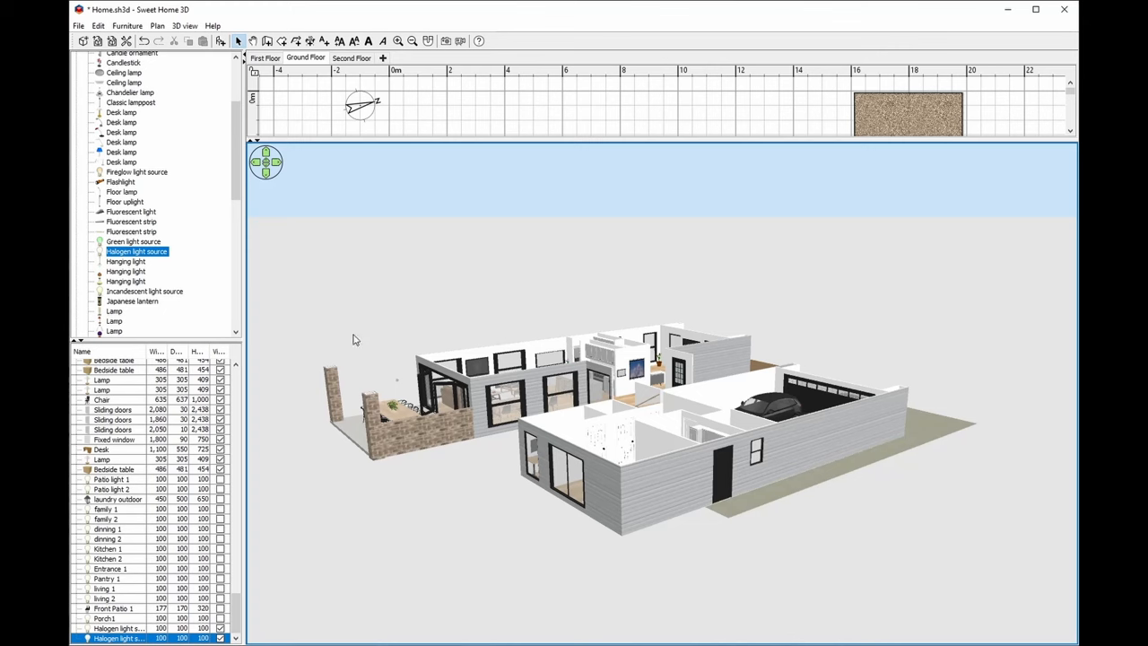
{"action": "right_click", "coordinate": [368, 278]}
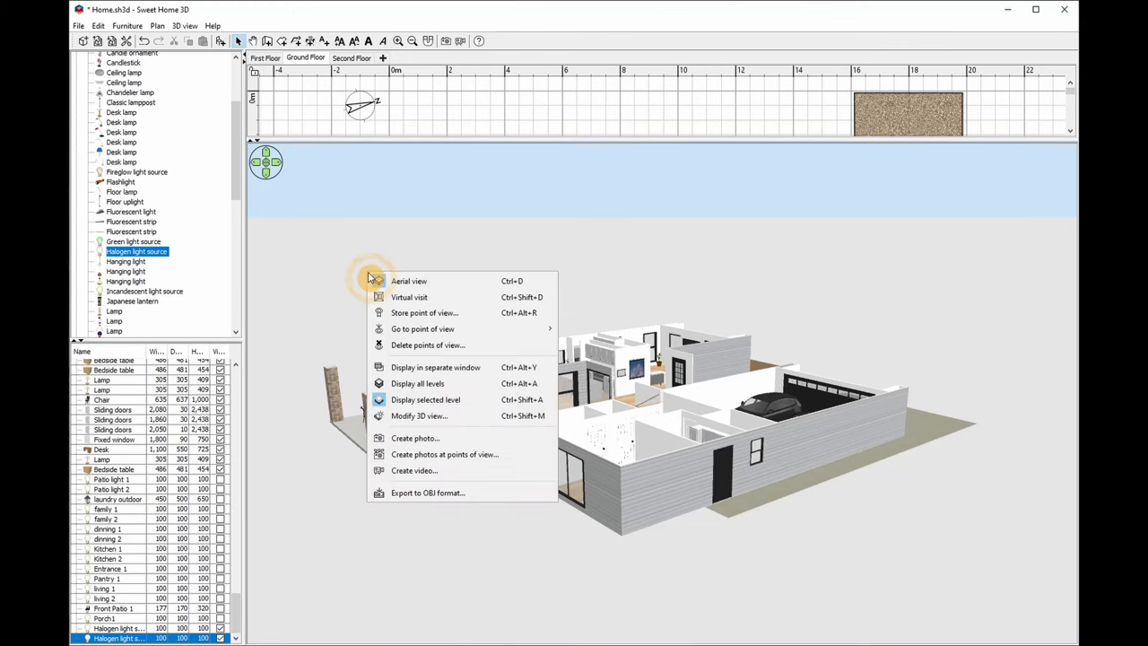
{"action": "mouse_move", "coordinate": [377, 280]}
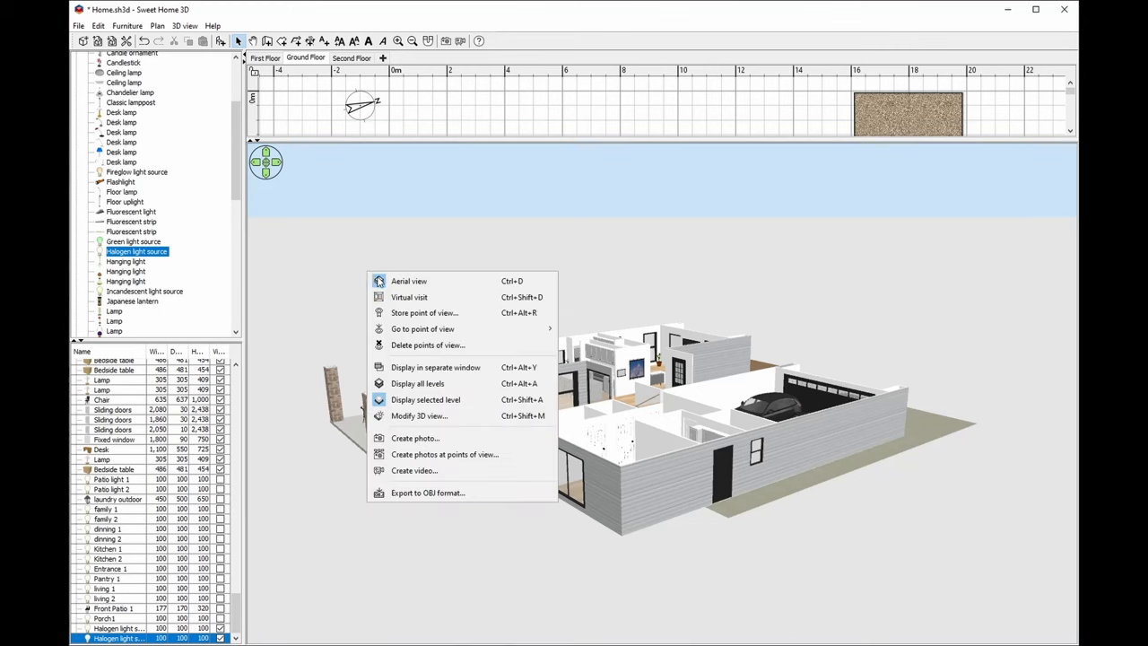
{"action": "mouse_move", "coordinate": [422, 328]}
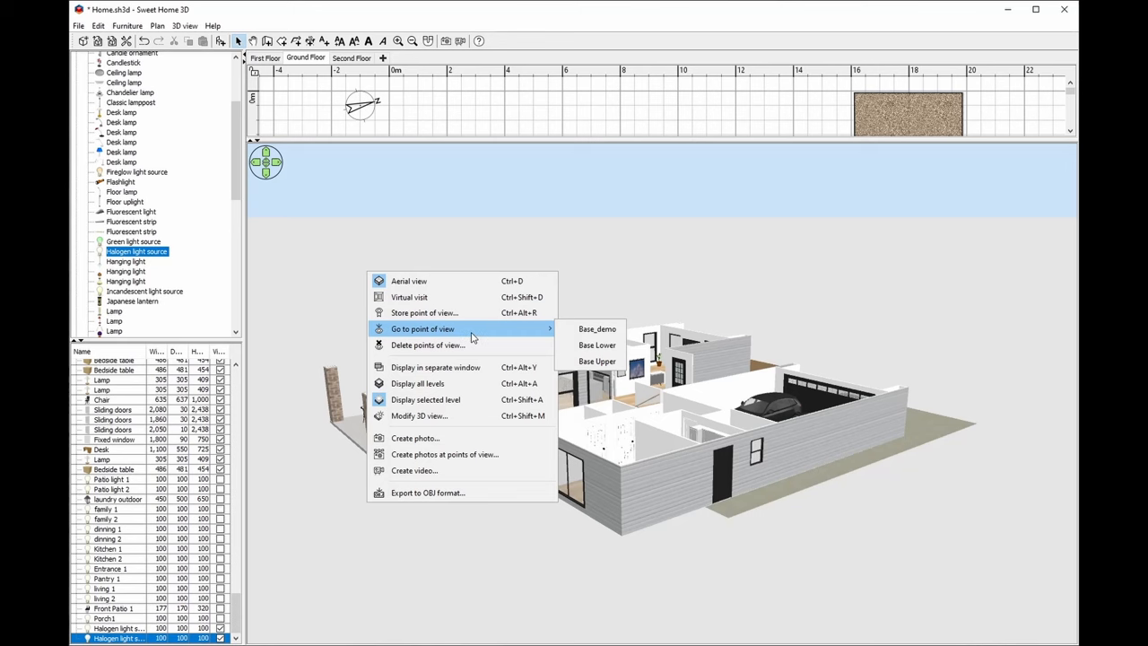
{"action": "left_click", "coordinate": [597, 328]}
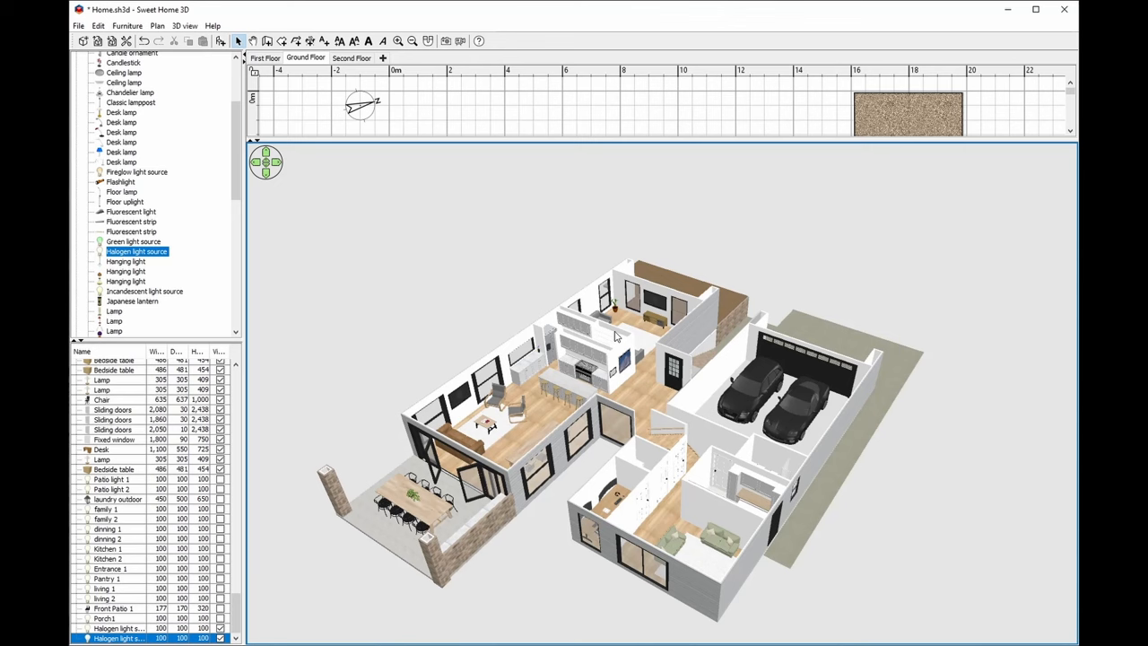
{"action": "mouse_move", "coordinate": [425, 252]}
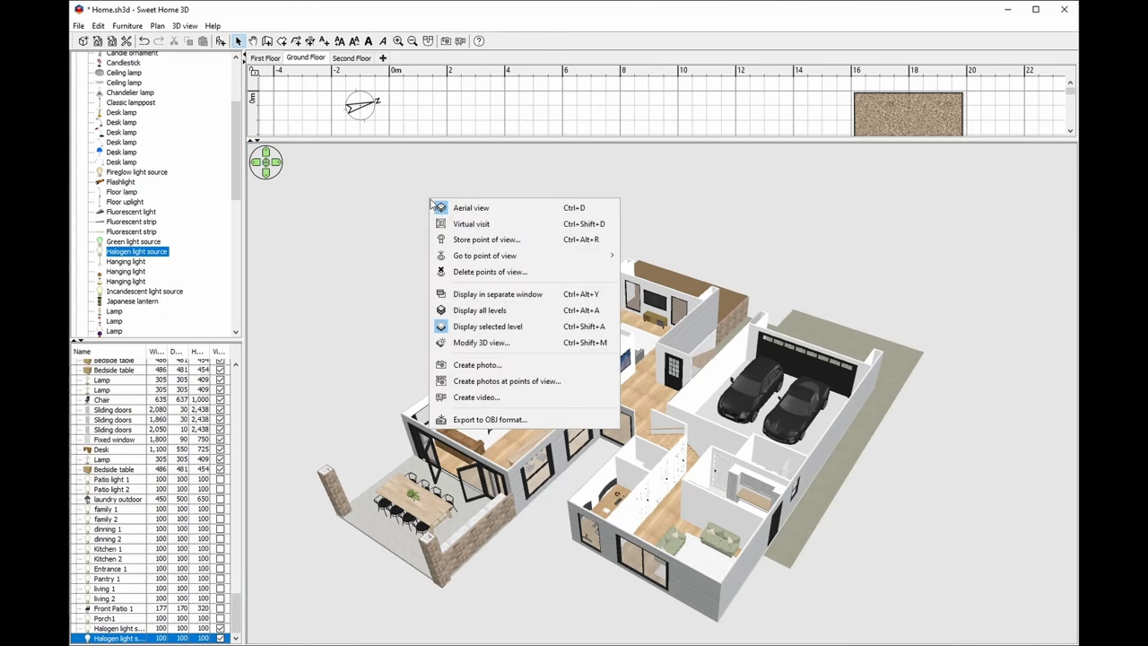
{"action": "mouse_move", "coordinate": [511, 365]}
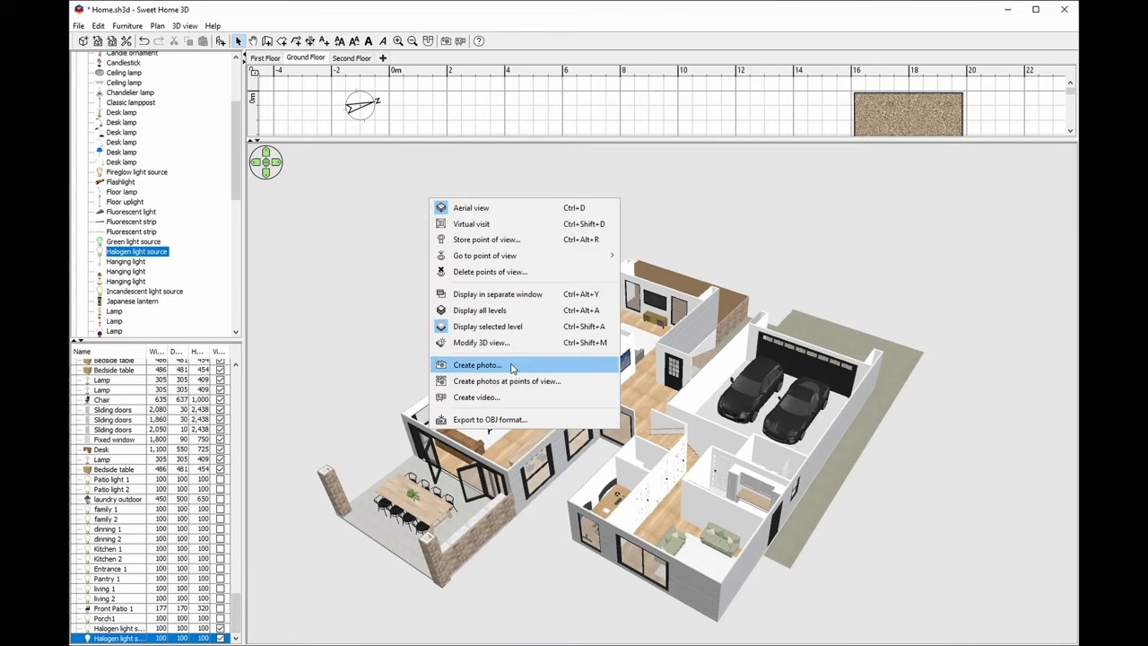
Step: Open Create photo for the current view at 3840×2160, best quality, 7:30 PM
{"action": "left_click", "coordinate": [477, 364]}
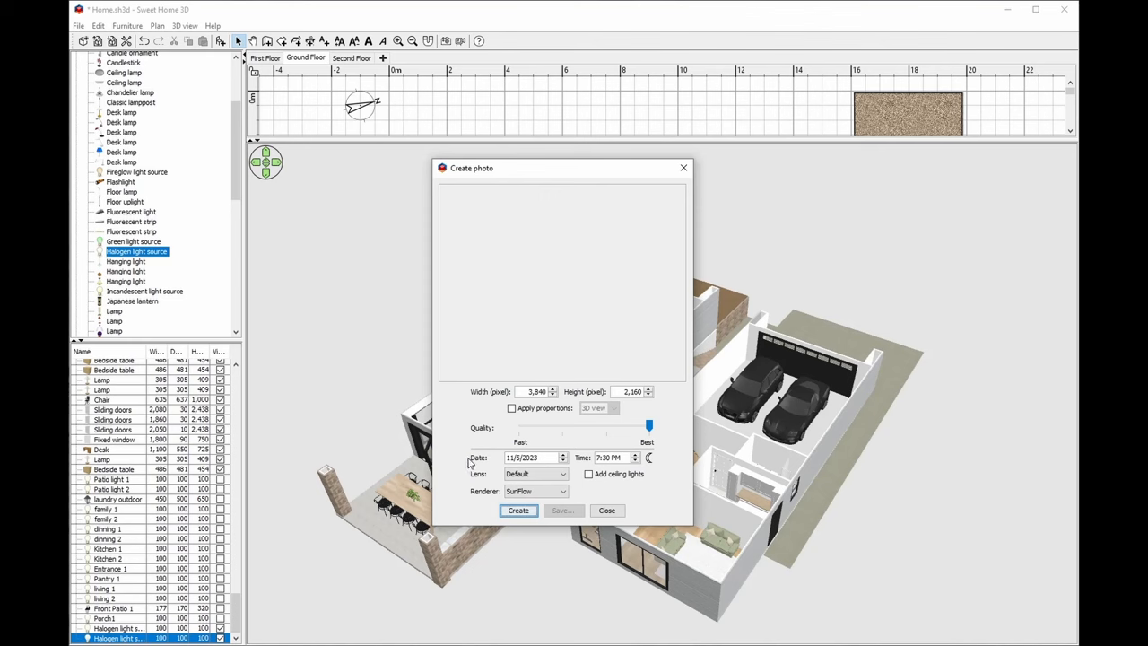
{"action": "mouse_move", "coordinate": [454, 468]}
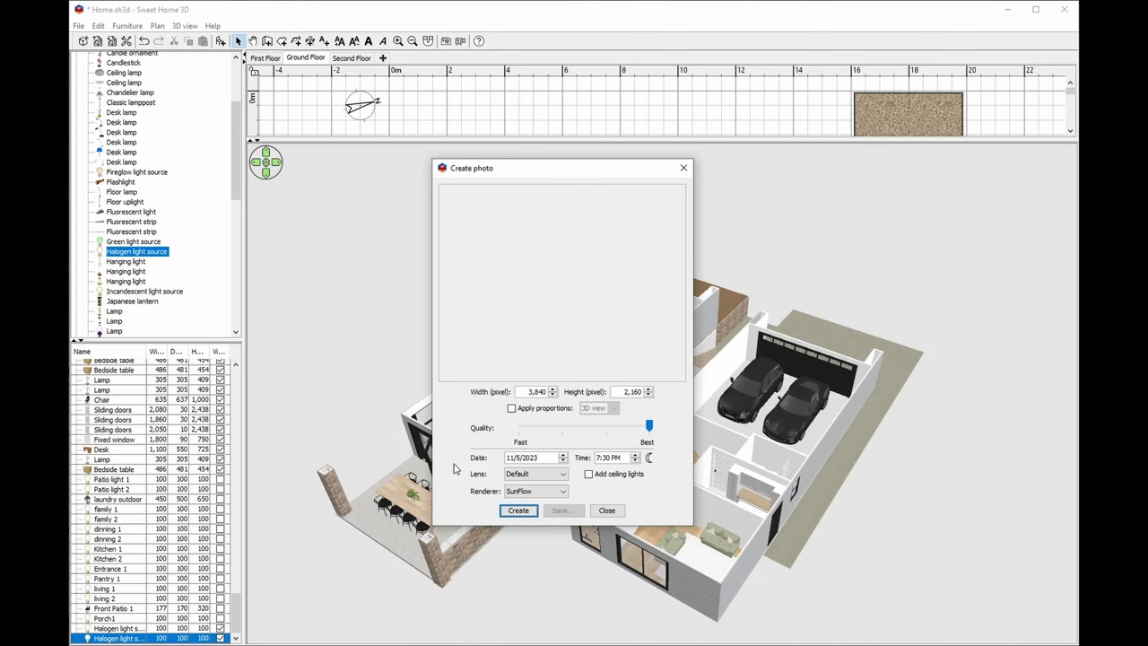
Step: Render the evening photo, save it as PNG in Raw Render, and close the dialog
{"action": "left_click", "coordinate": [518, 510]}
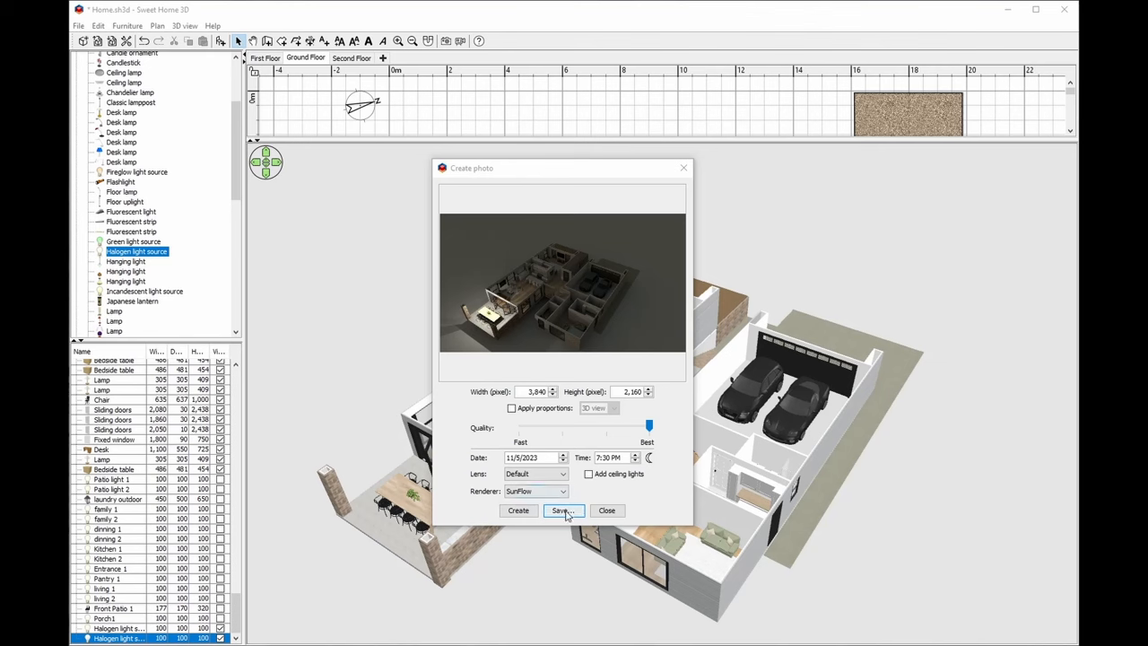
{"action": "left_click", "coordinate": [561, 510]}
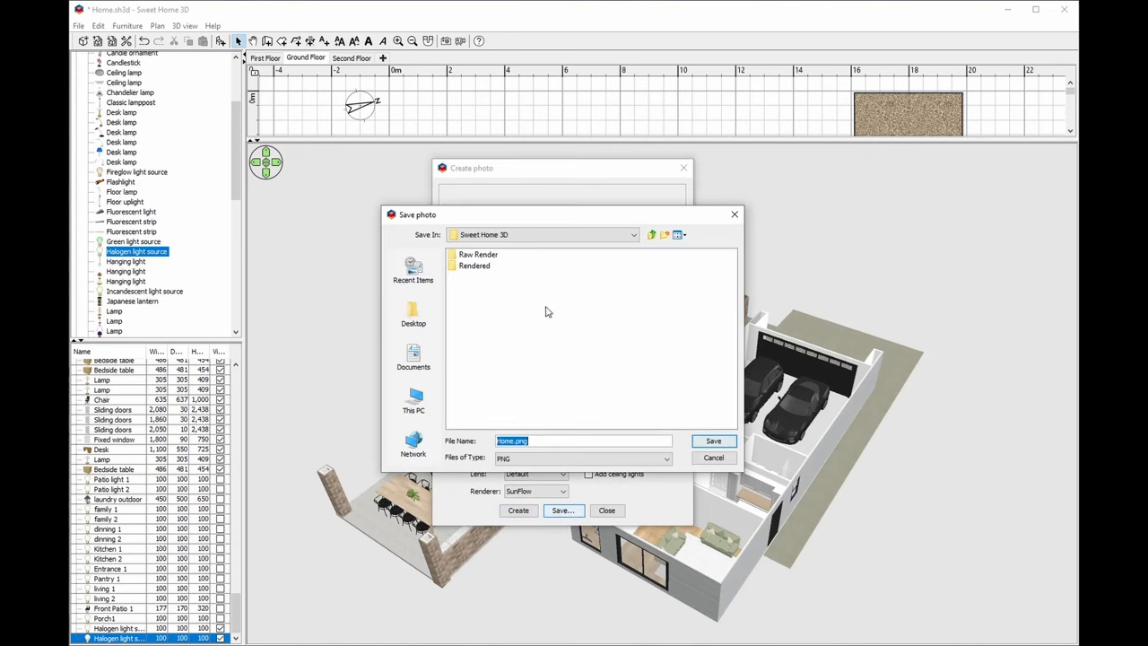
{"action": "double_click", "coordinate": [478, 254]}
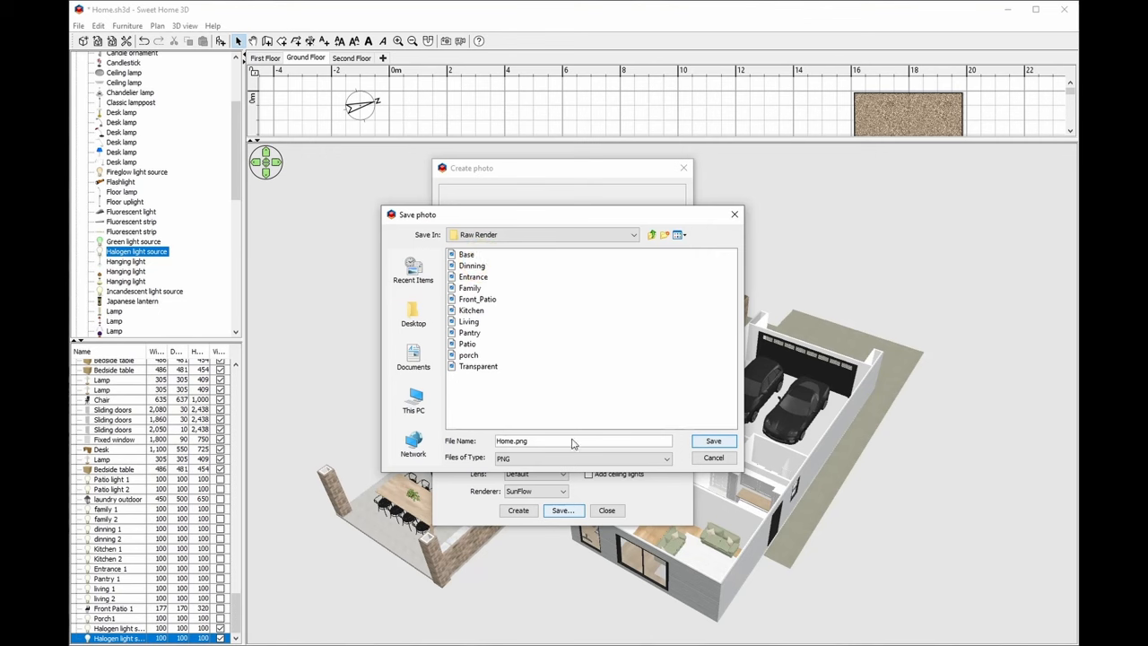
{"action": "left_click", "coordinate": [713, 458]}
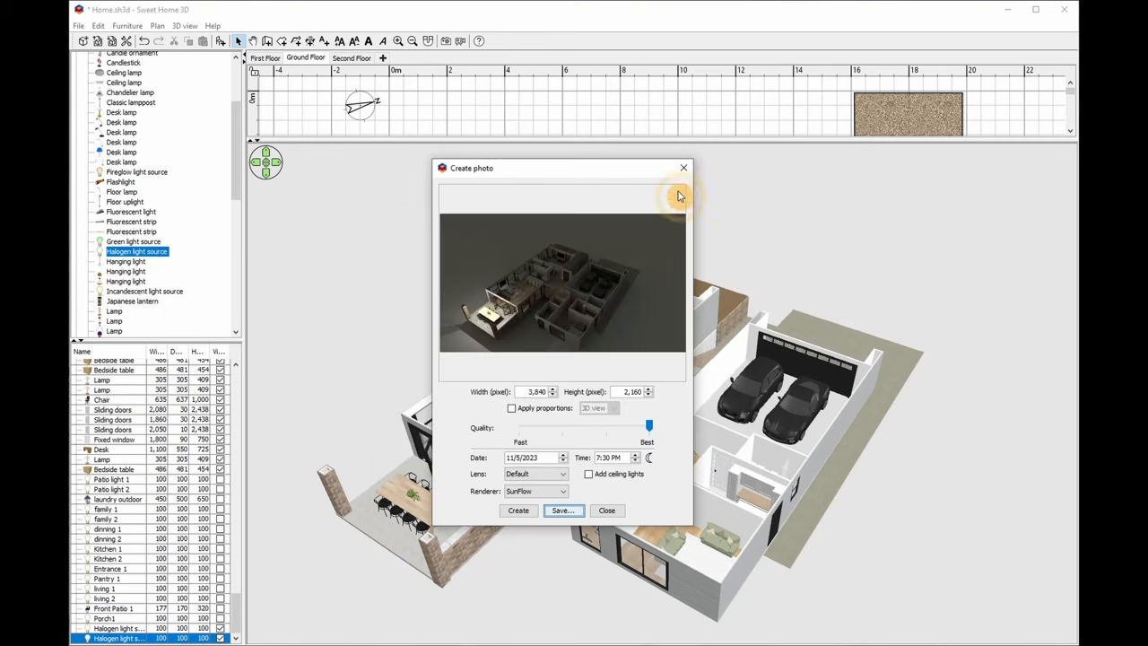
{"action": "left_click", "coordinate": [683, 168]}
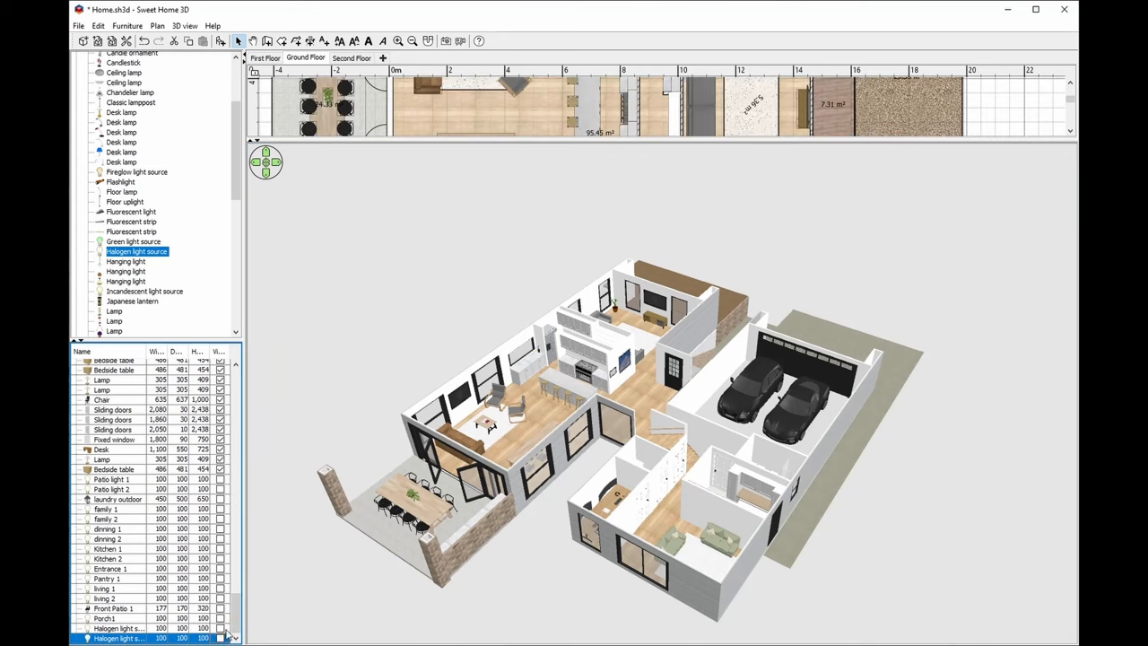
{"action": "mouse_move", "coordinate": [348, 500]}
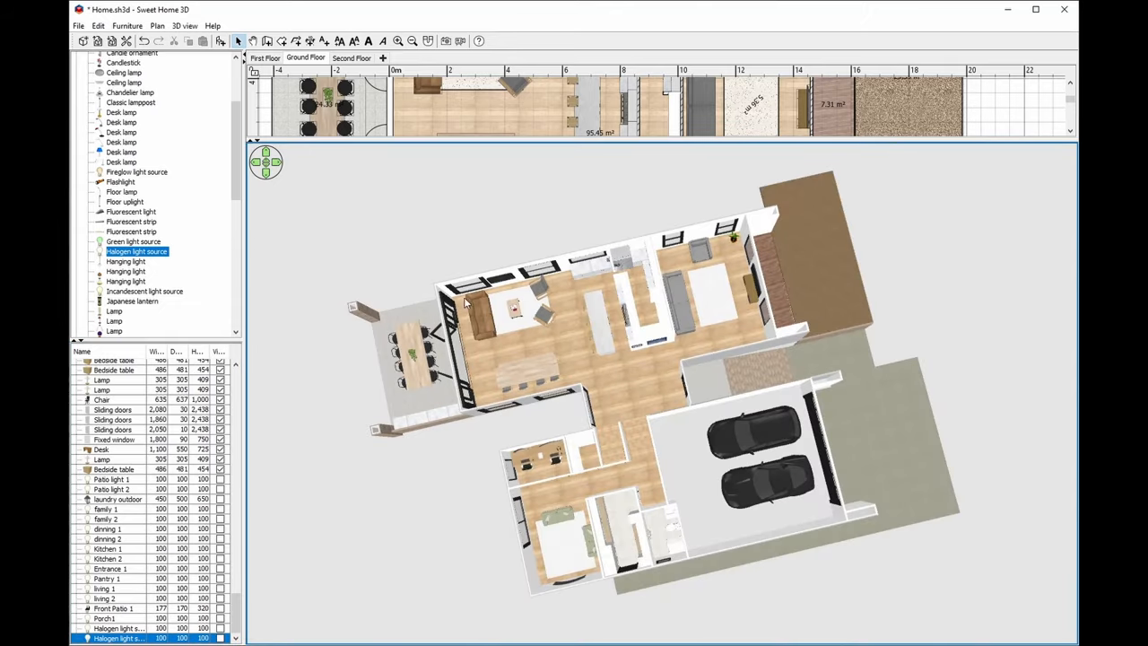
{"action": "mouse_move", "coordinate": [488, 161]}
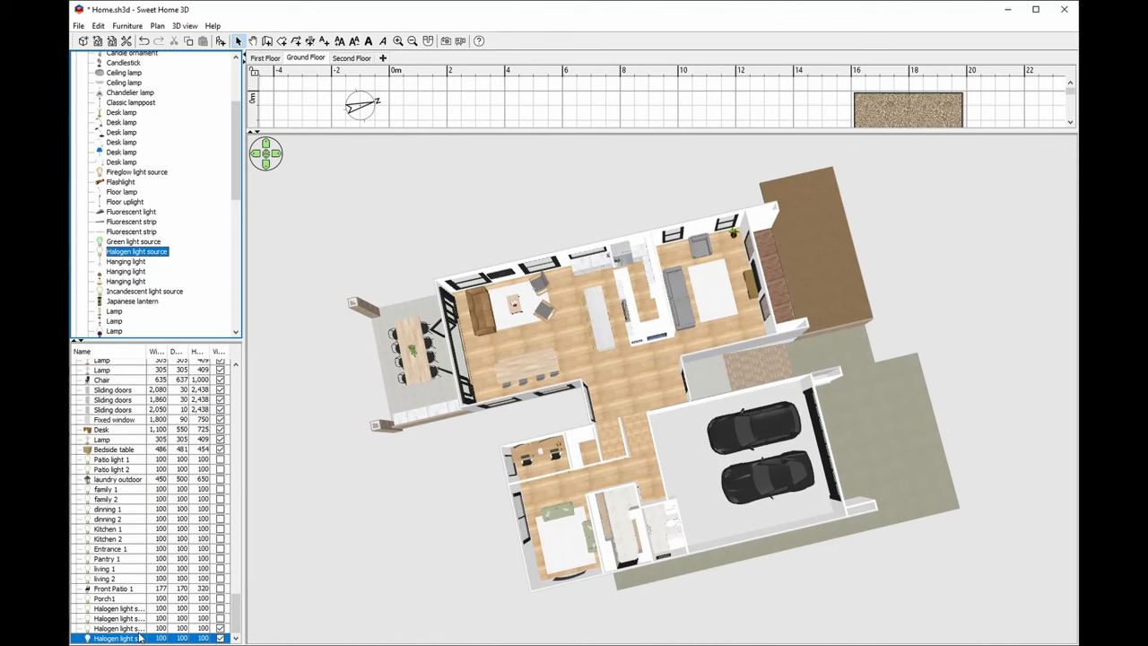
Step: Jump the 3D view to a stored aerial point of view
{"action": "right_click", "coordinate": [628, 314]}
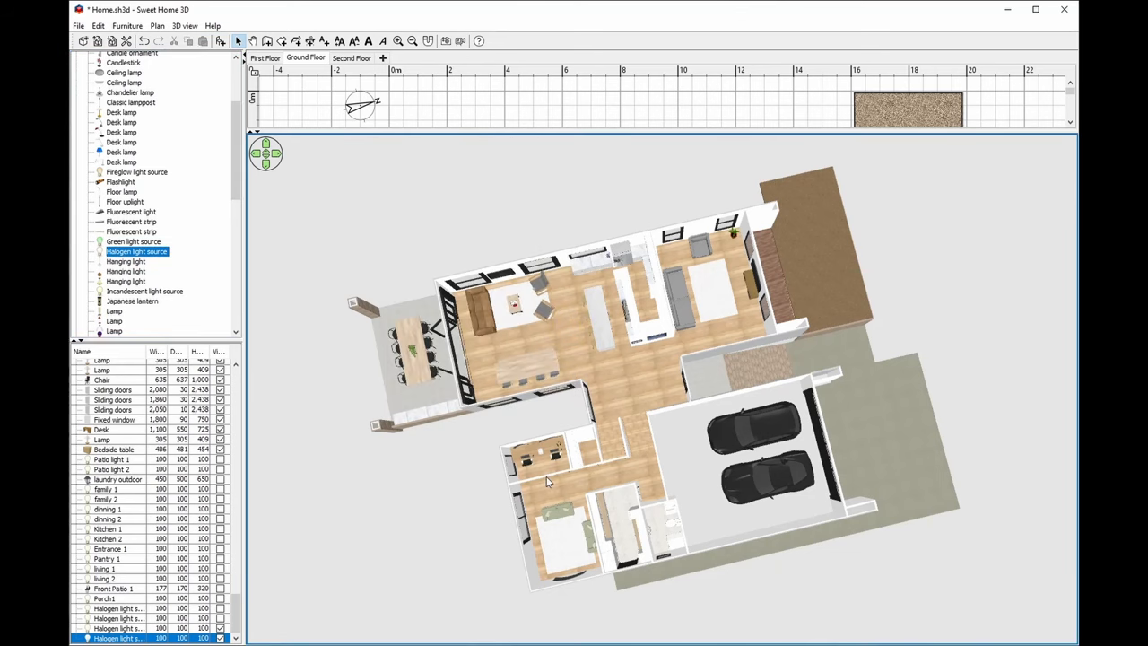
{"action": "right_click", "coordinate": [547, 480]}
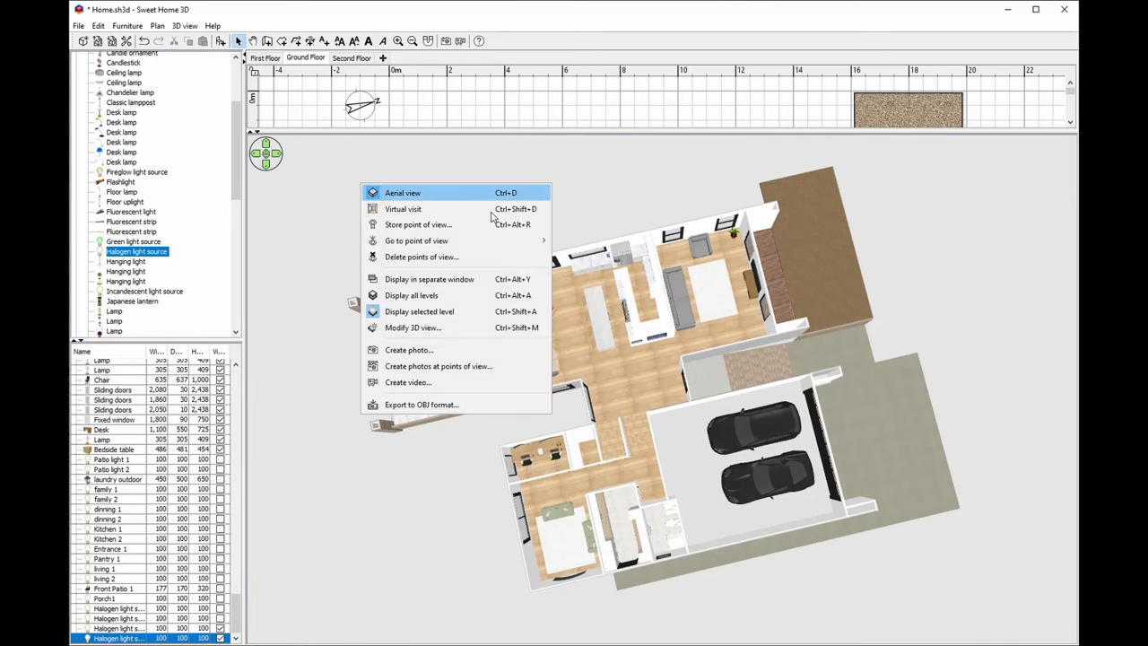
{"action": "mouse_move", "coordinate": [416, 241]}
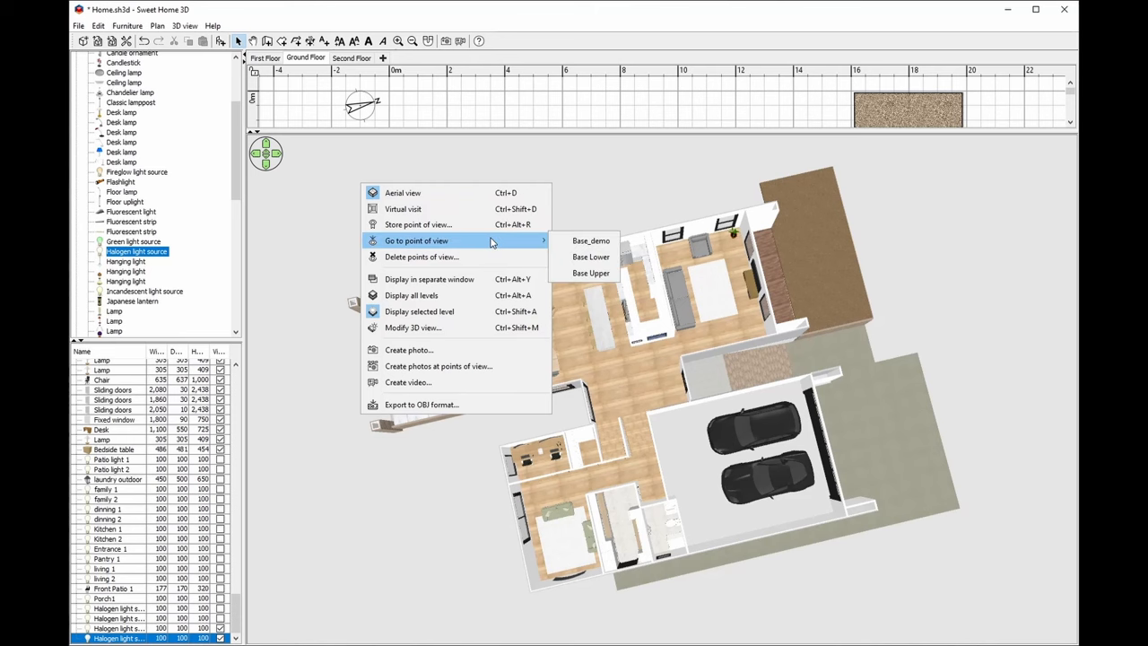
{"action": "left_click", "coordinate": [591, 241]}
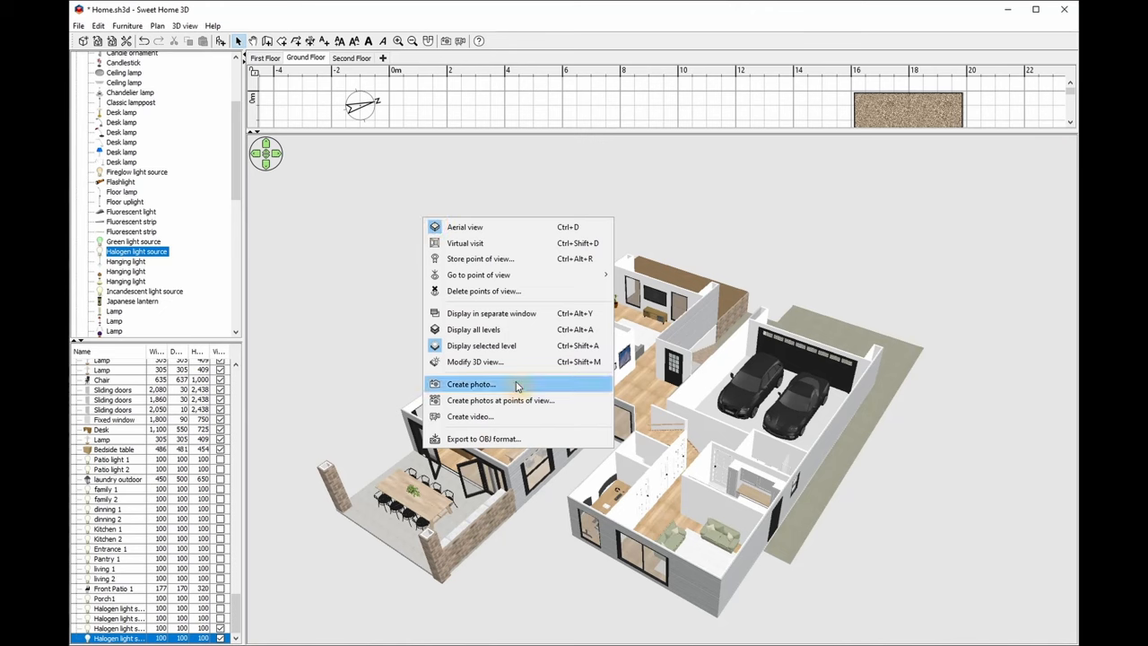
Step: Check the 3840×2160 photo settings, then open Base.png from Raw Render
{"action": "left_click", "coordinate": [471, 384]}
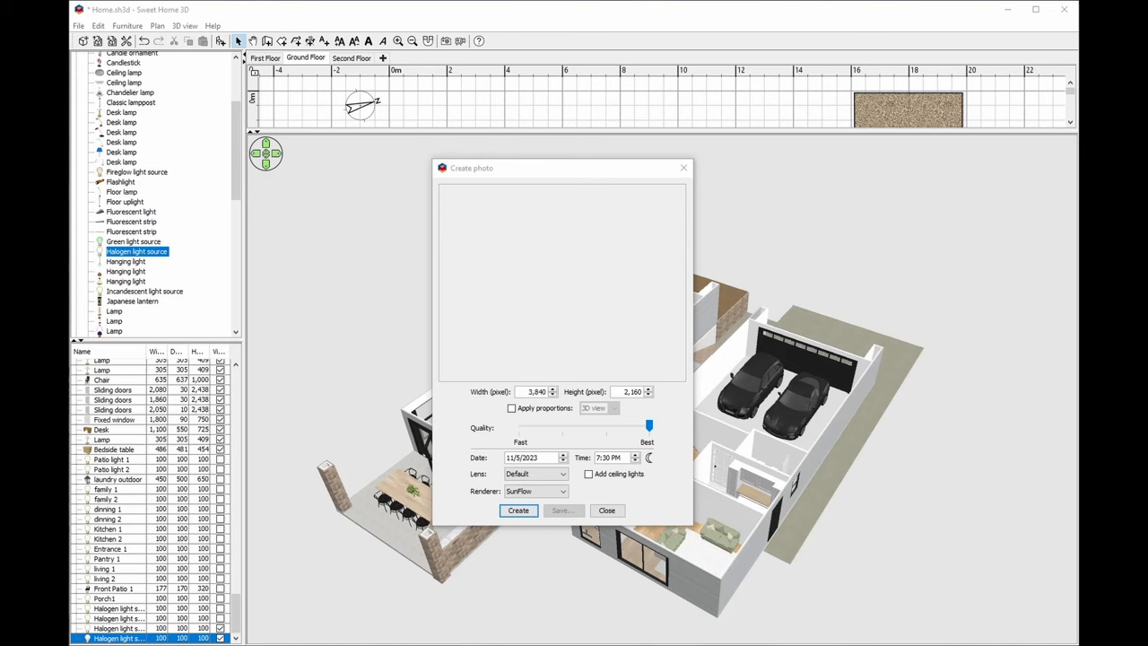
{"action": "left_click", "coordinate": [606, 511]}
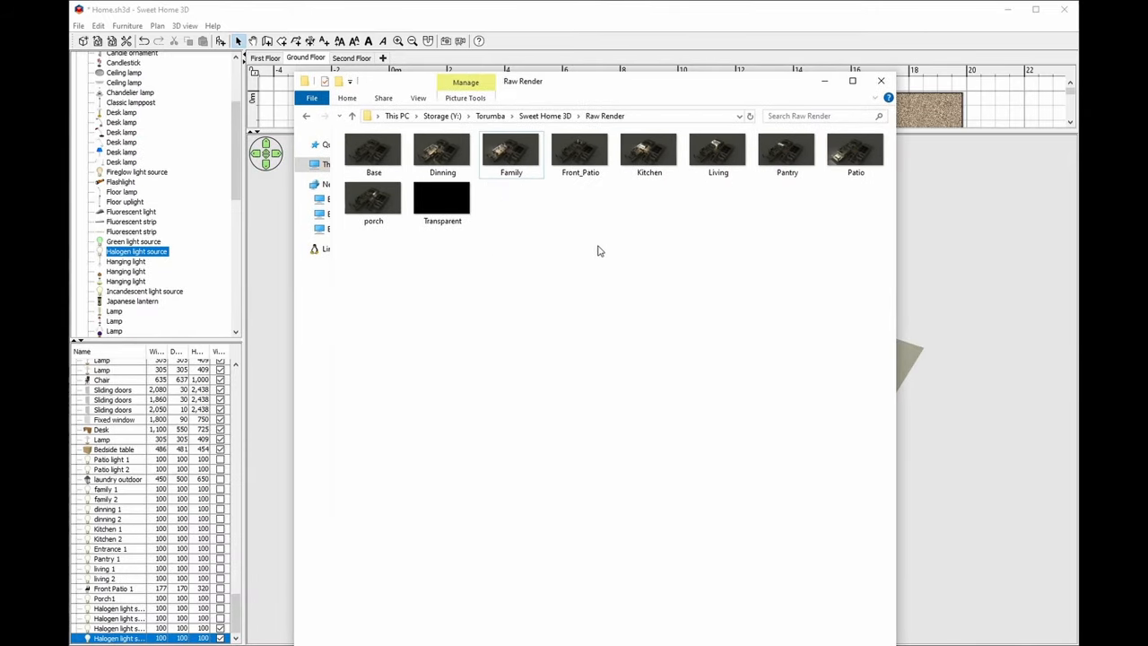
{"action": "left_click", "coordinate": [373, 149]}
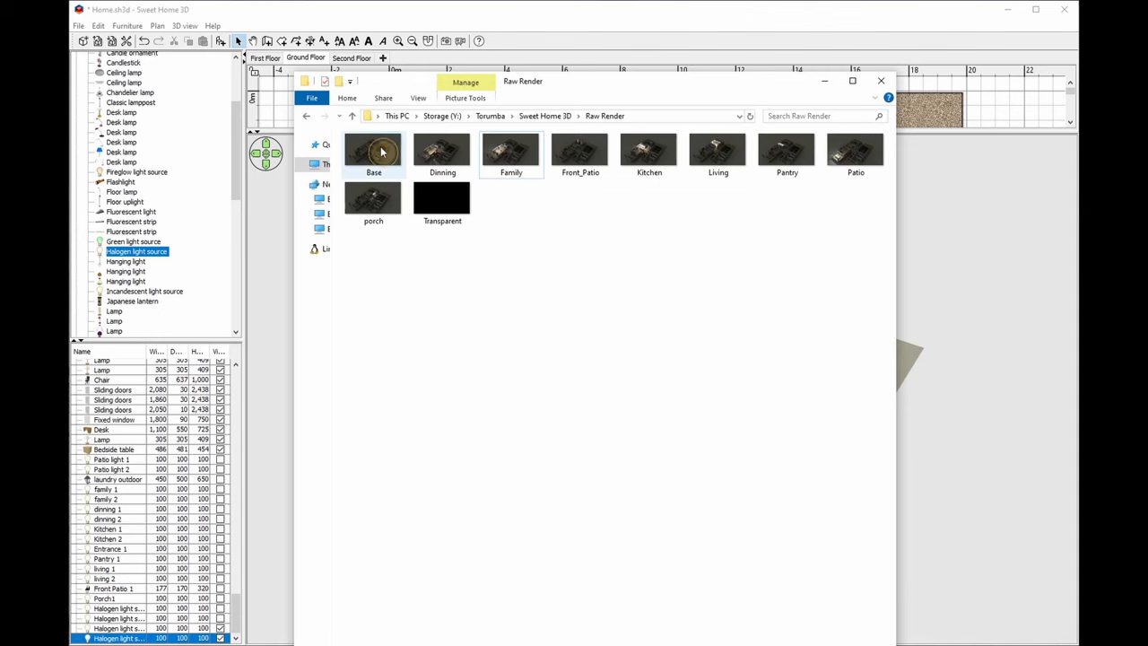
{"action": "double_click", "coordinate": [373, 150]}
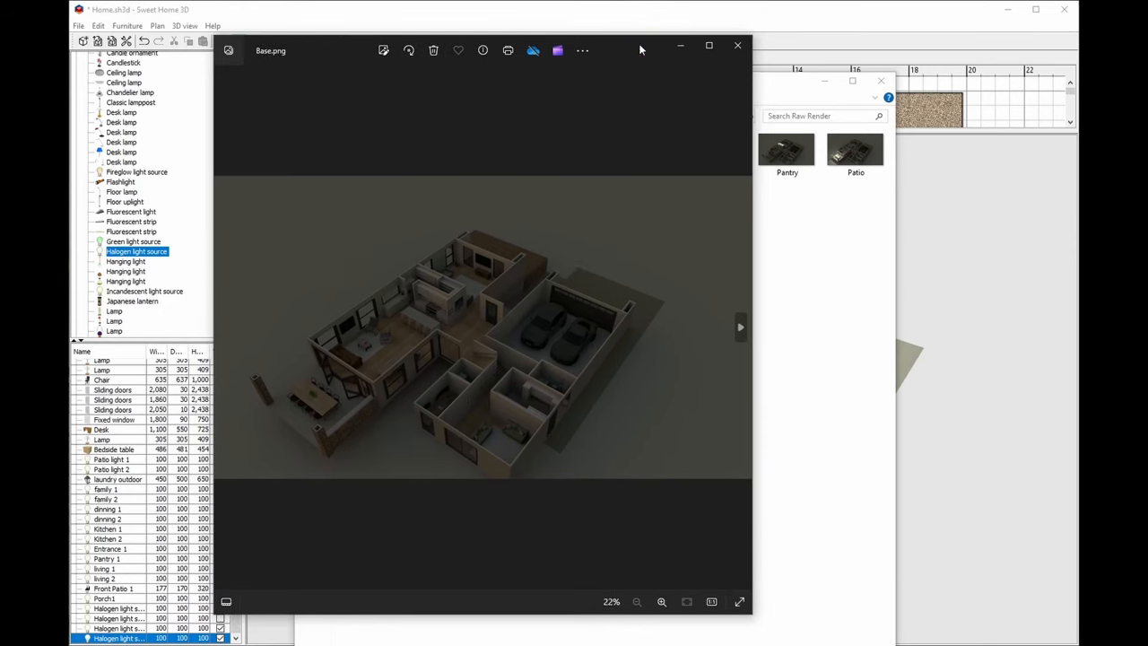
{"action": "mouse_move", "coordinate": [741, 332]}
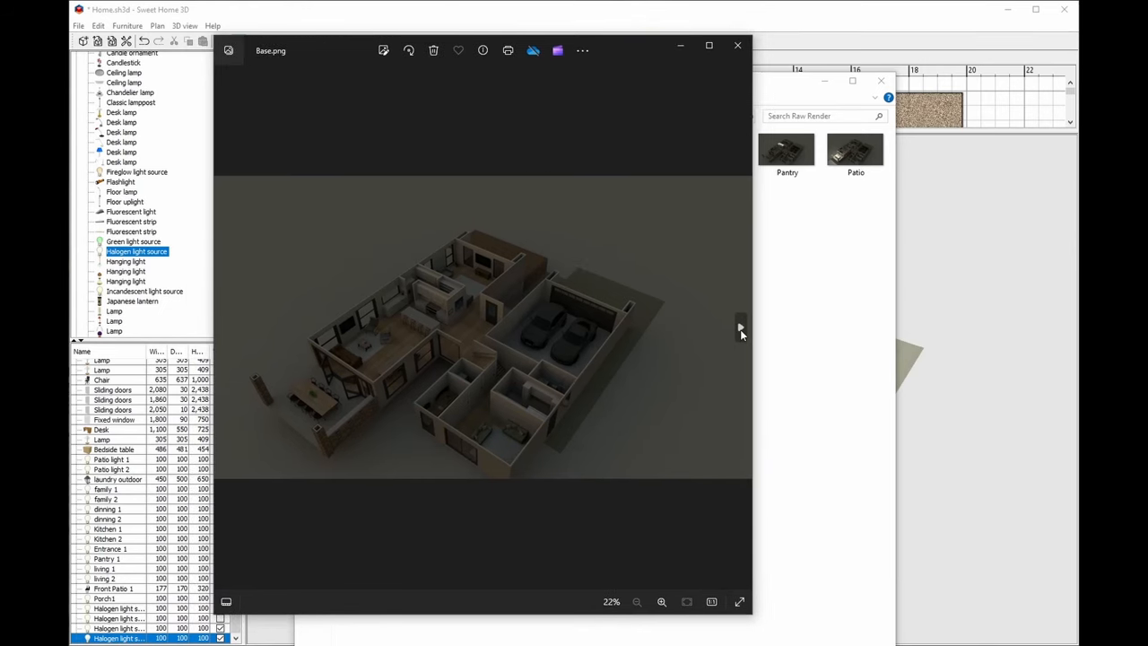
{"action": "mouse_move", "coordinate": [357, 207]}
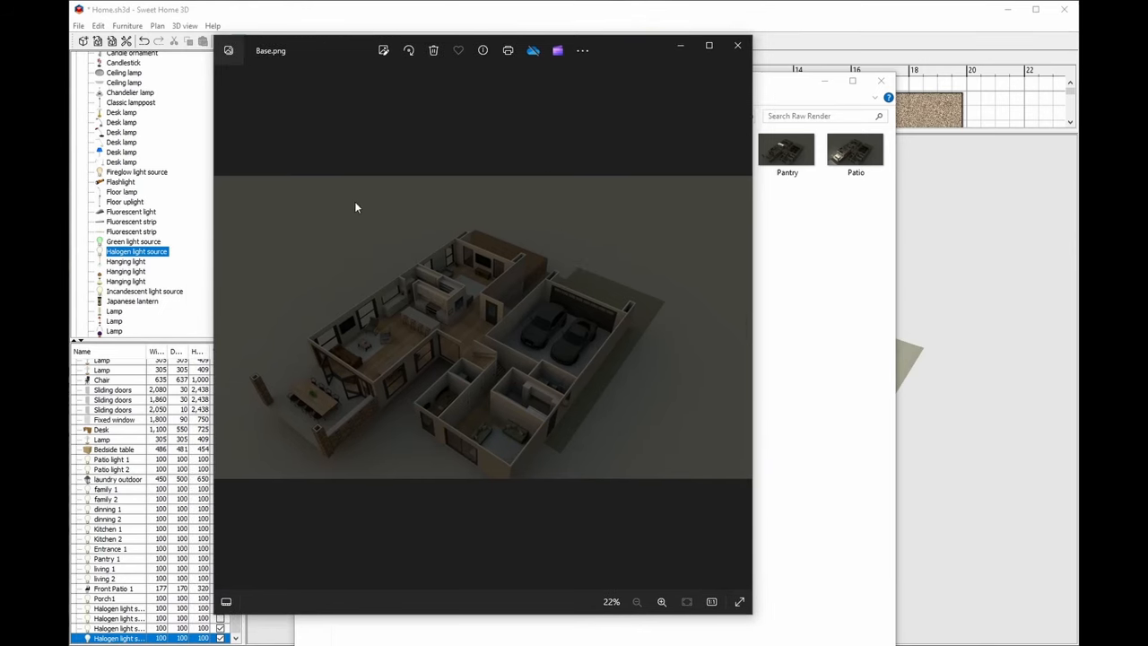
{"action": "mouse_move", "coordinate": [737, 322]}
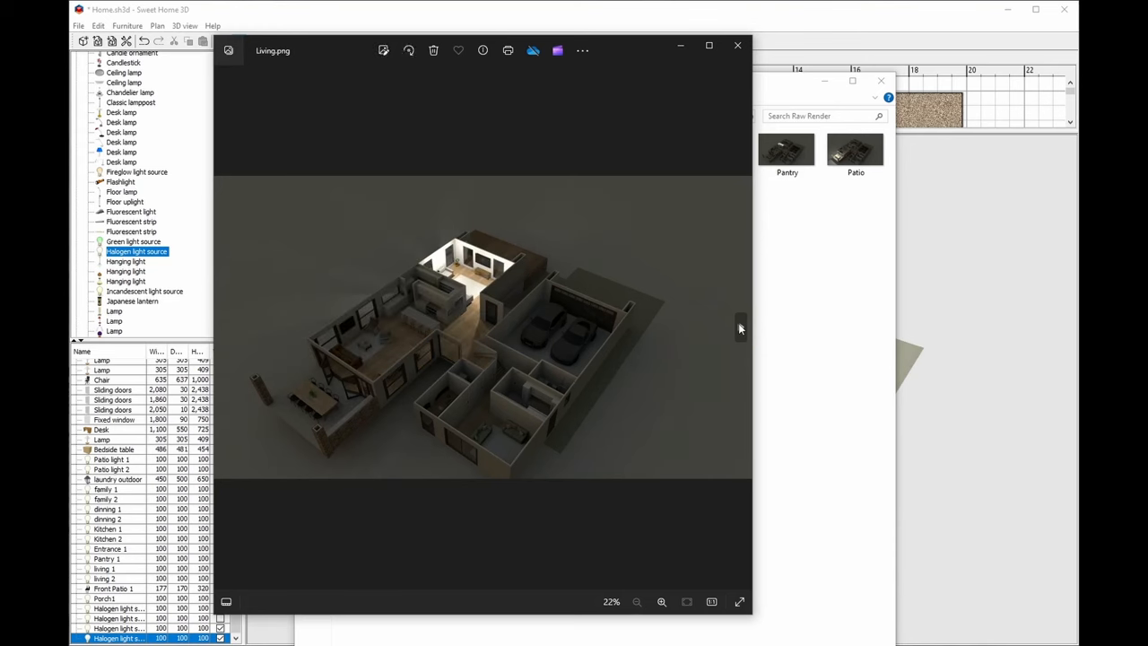
Step: Page through the room renders in Photos and close the Raw Render folder
{"action": "left_click", "coordinate": [786, 149]}
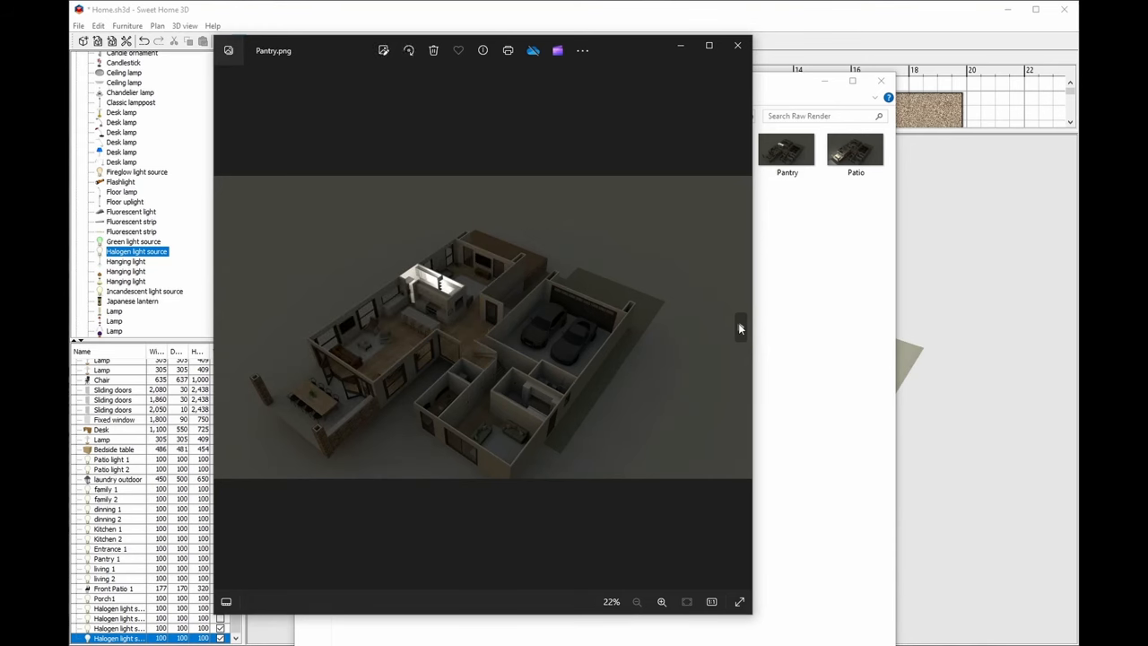
{"action": "left_click", "coordinate": [855, 149]}
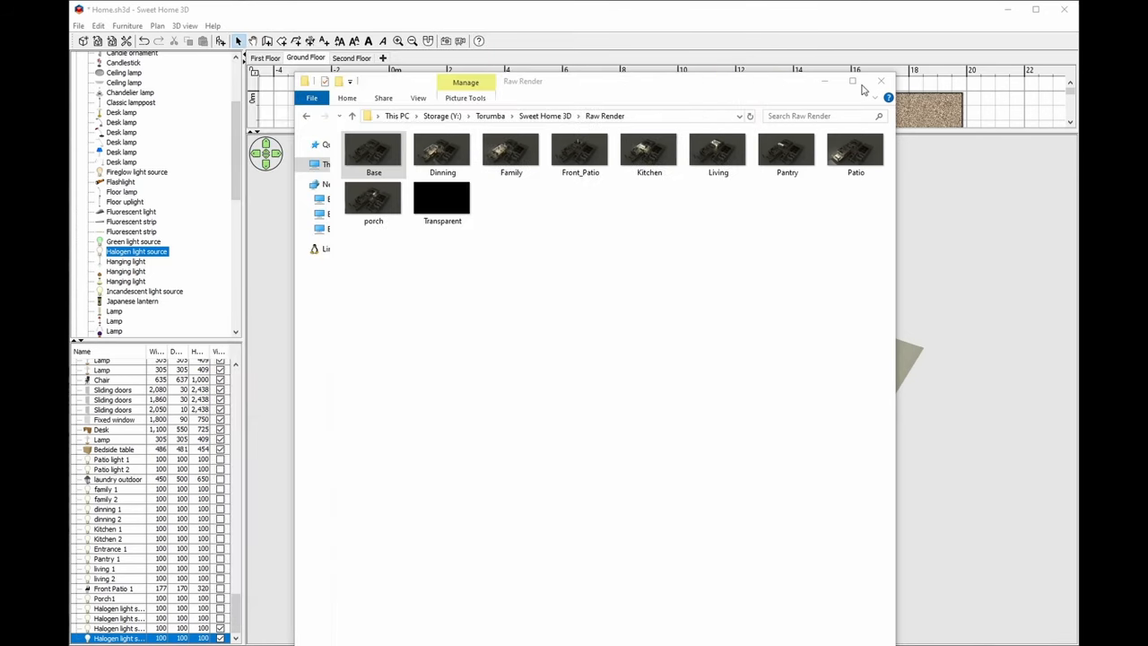
{"action": "left_click", "coordinate": [881, 81]}
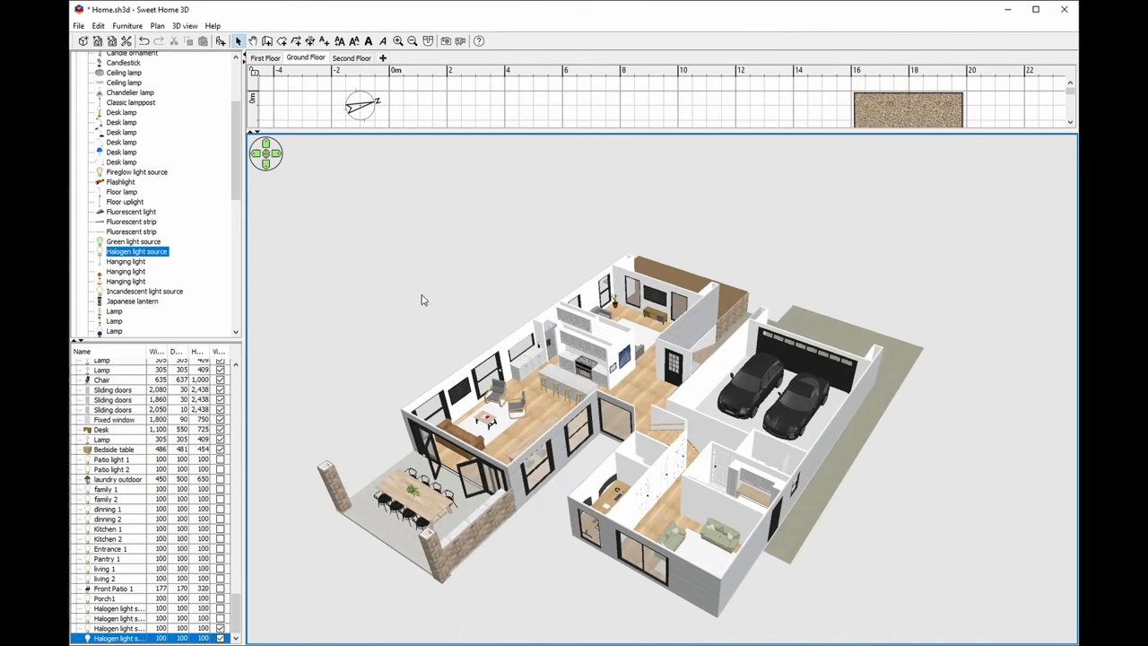
{"action": "mouse_move", "coordinate": [424, 299]}
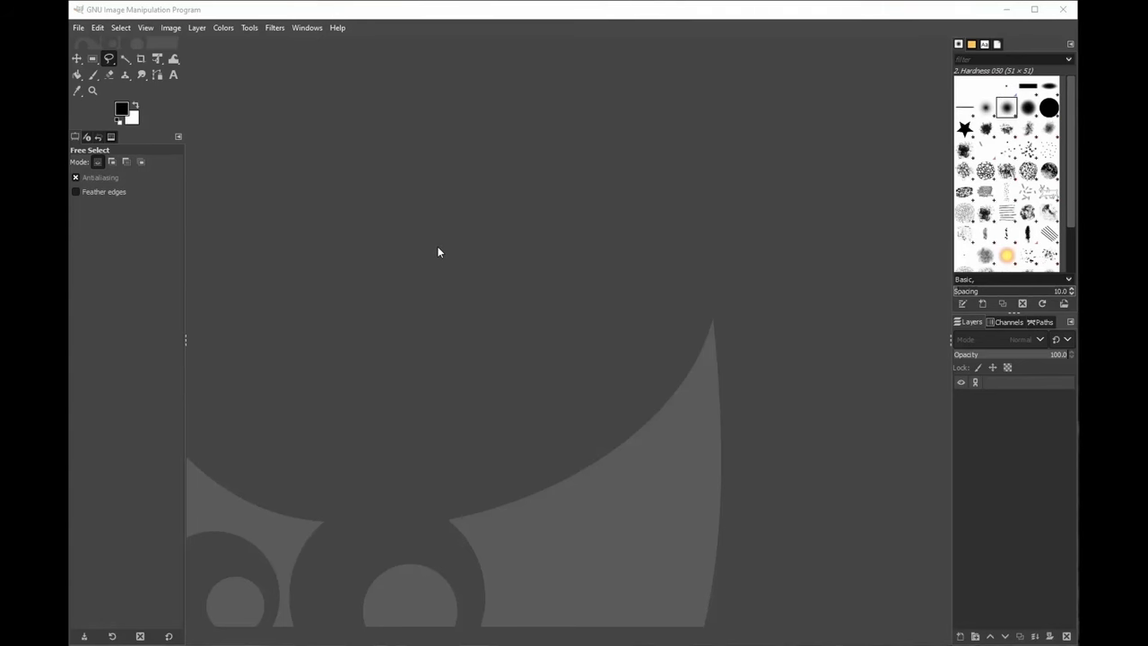
{"action": "mouse_move", "coordinate": [895, 201]}
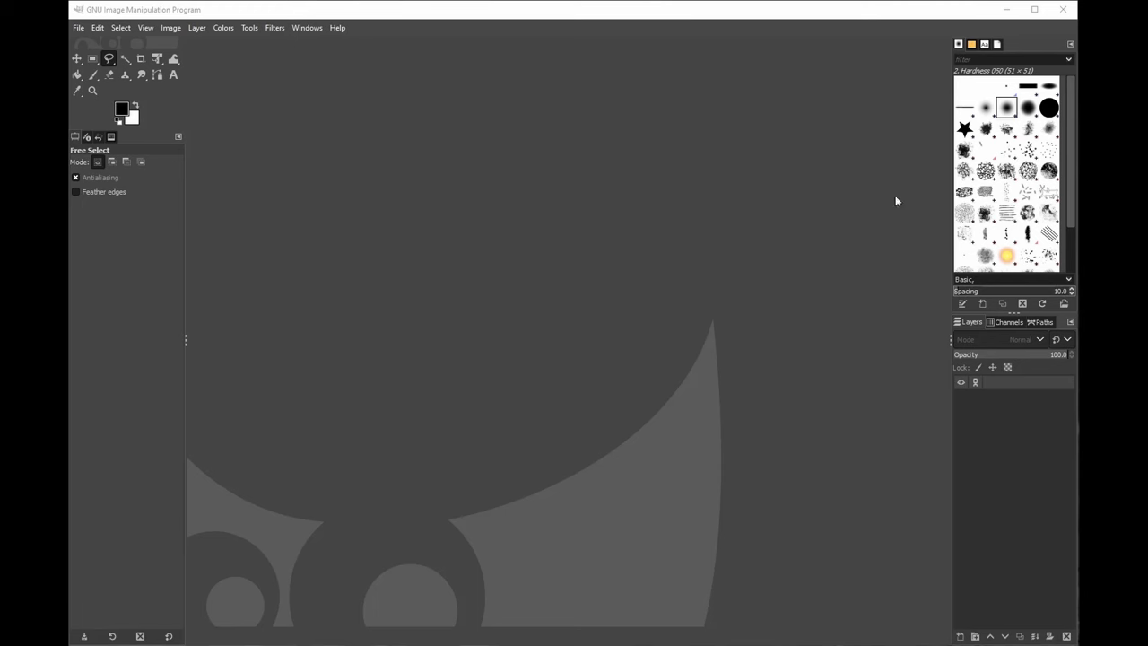
{"action": "mouse_move", "coordinate": [408, 96]}
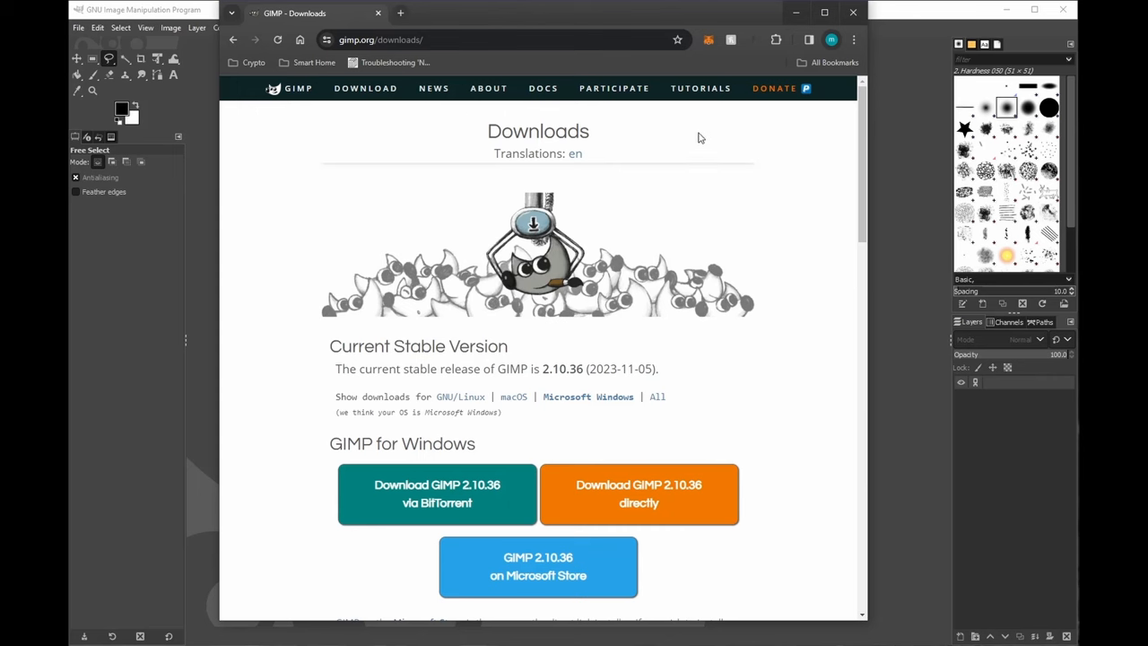
{"action": "mouse_move", "coordinate": [841, 51]}
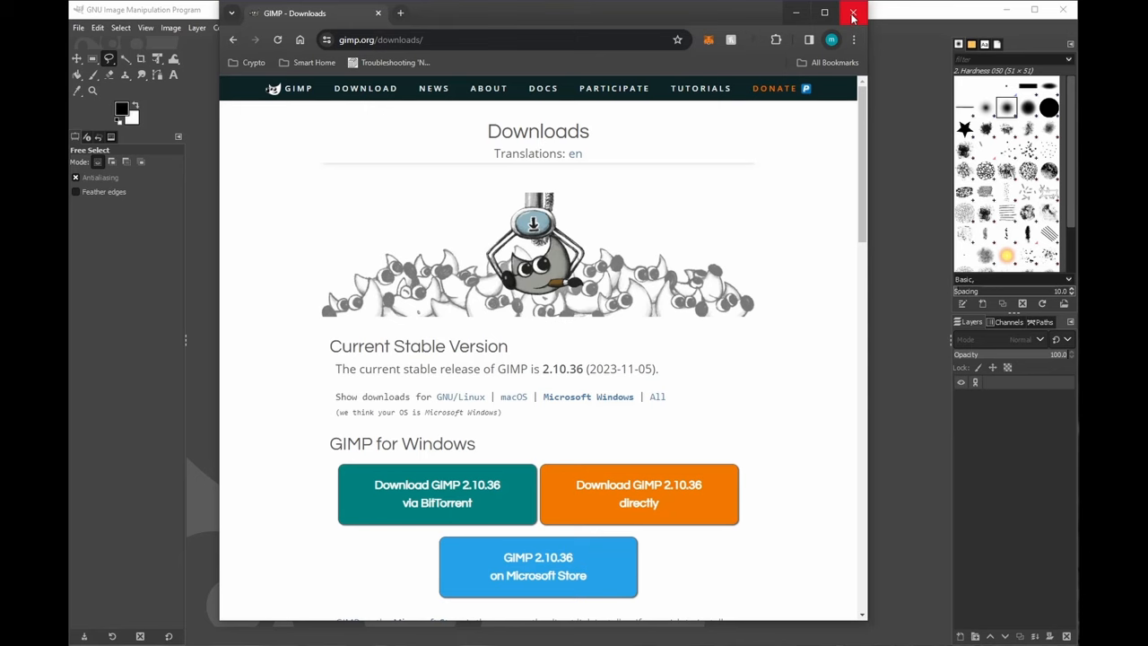
{"action": "left_click", "coordinate": [853, 16]}
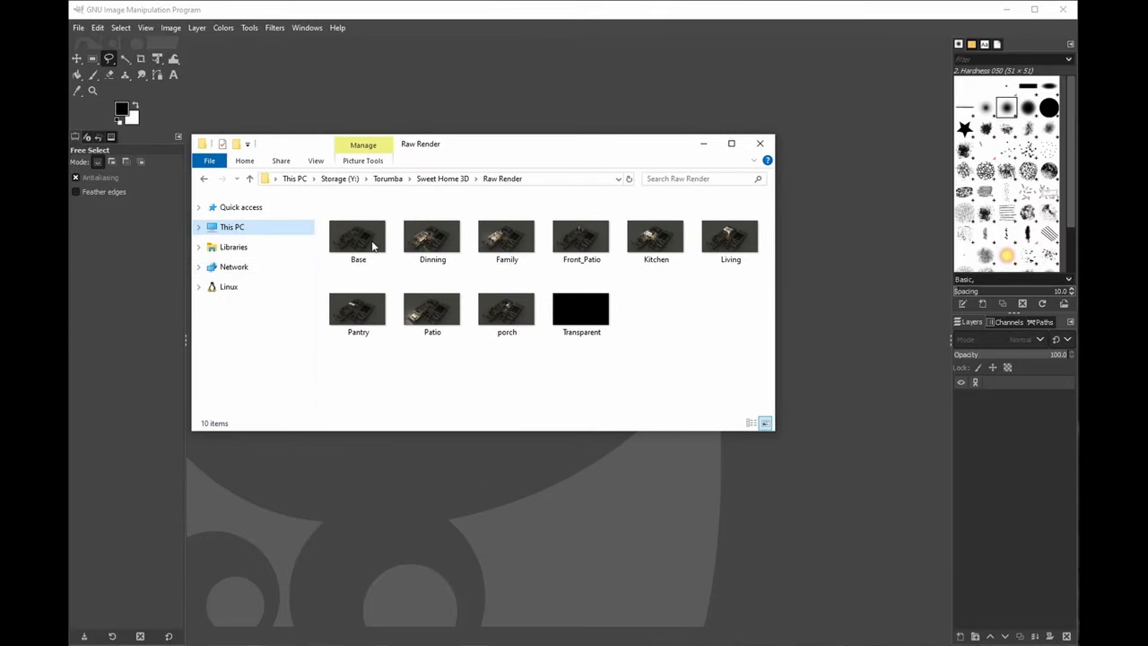
{"action": "mouse_move", "coordinate": [358, 236]}
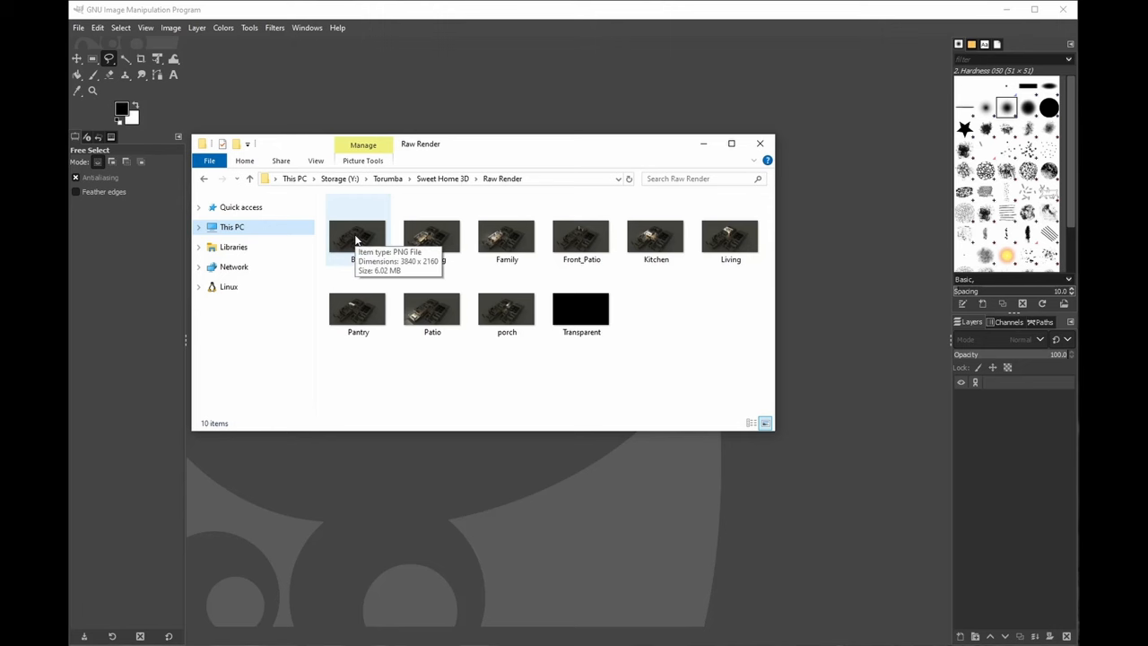
Step: Load Base.png, Dinning.png and Family.png as layers of one 3840×2160 image
{"action": "left_click", "coordinate": [358, 233]}
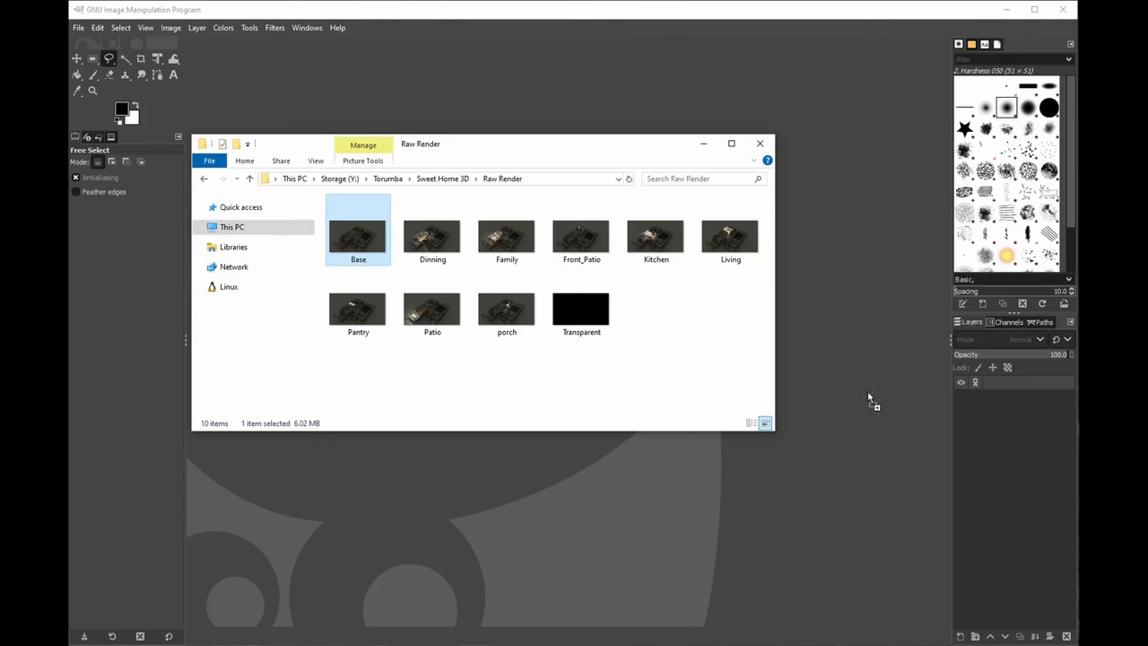
{"action": "mouse_move", "coordinate": [990, 413]}
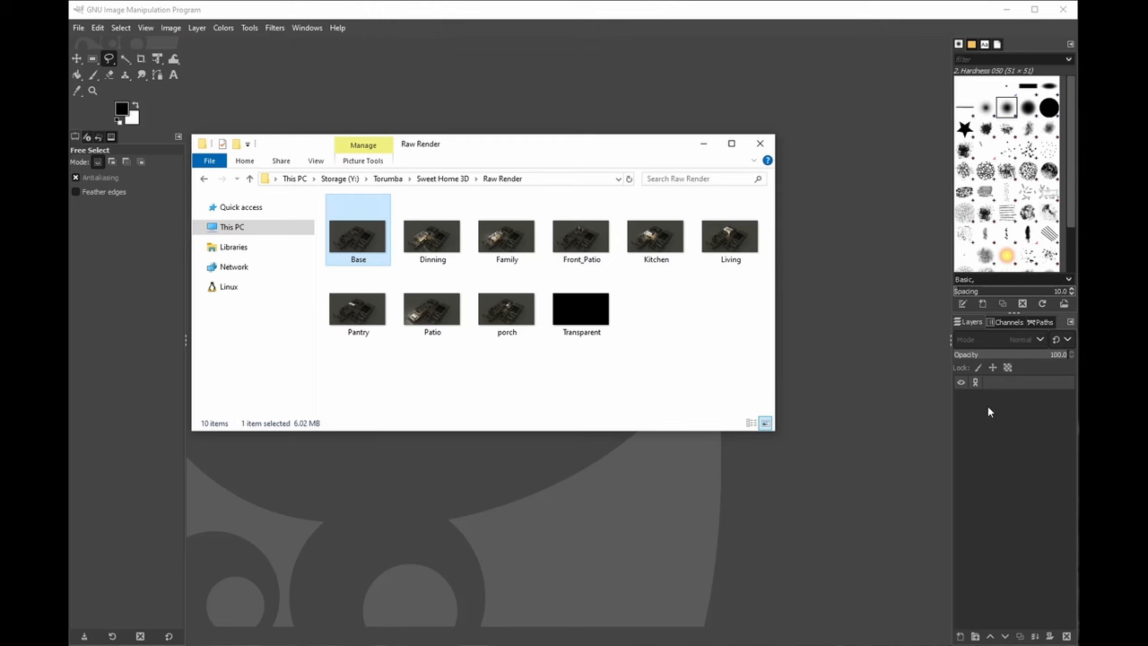
{"action": "mouse_move", "coordinate": [359, 236]}
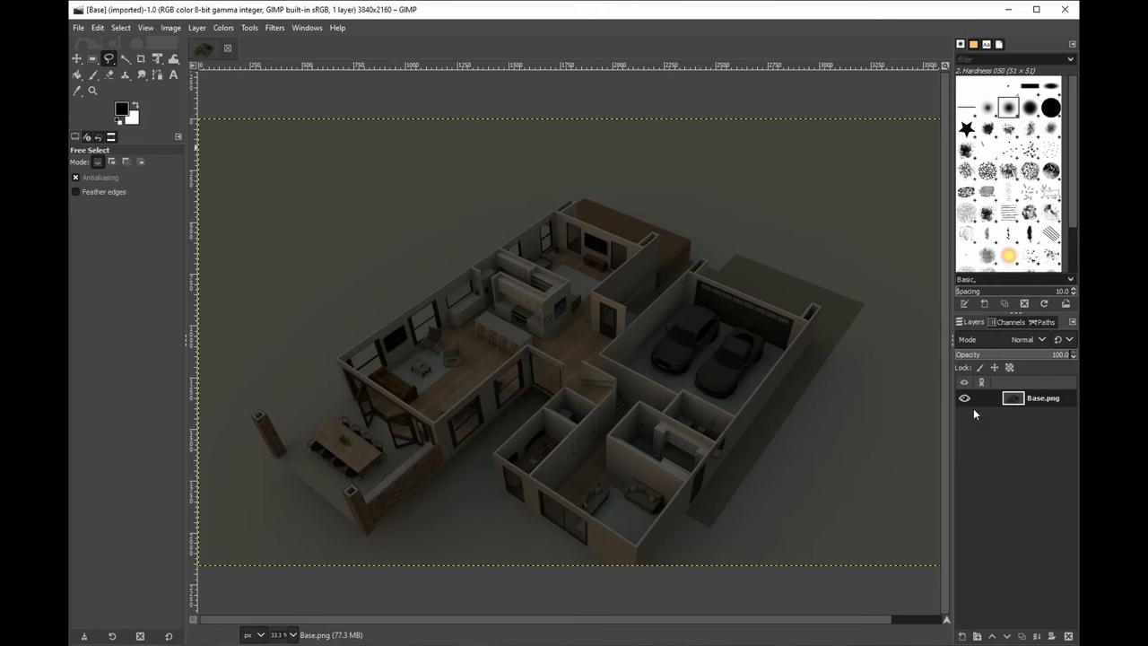
{"action": "mouse_move", "coordinate": [1019, 420]}
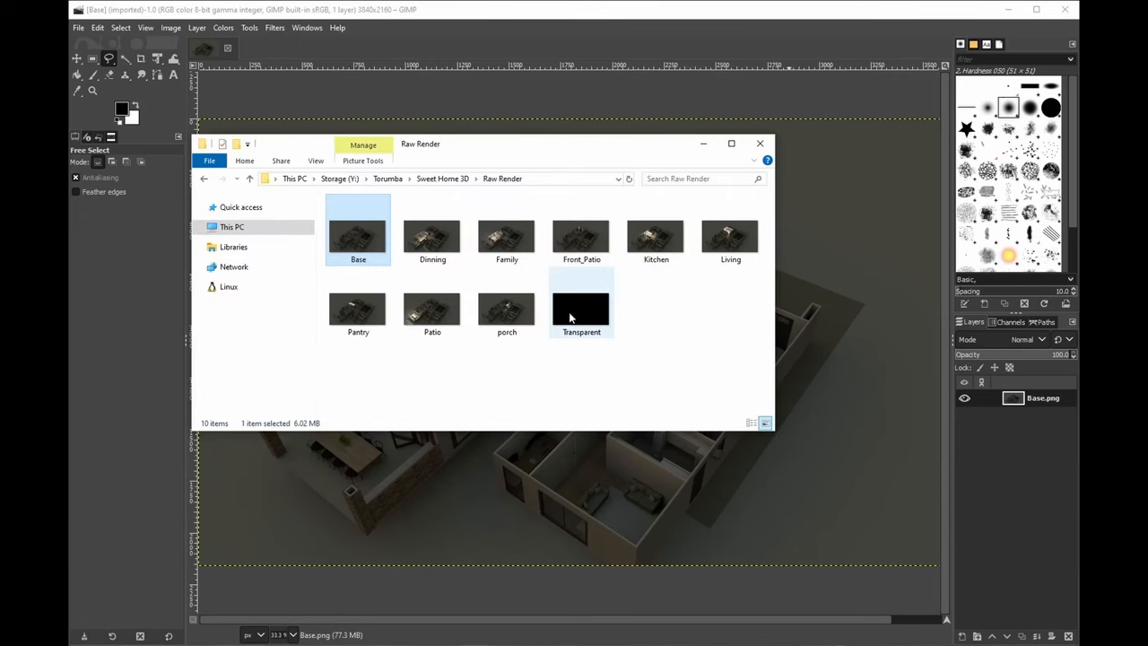
{"action": "left_click", "coordinate": [433, 235]}
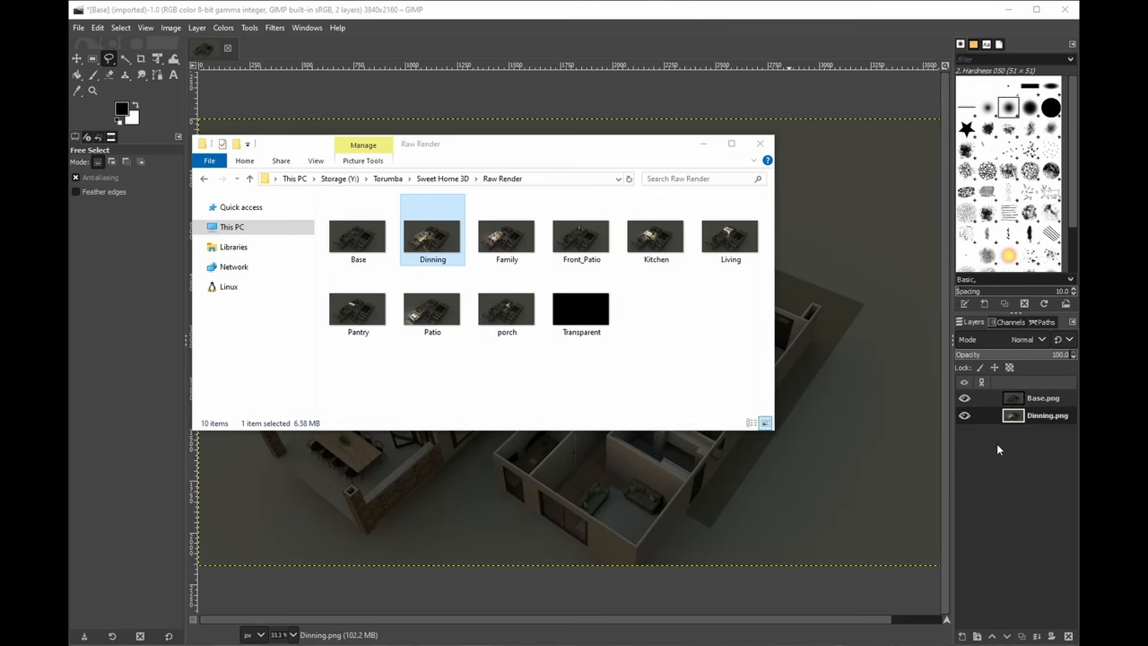
{"action": "left_click", "coordinate": [506, 231]}
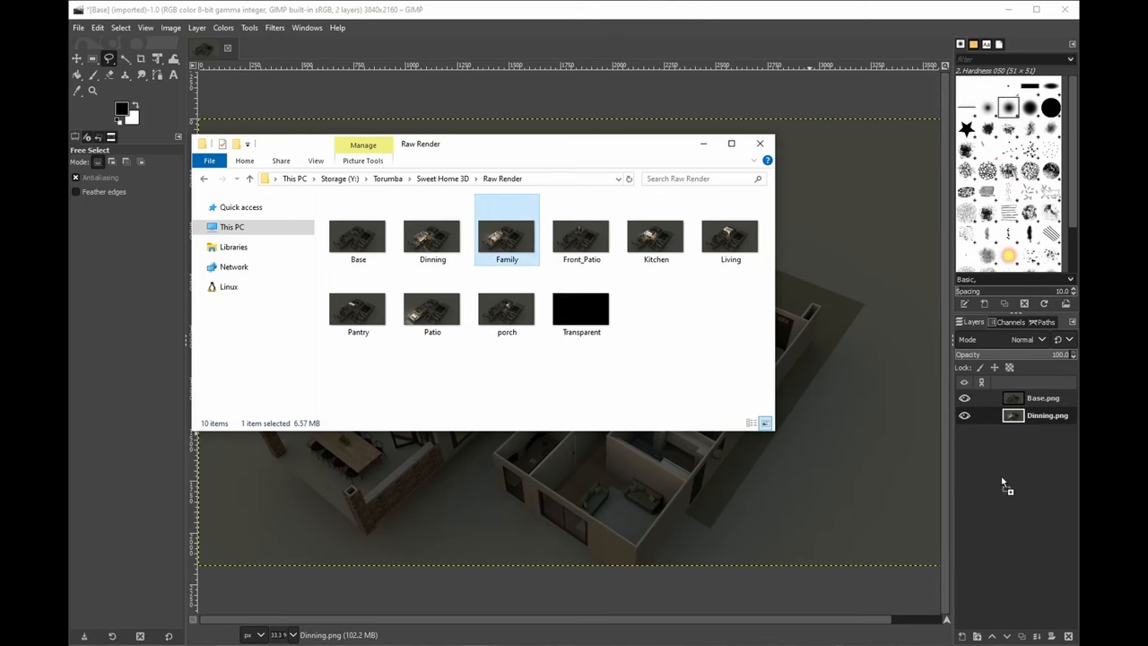
{"action": "double_click", "coordinate": [507, 234]}
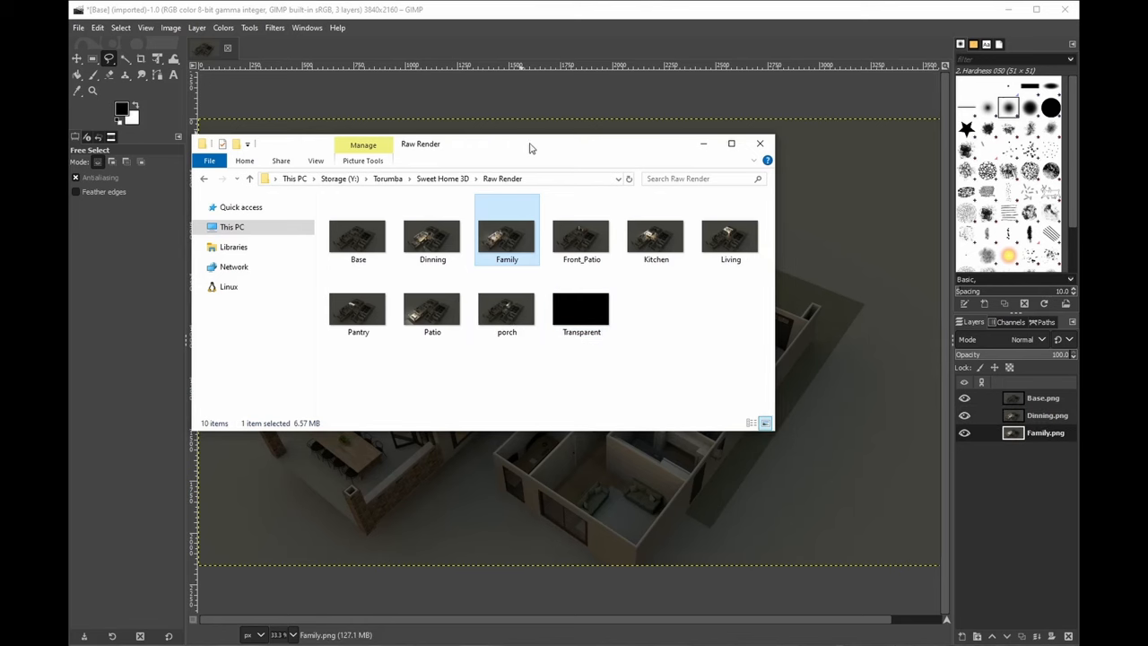
{"action": "left_click", "coordinate": [760, 144]}
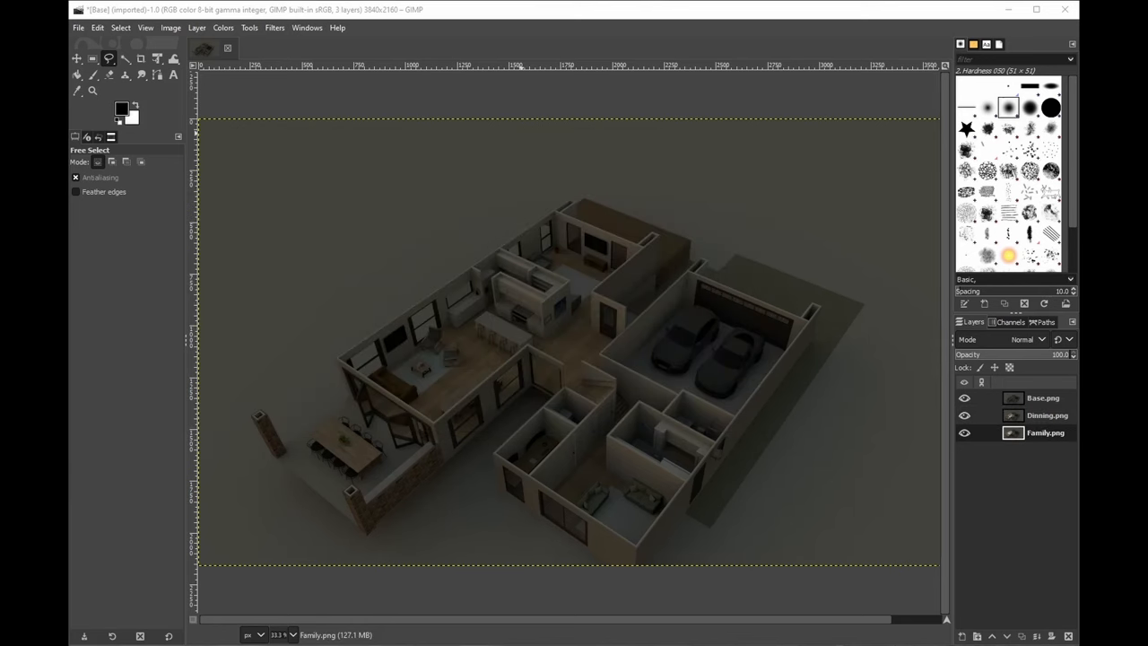
{"action": "mouse_move", "coordinate": [849, 450]}
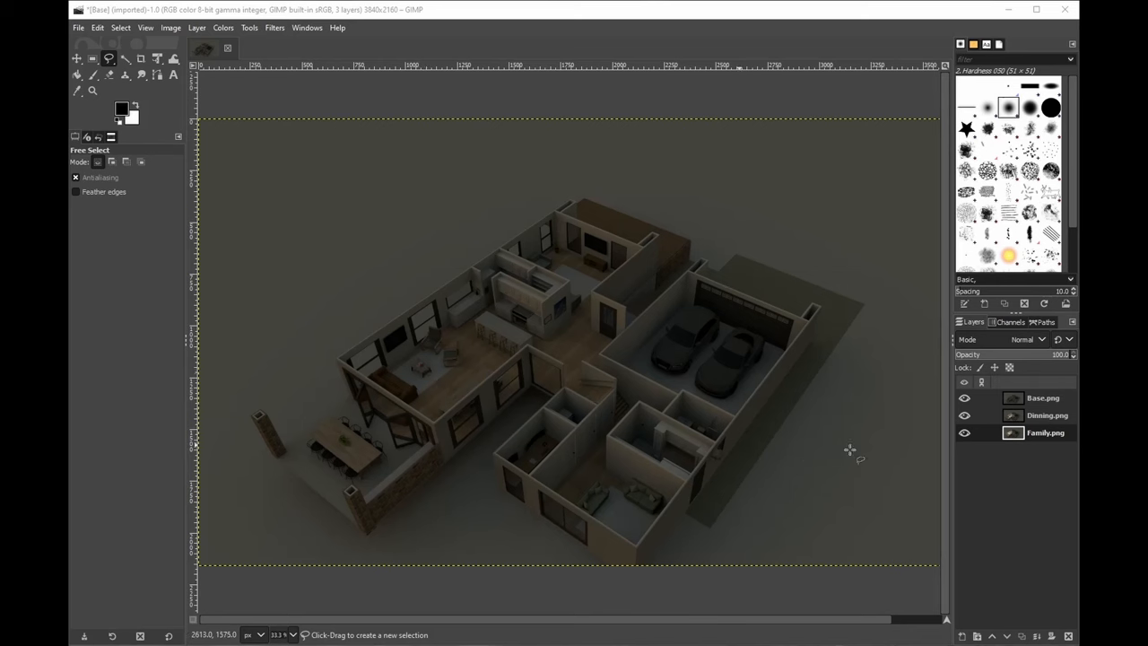
Step: Add an alpha channel to the Base and Dinning render layers
{"action": "left_click", "coordinate": [1042, 397]}
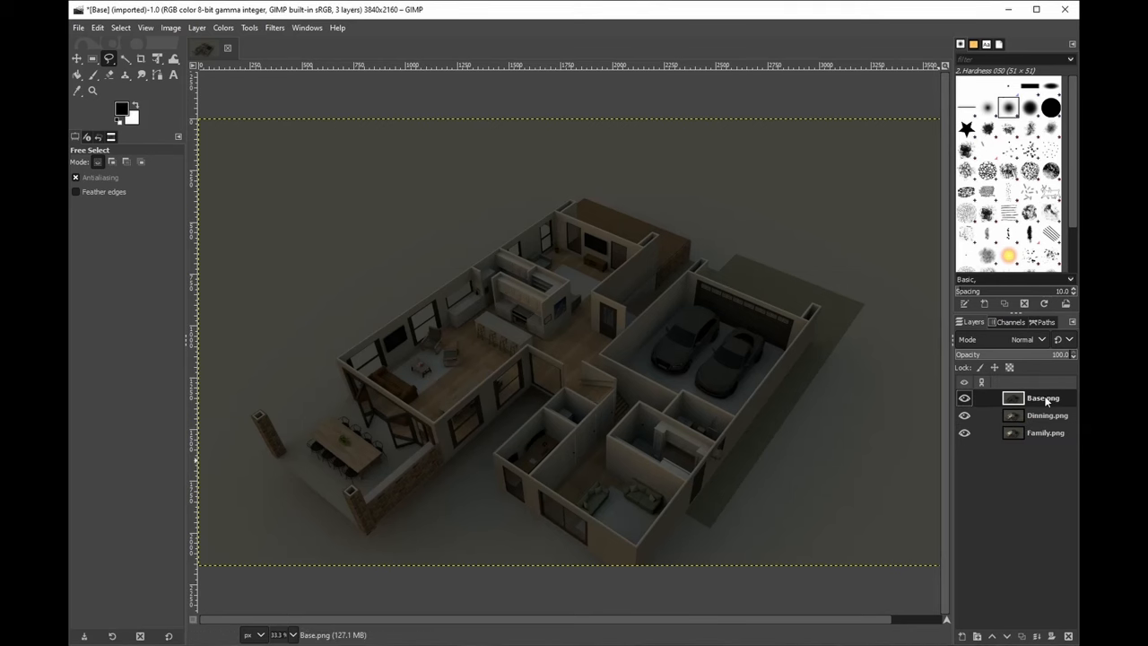
{"action": "right_click", "coordinate": [1040, 398]}
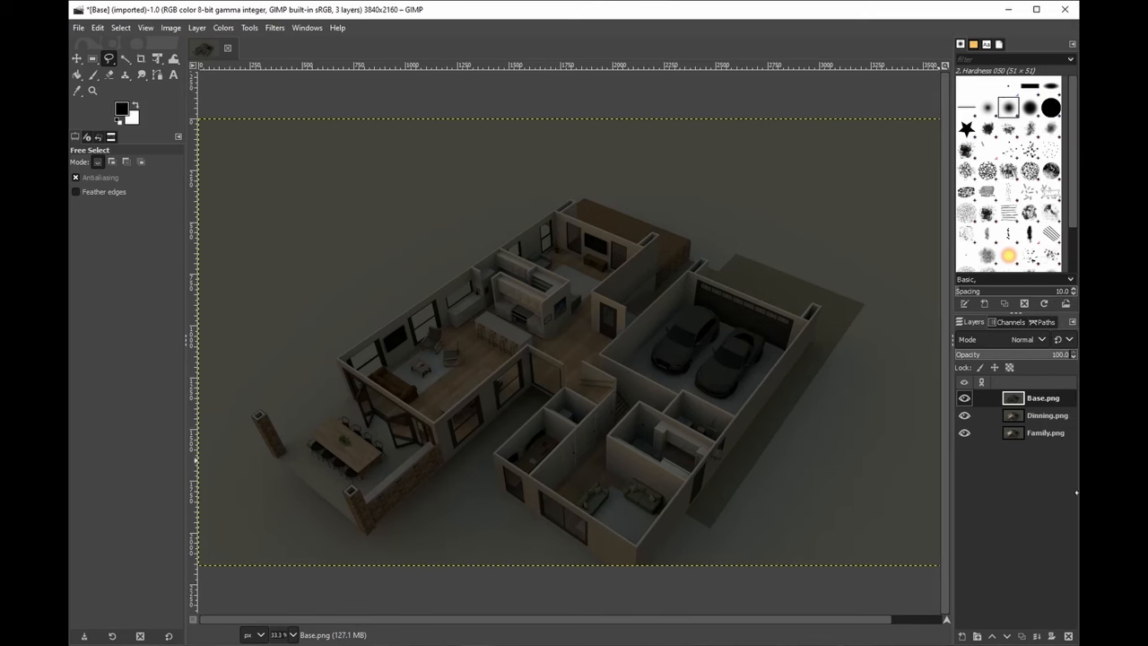
{"action": "mouse_move", "coordinate": [1029, 449]}
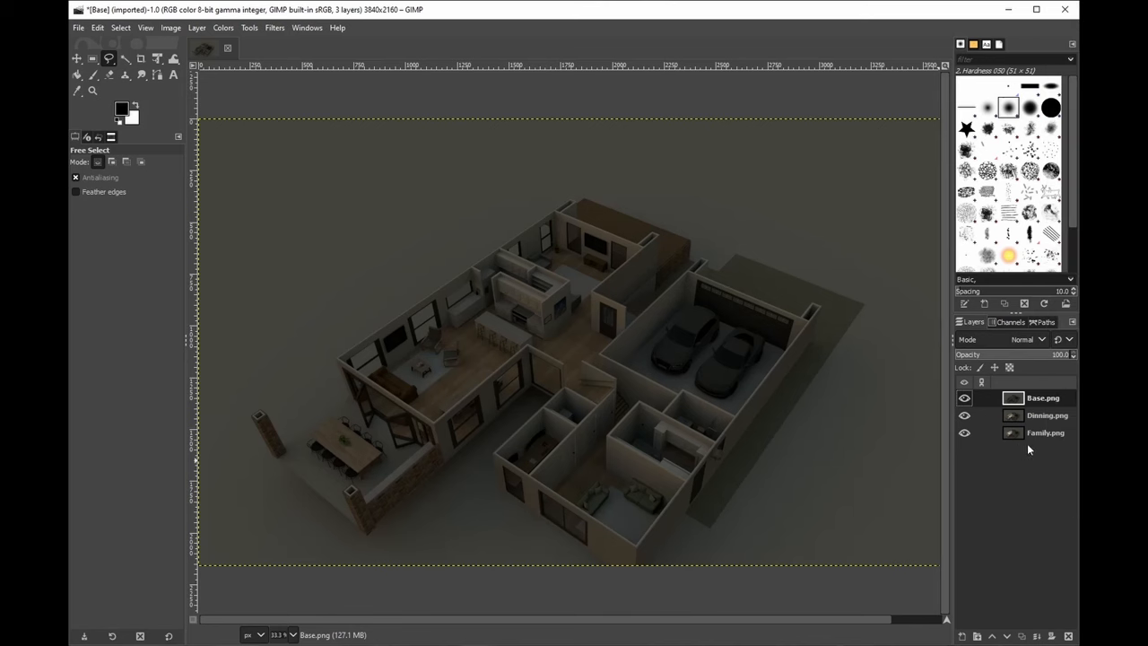
{"action": "right_click", "coordinate": [1042, 398]}
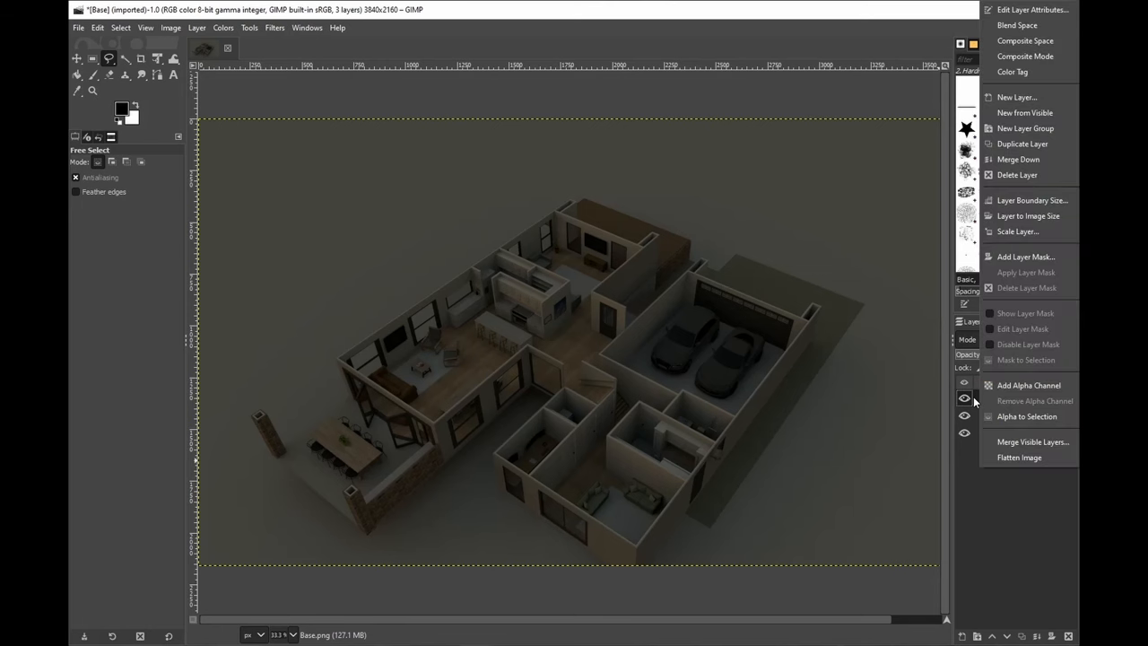
{"action": "mouse_move", "coordinate": [1006, 390]}
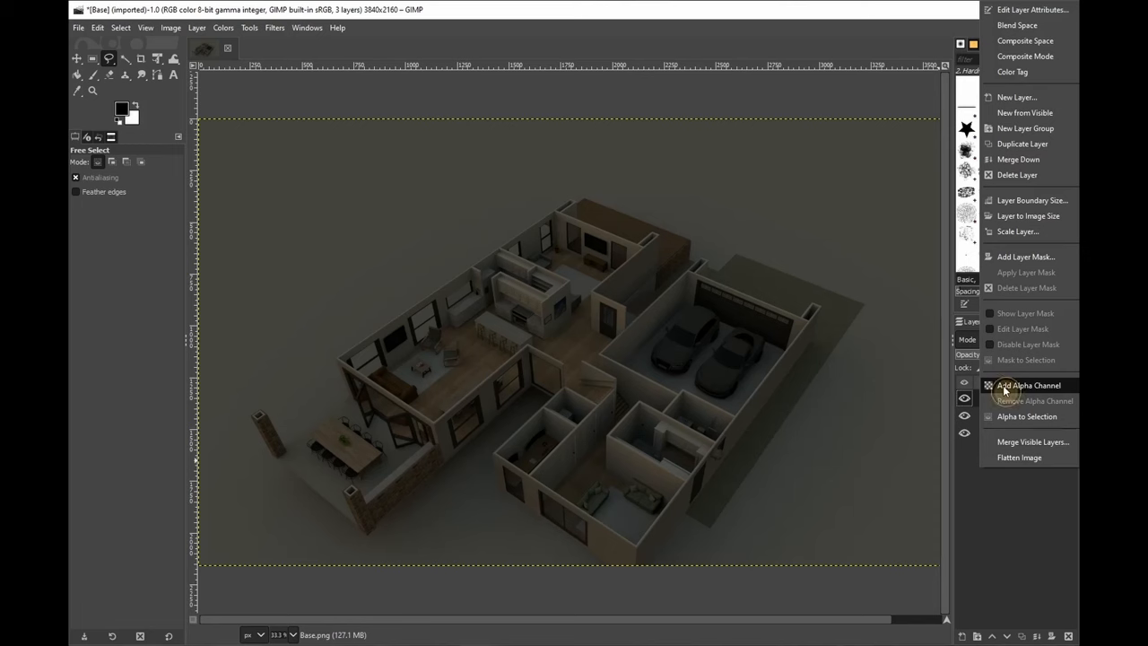
{"action": "left_click", "coordinate": [1029, 385]}
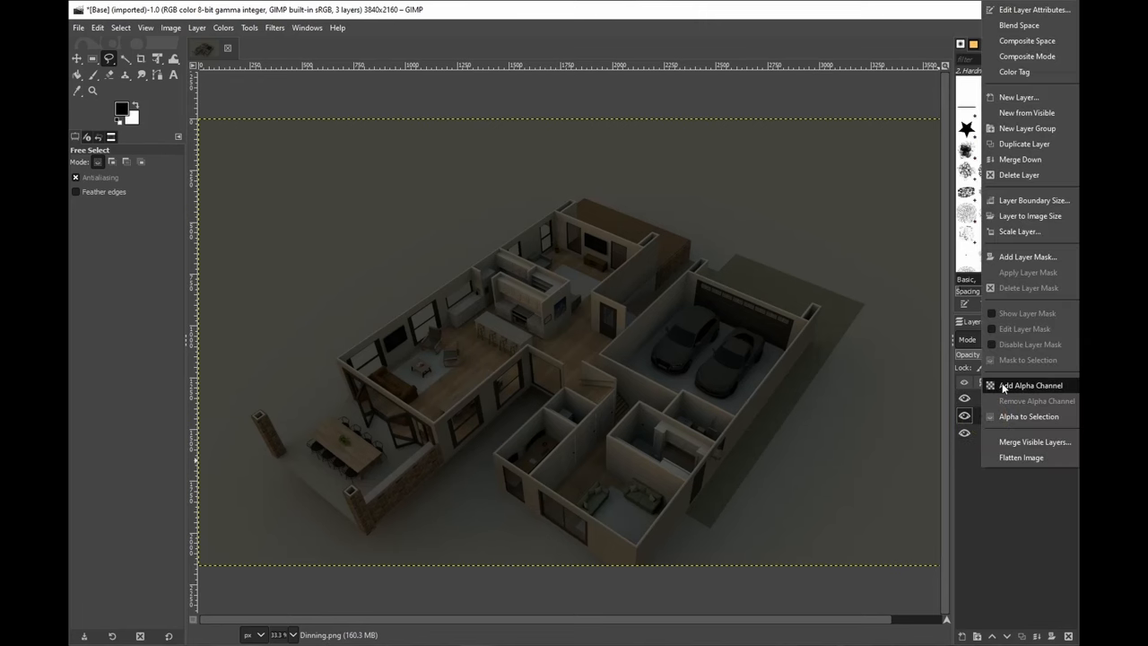
{"action": "left_click", "coordinate": [1031, 385]}
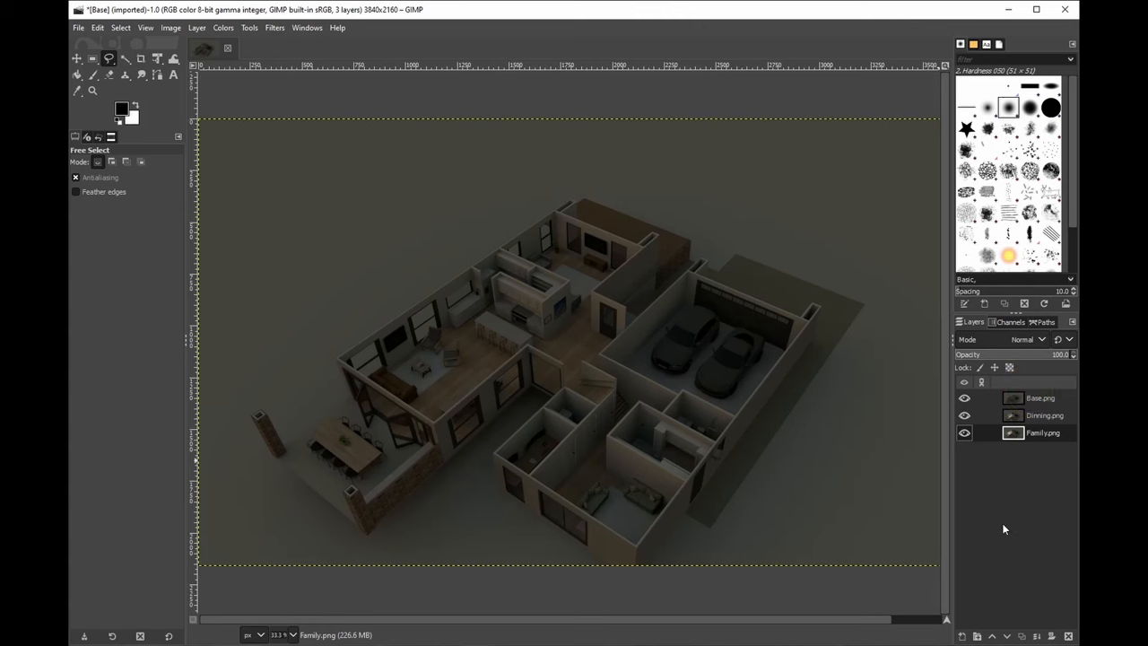
{"action": "mouse_move", "coordinate": [990, 523]}
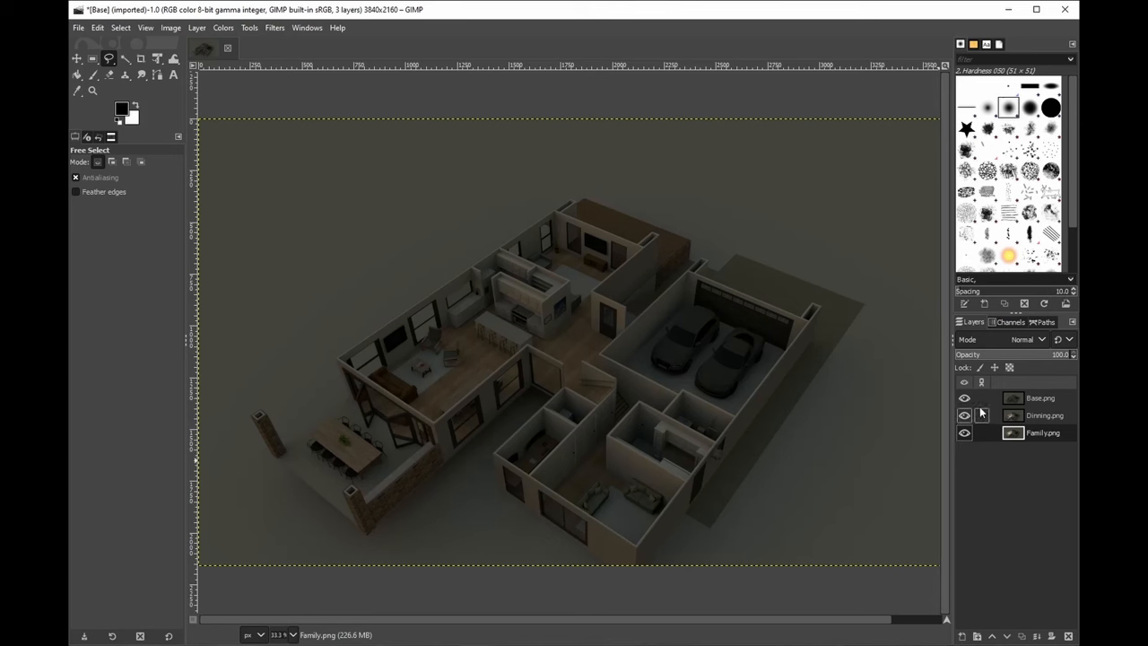
Step: Hide the Base and Family layers, leaving Dinning visible and active
{"action": "left_click", "coordinate": [964, 415]}
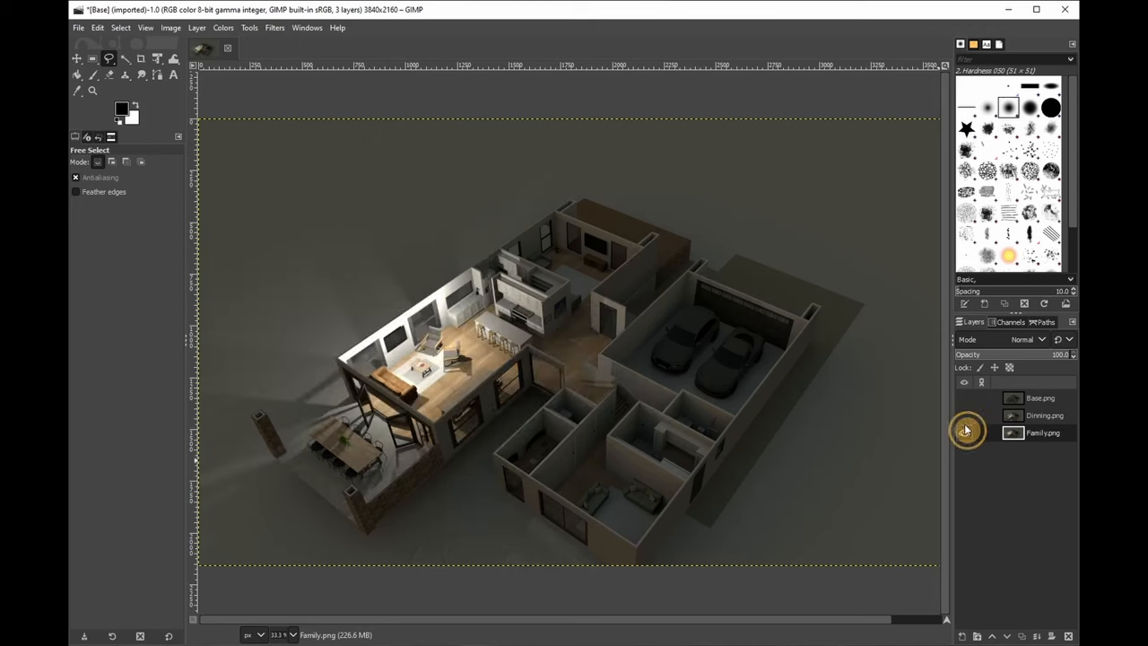
{"action": "left_click", "coordinate": [964, 432]}
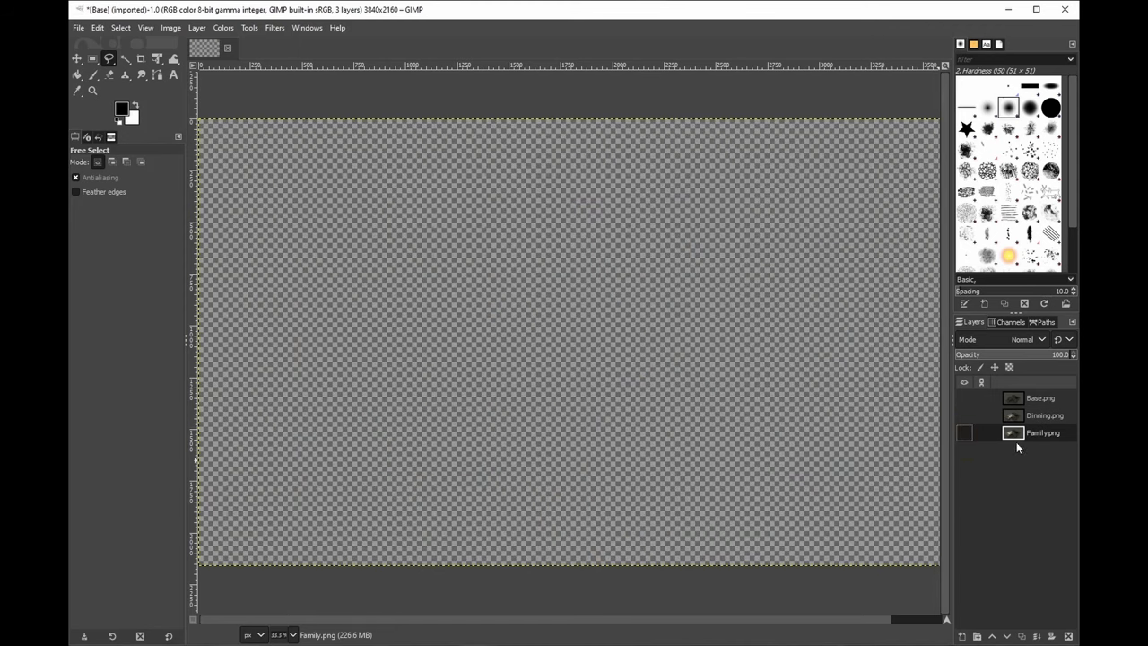
{"action": "left_click", "coordinate": [1045, 414]}
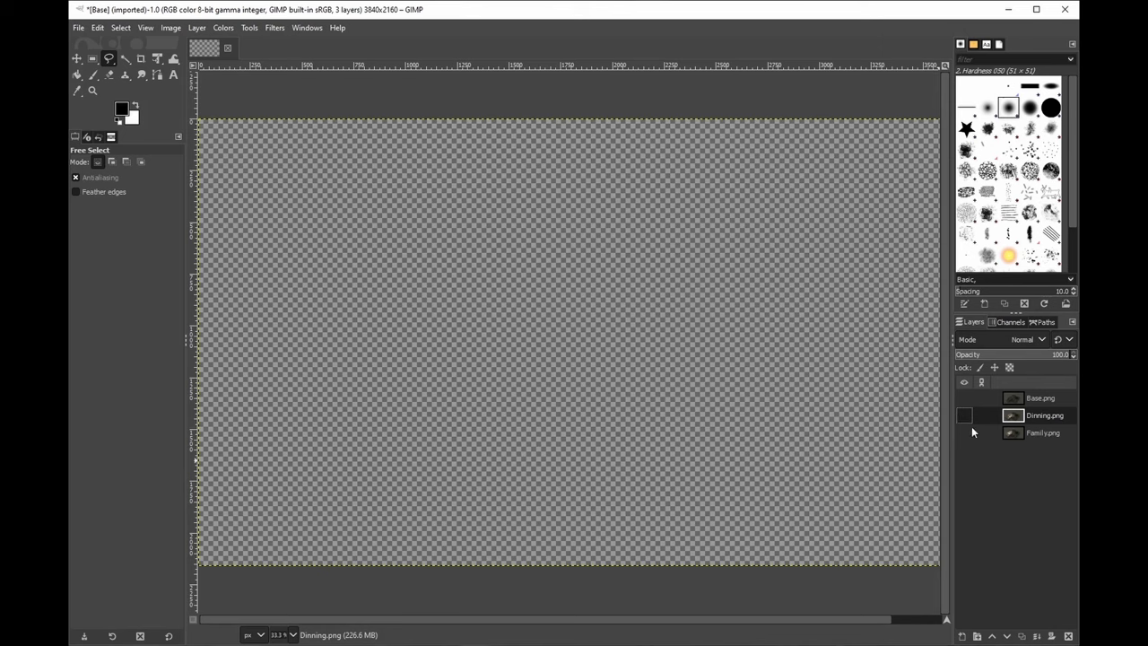
{"action": "mouse_move", "coordinate": [964, 453]}
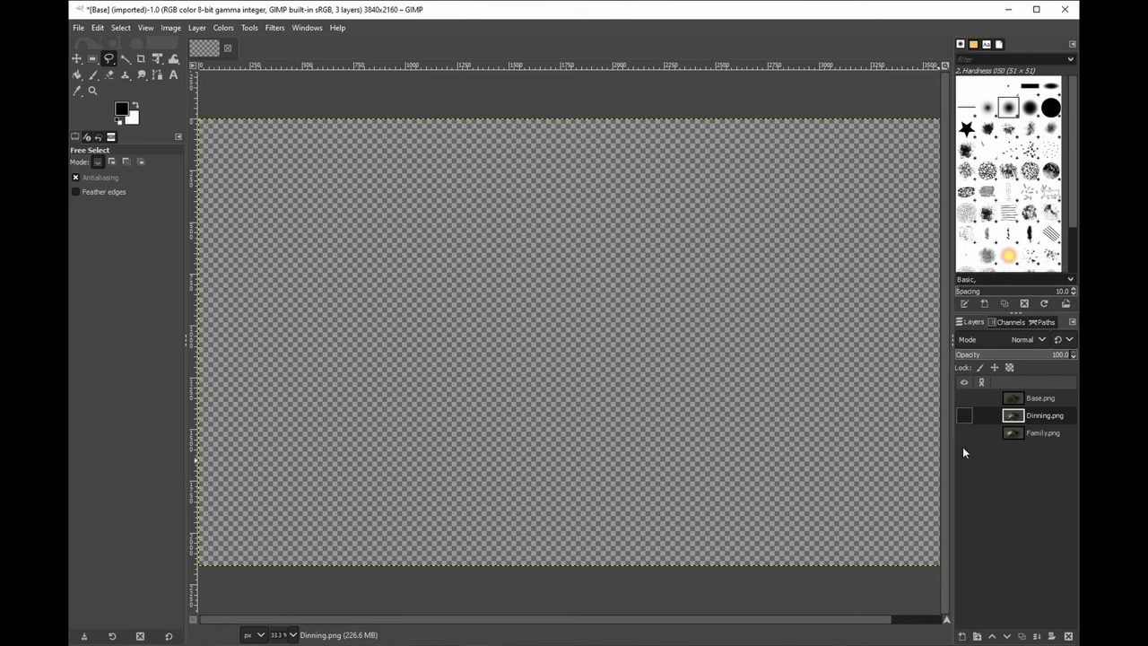
{"action": "left_click", "coordinate": [964, 415]}
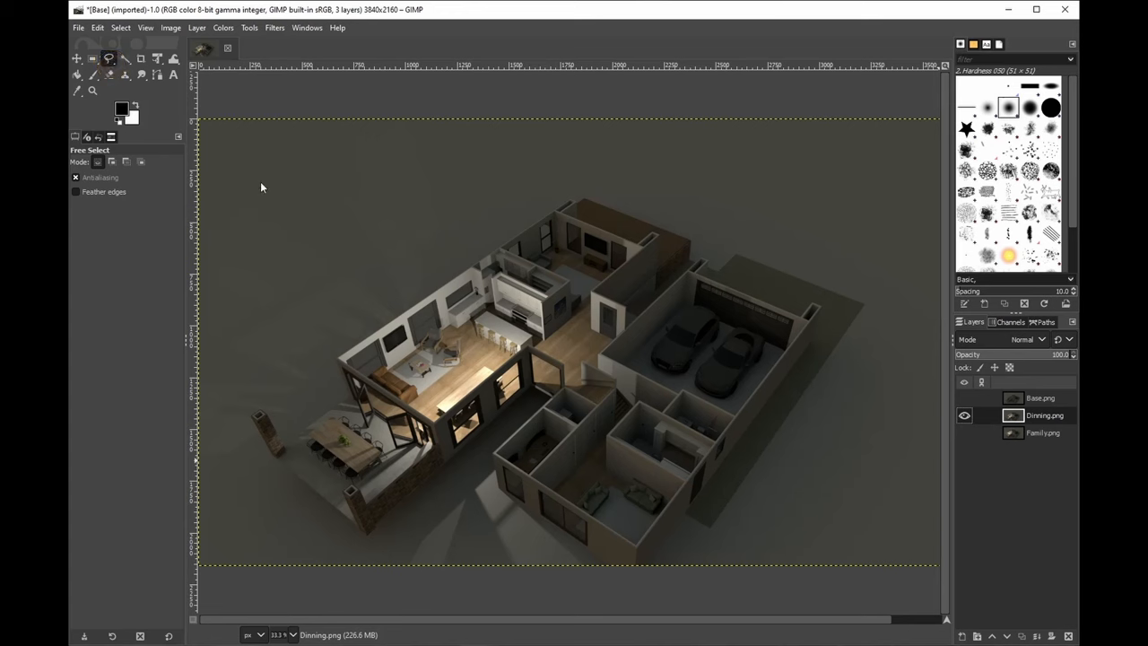
{"action": "mouse_move", "coordinate": [382, 235]}
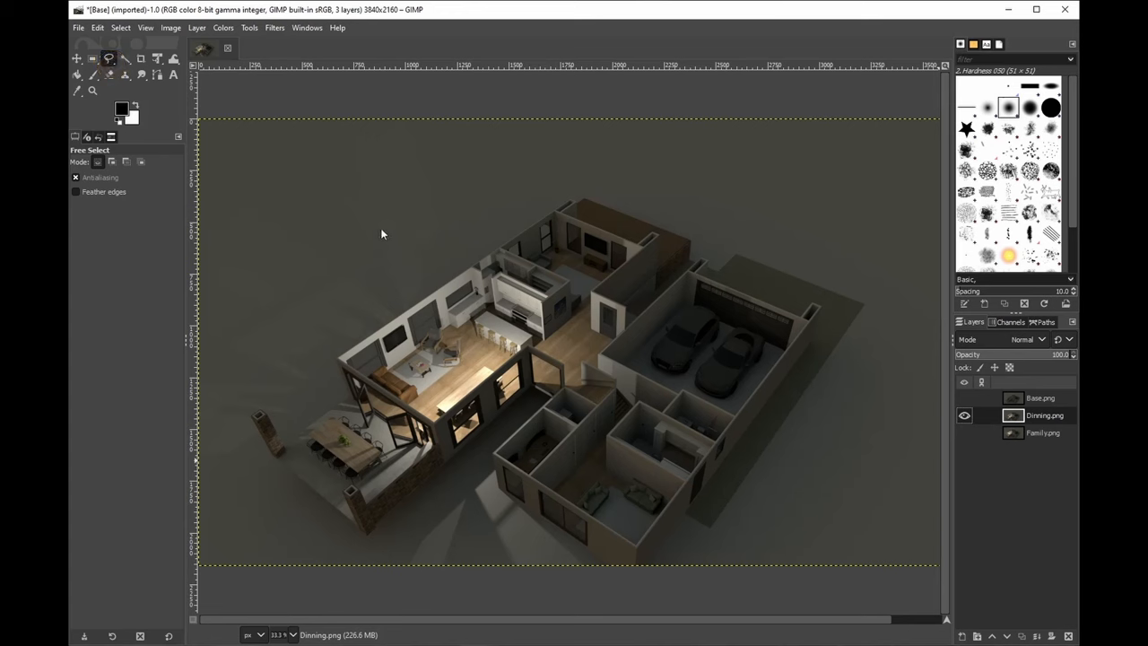
{"action": "mouse_move", "coordinate": [532, 389]}
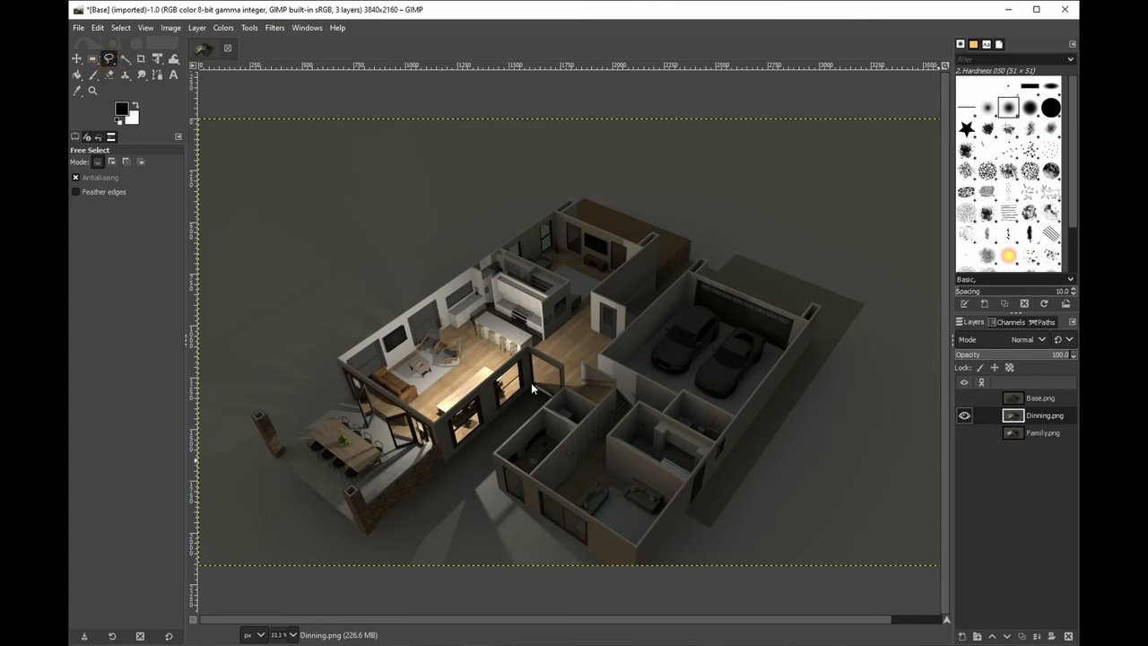
{"action": "mouse_move", "coordinate": [165, 129]}
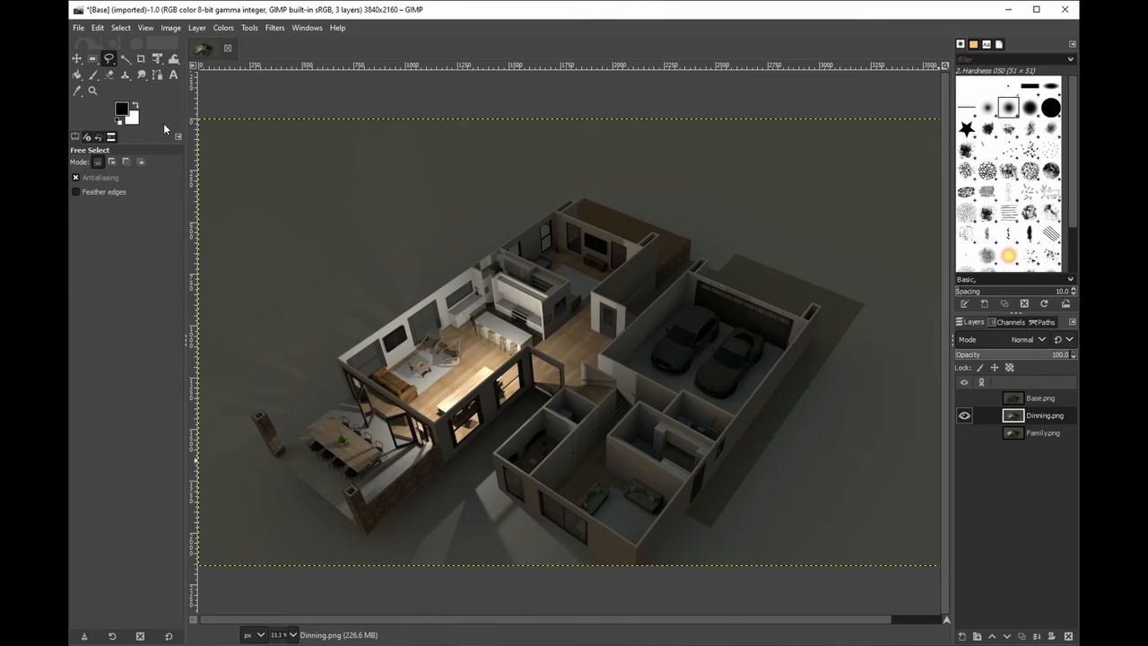
{"action": "mouse_move", "coordinate": [208, 131]}
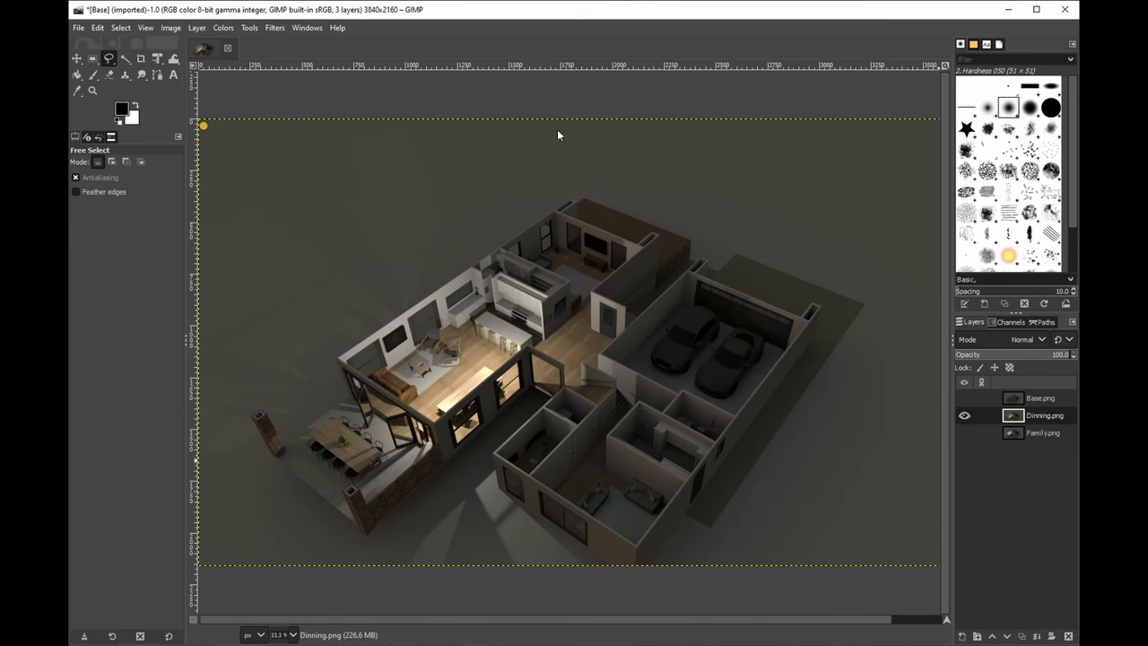
{"action": "mouse_move", "coordinate": [566, 126]}
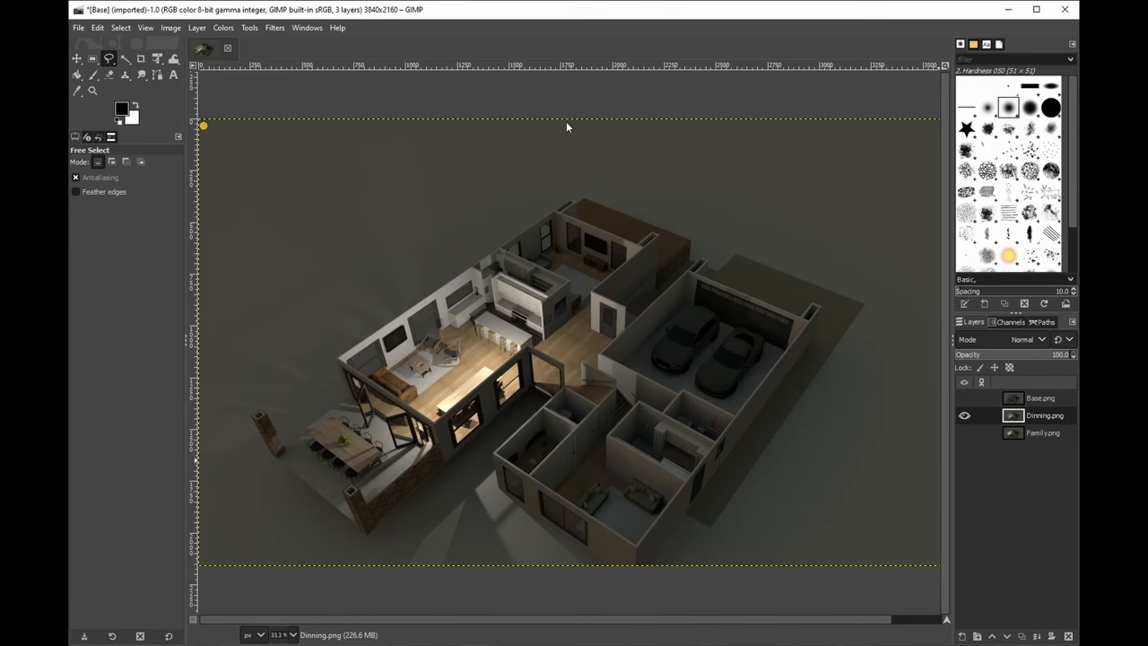
{"action": "mouse_move", "coordinate": [680, 216]}
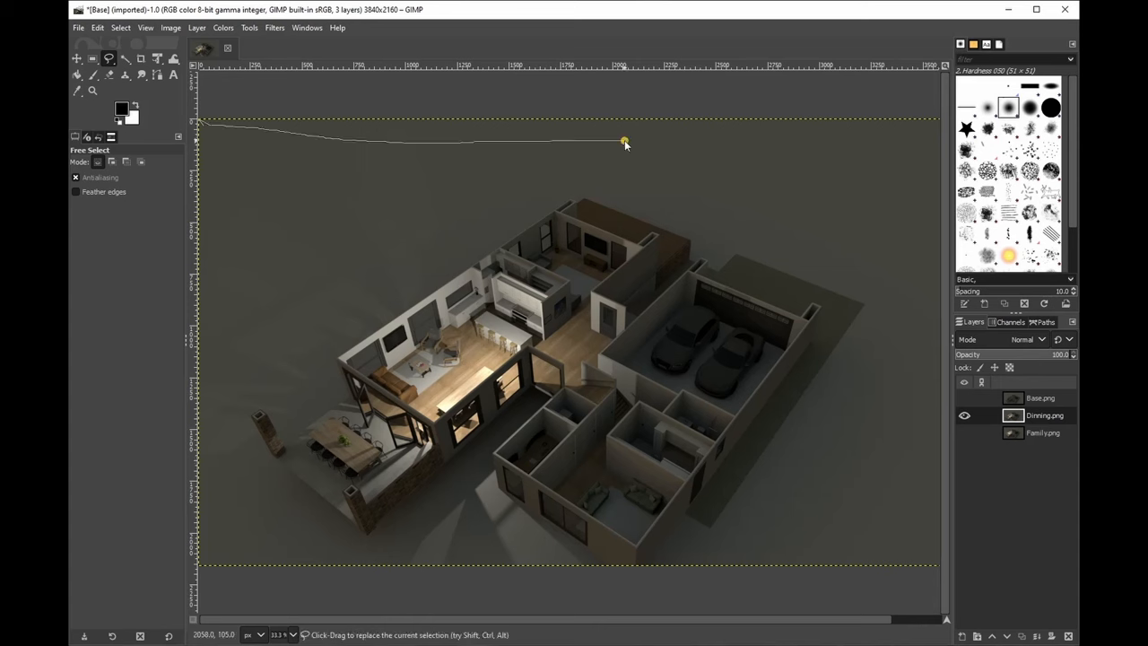
Step: Free-select the lit left living and dining wing of the Dinning render
{"action": "left_click_drag", "start_coordinate": [625, 141], "coordinate": [655, 302]}
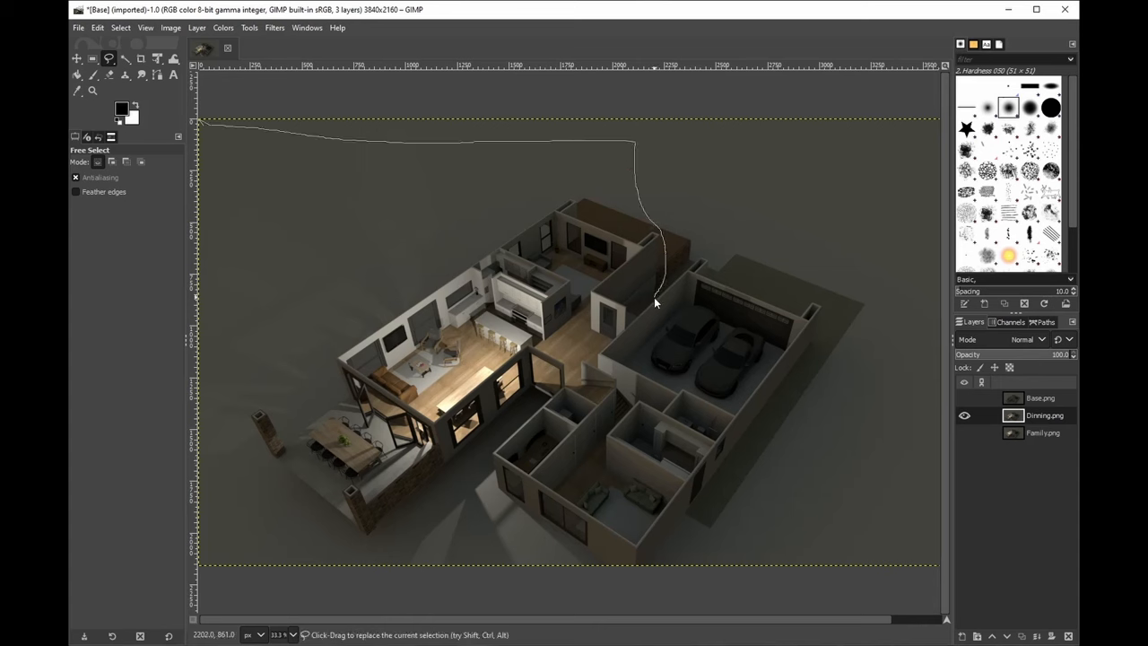
{"action": "left_click_drag", "start_coordinate": [654, 303], "coordinate": [583, 471]}
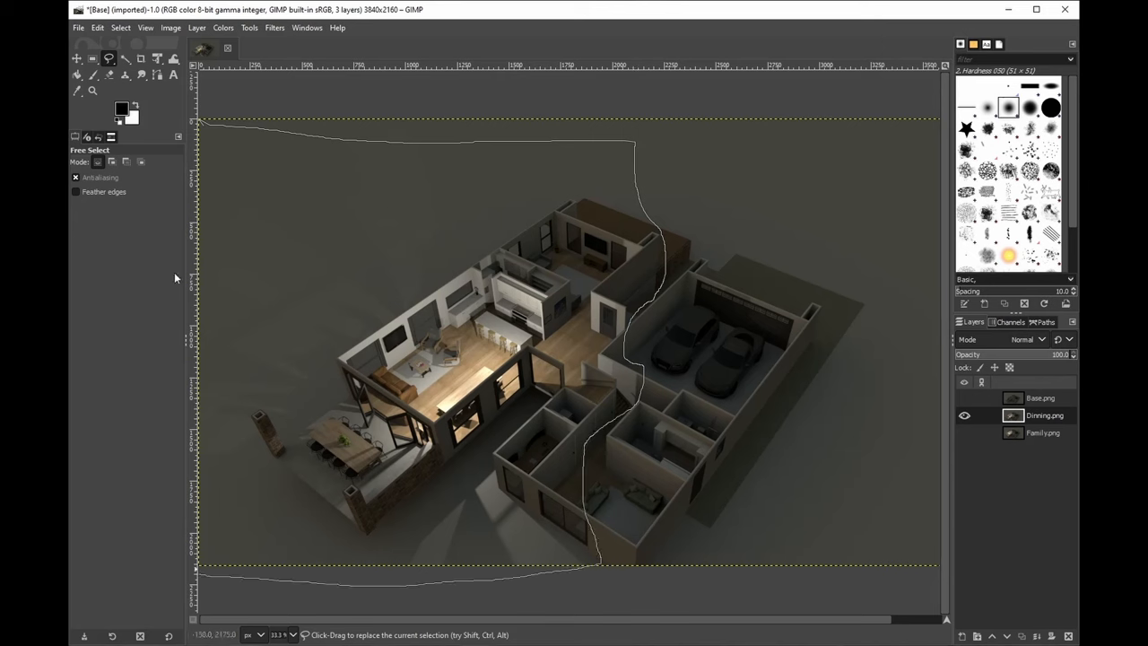
{"action": "mouse_move", "coordinate": [201, 121]}
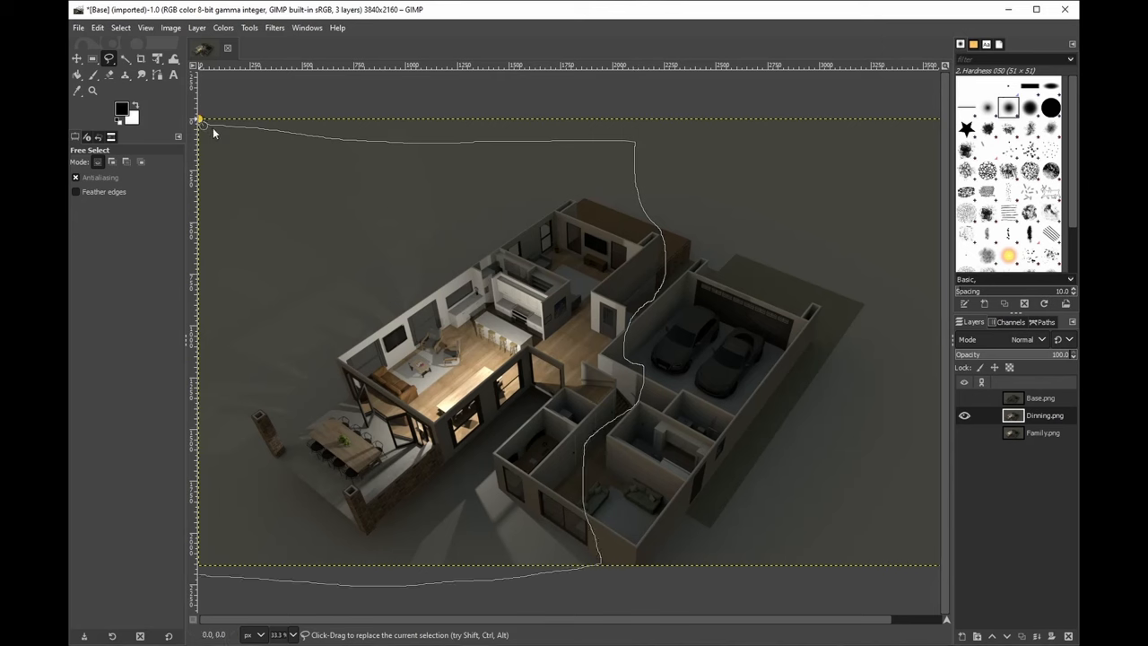
{"action": "left_click", "coordinate": [201, 119]}
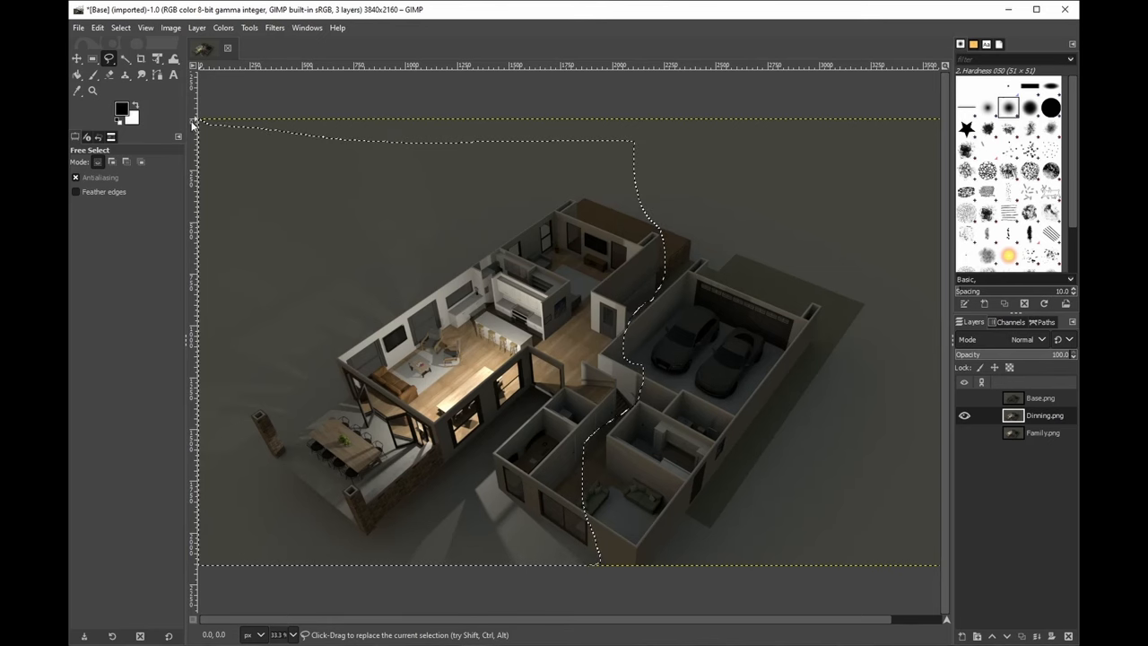
{"action": "left_click", "coordinate": [120, 28]}
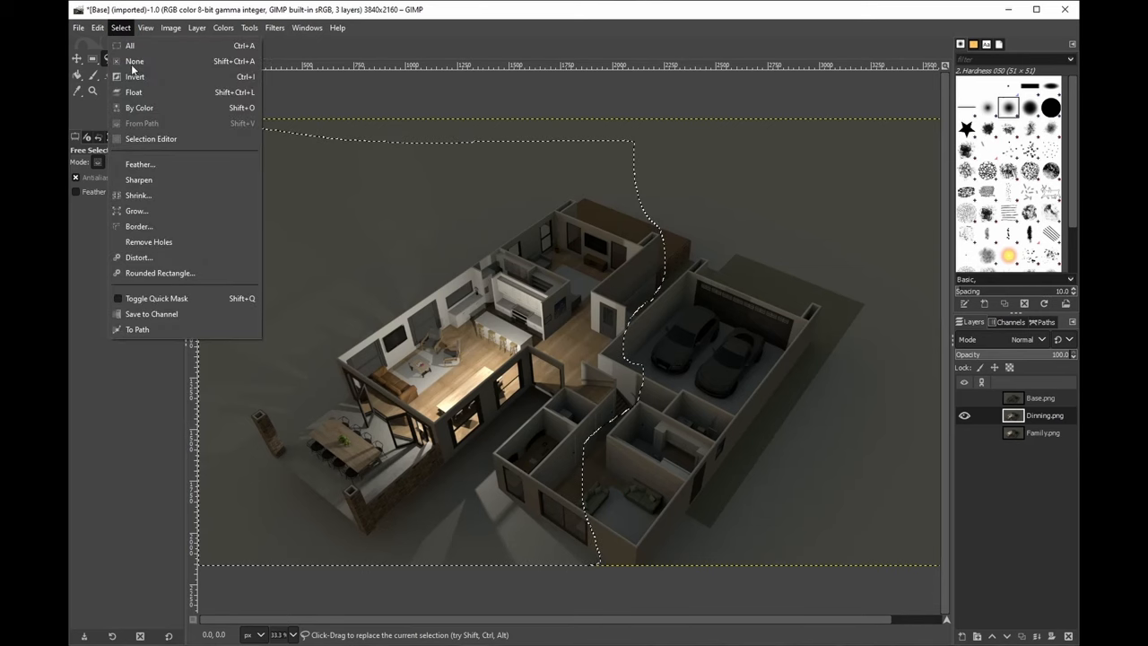
{"action": "mouse_move", "coordinate": [134, 76]}
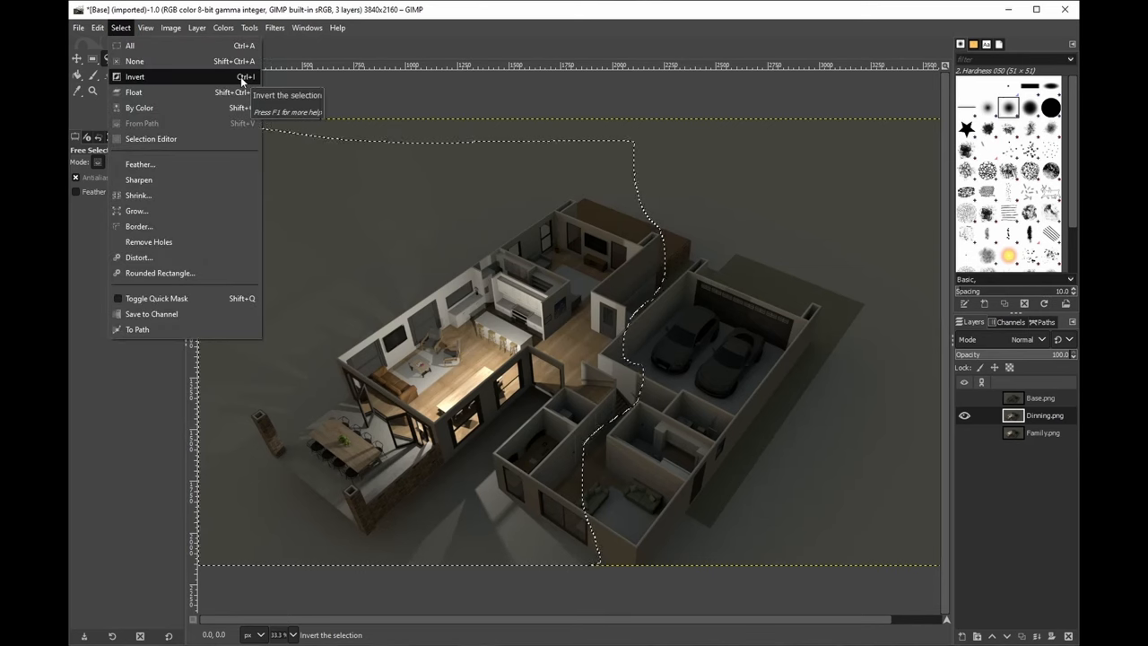
Step: Invert the selection so it covers the unlit right side of Dinning
{"action": "left_click", "coordinate": [135, 77]}
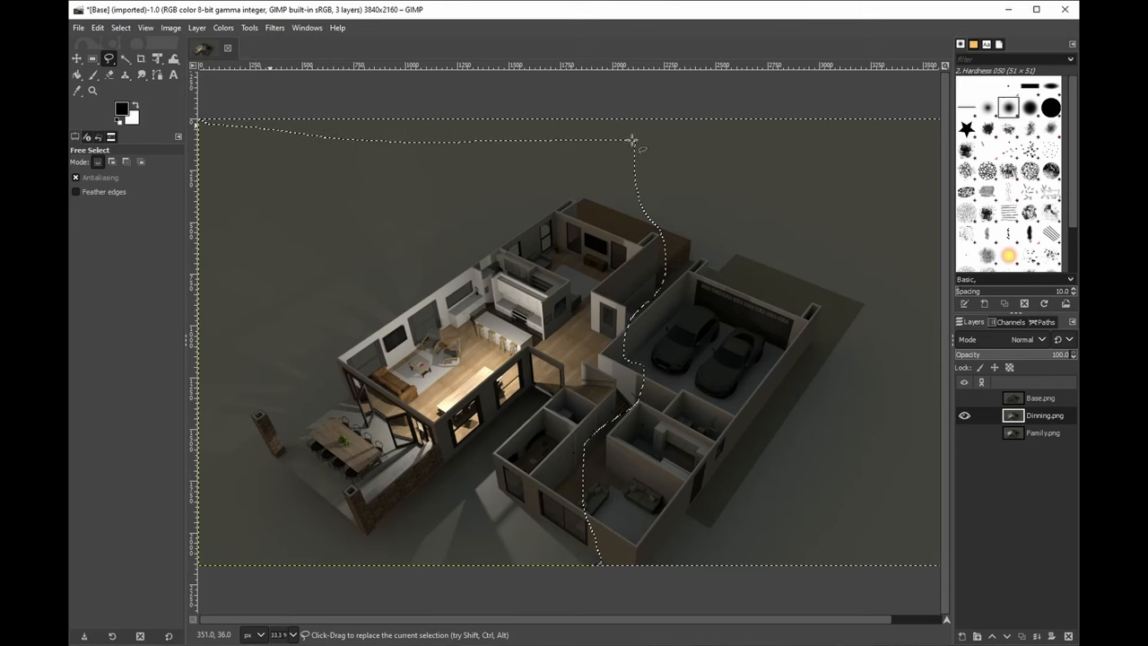
{"action": "mouse_move", "coordinate": [759, 437]}
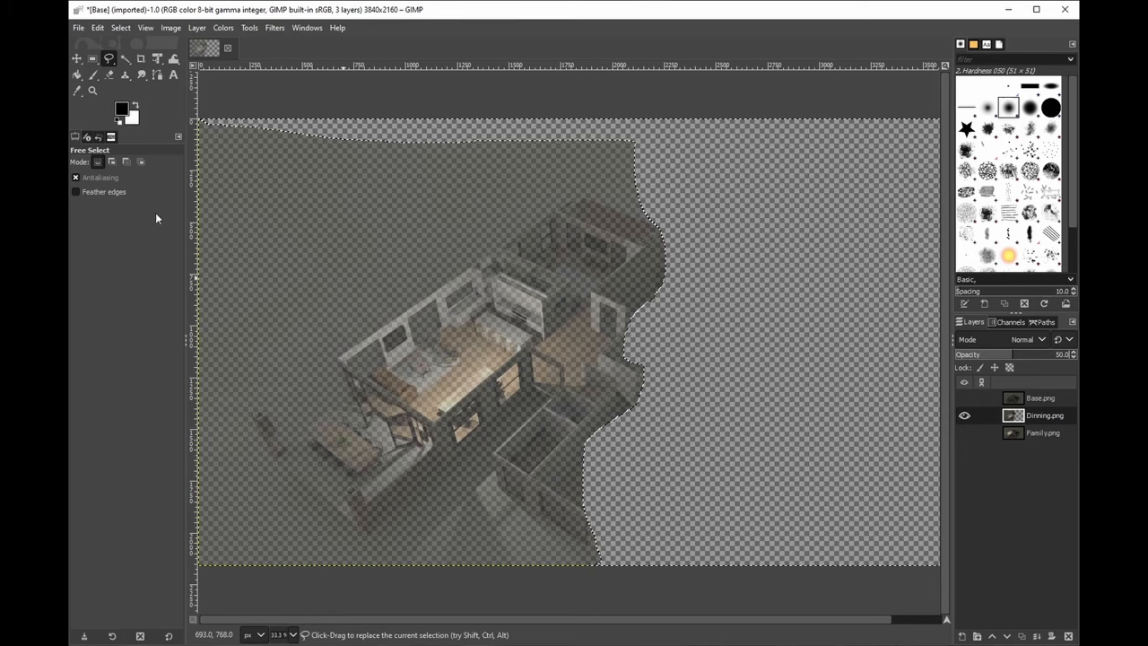
Step: Export the image as dinning_test.png into the Raw Render folder with default PNG settings
{"action": "left_click", "coordinate": [79, 27]}
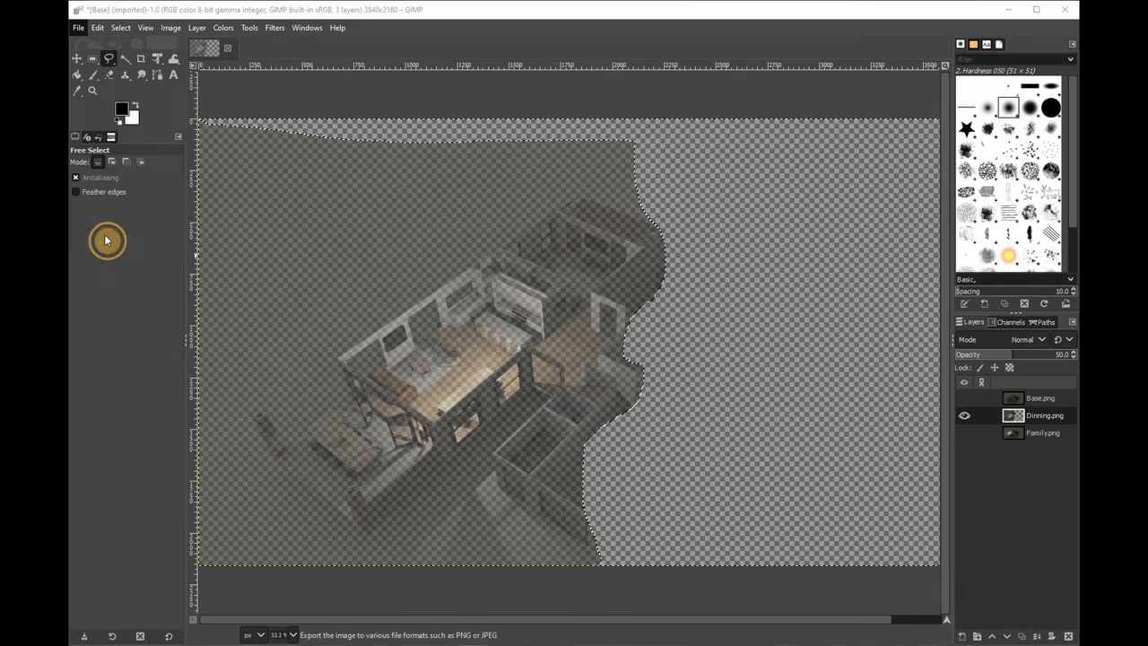
{"action": "left_click", "coordinate": [78, 27]}
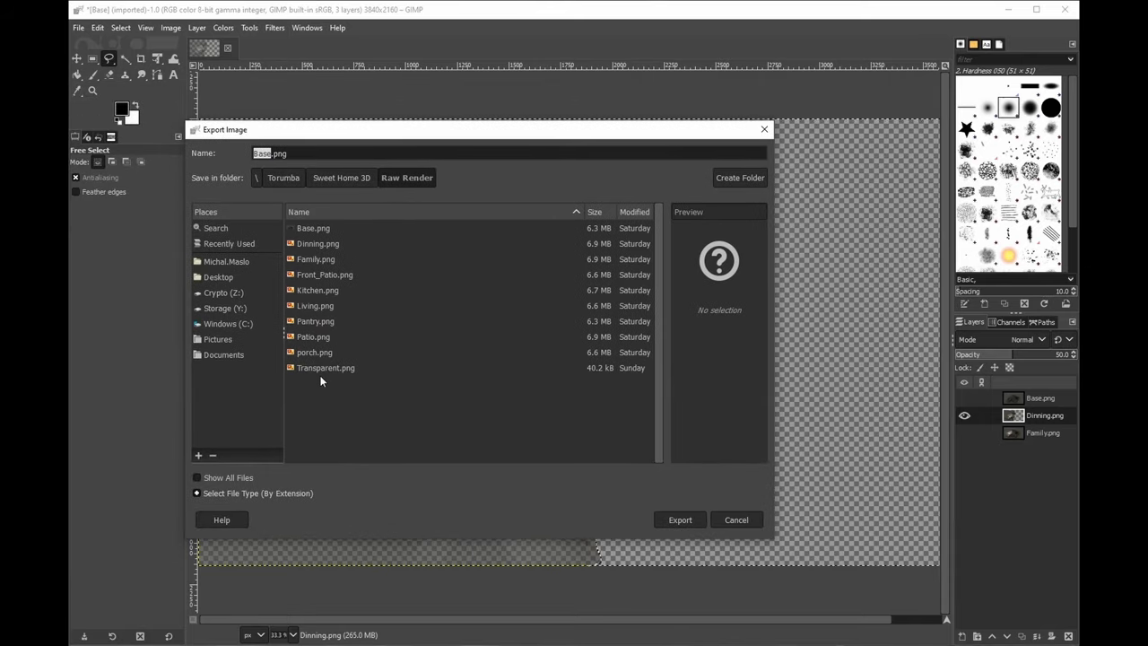
{"action": "mouse_move", "coordinate": [308, 360]}
{"action": "type", "text": "dinning_test"}
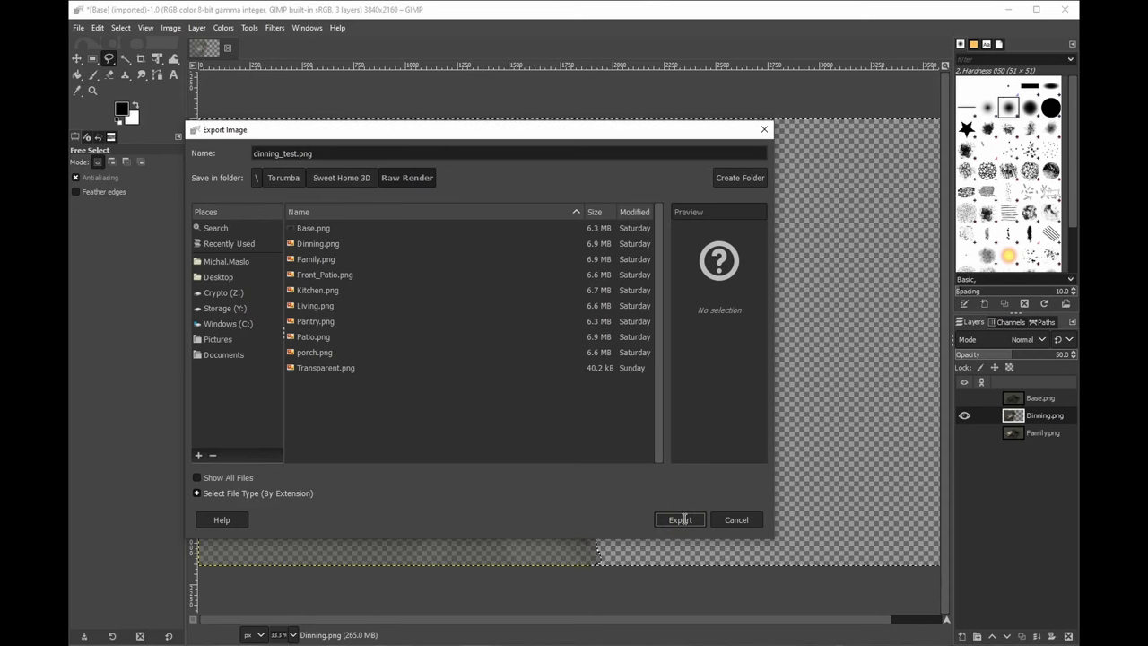
{"action": "left_click", "coordinate": [679, 519]}
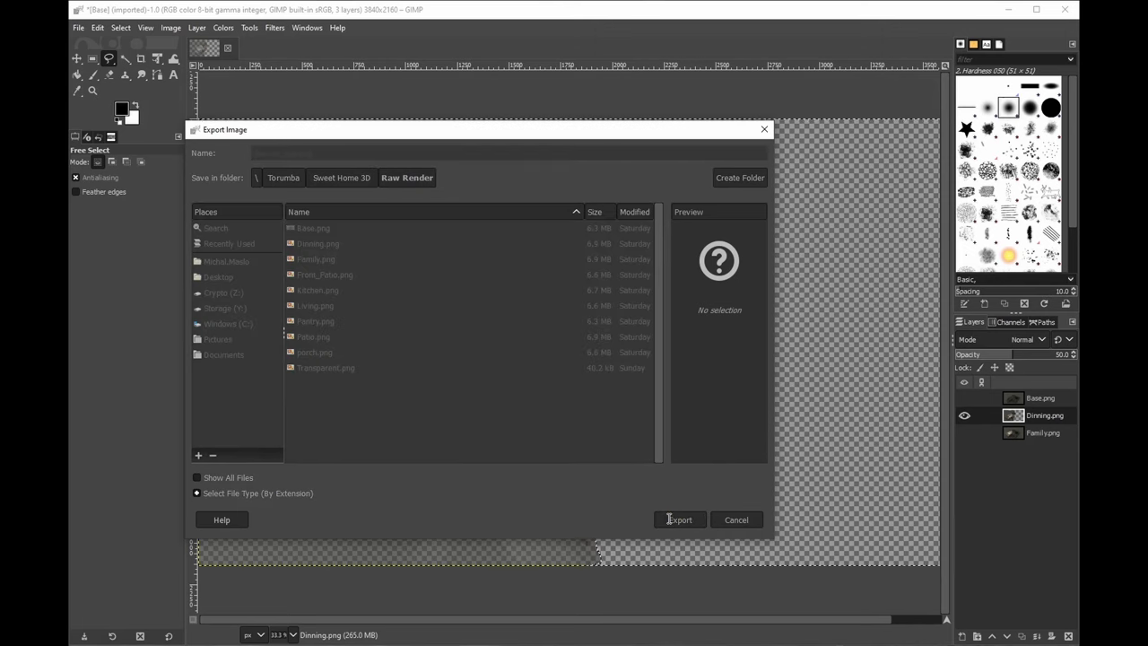
{"action": "left_click", "coordinate": [679, 519]}
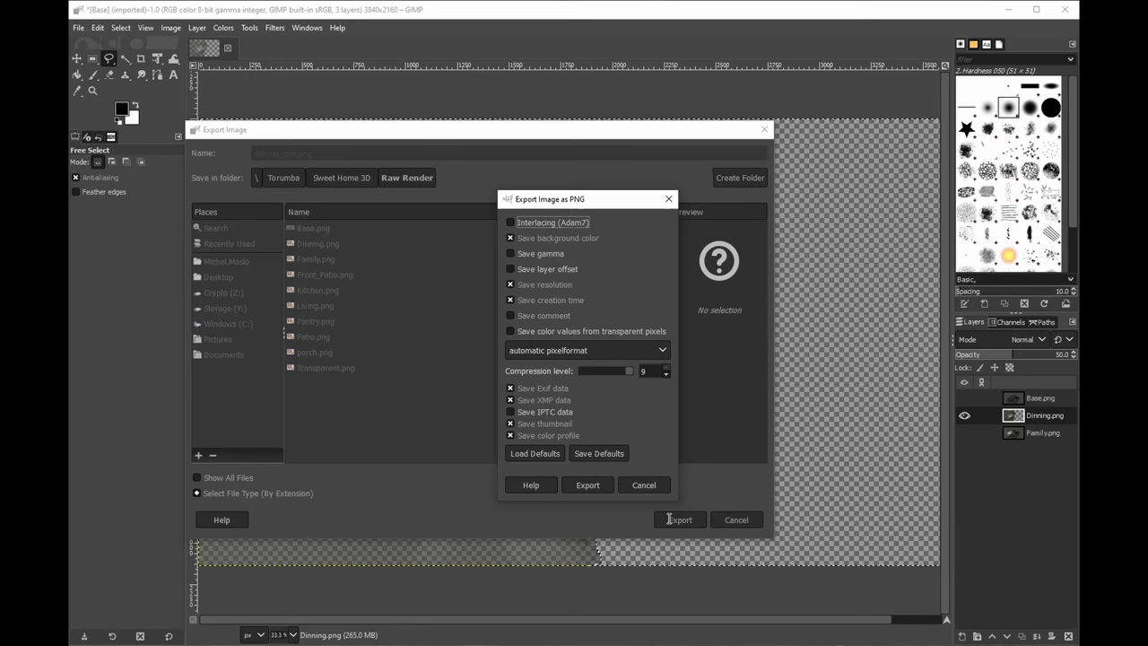
{"action": "mouse_move", "coordinate": [635, 509]}
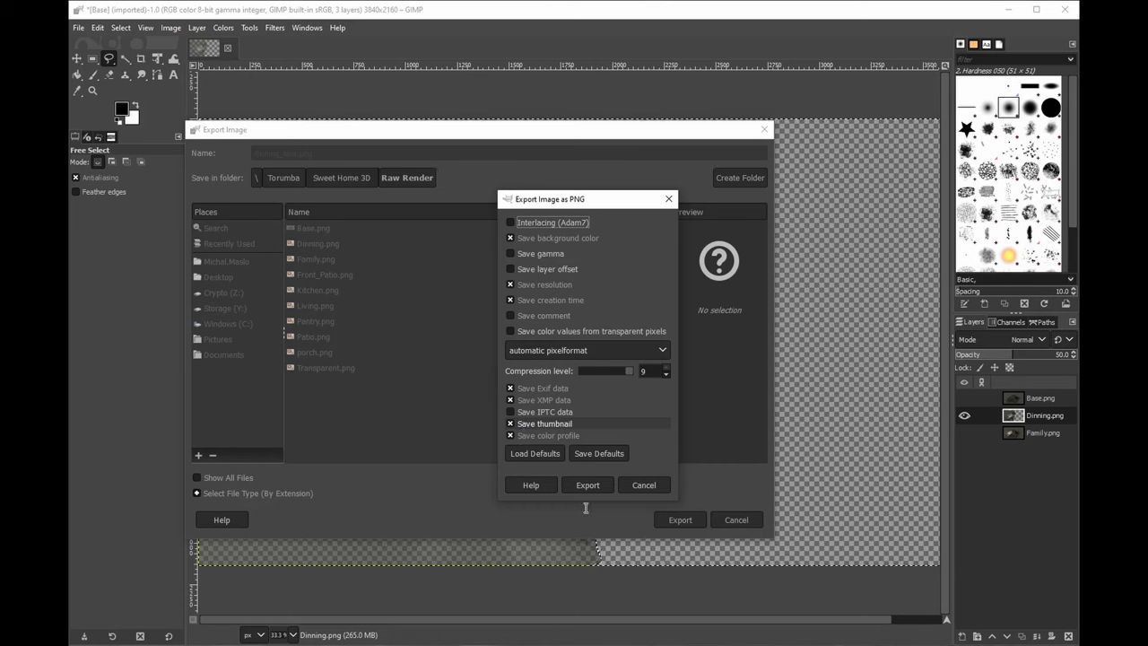
{"action": "left_click", "coordinate": [587, 485]}
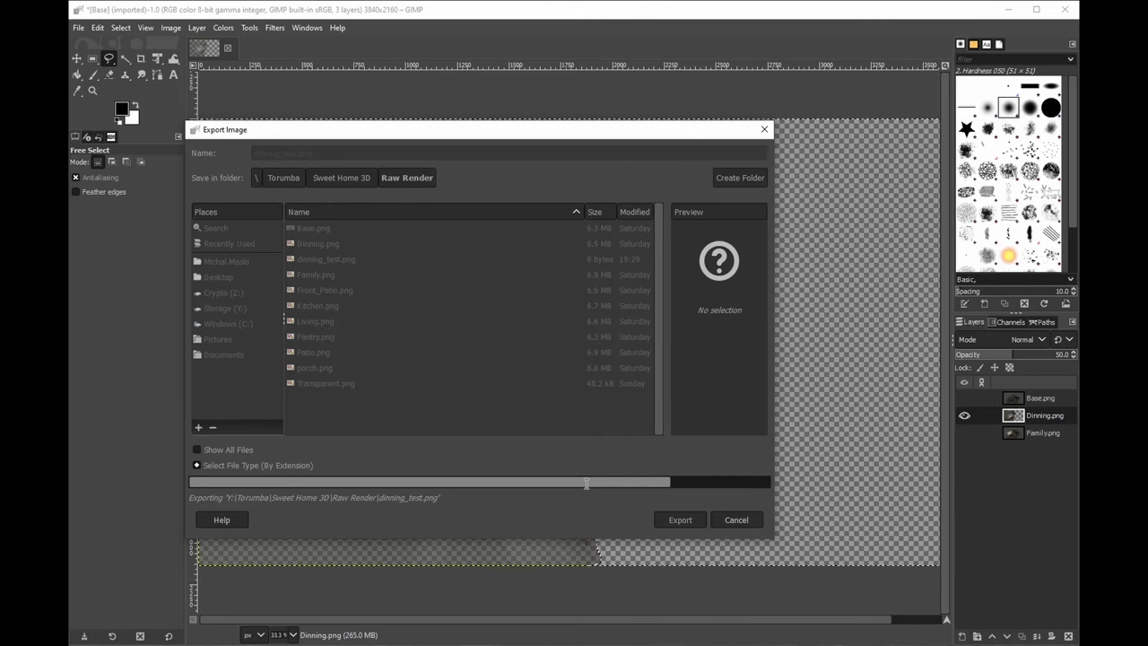
{"action": "left_click", "coordinate": [680, 519]}
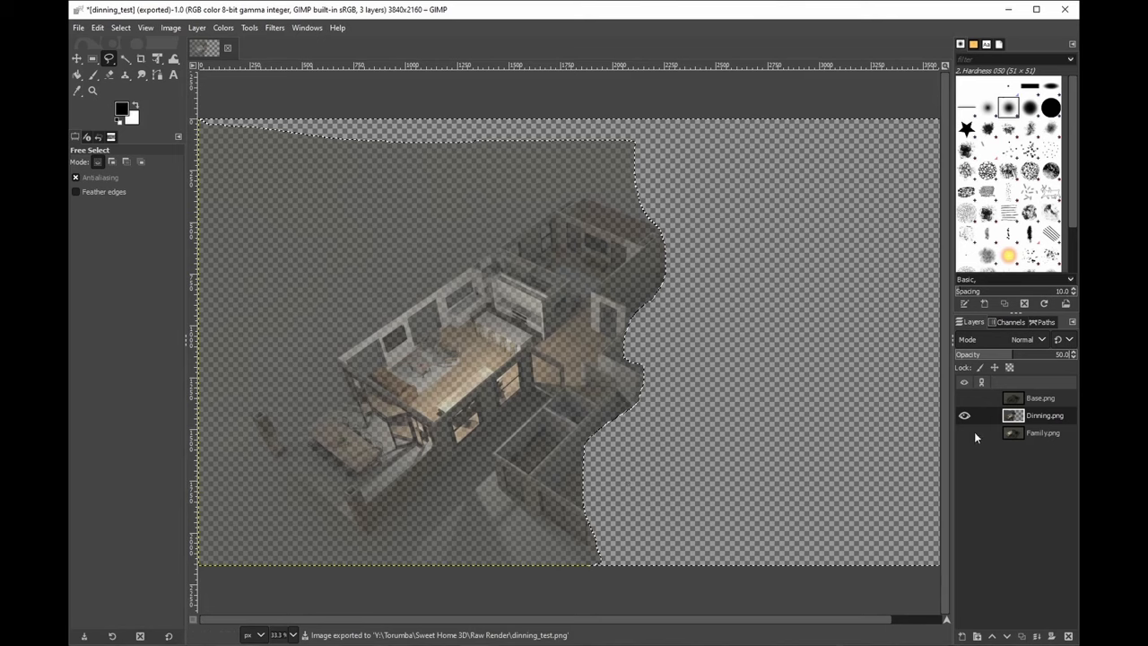
Step: Hide Dinning, make Family the visible active layer, and lower its opacity to 50
{"action": "left_click", "coordinate": [964, 415]}
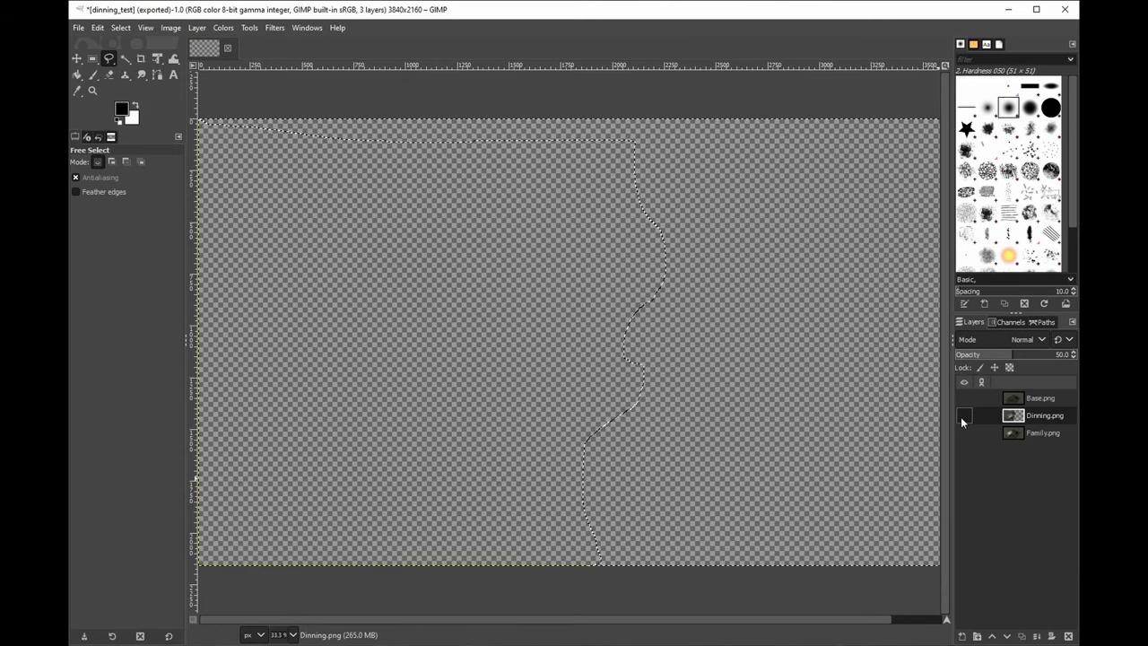
{"action": "left_click", "coordinate": [1042, 432]}
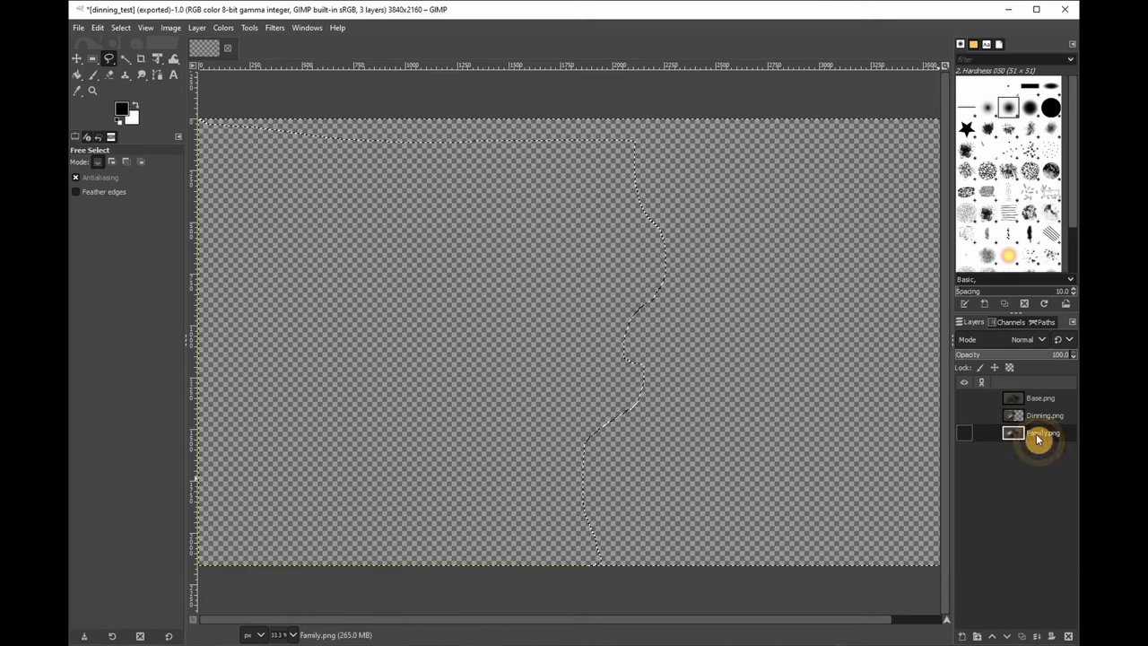
{"action": "left_click", "coordinate": [964, 432]}
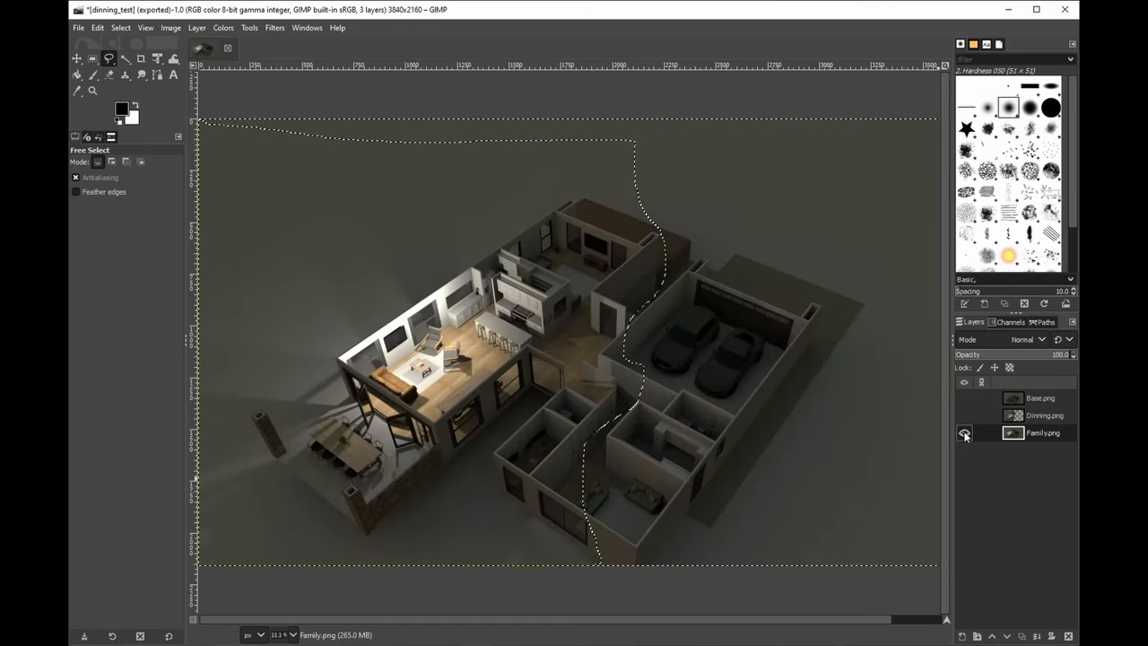
{"action": "left_click", "coordinate": [965, 433]}
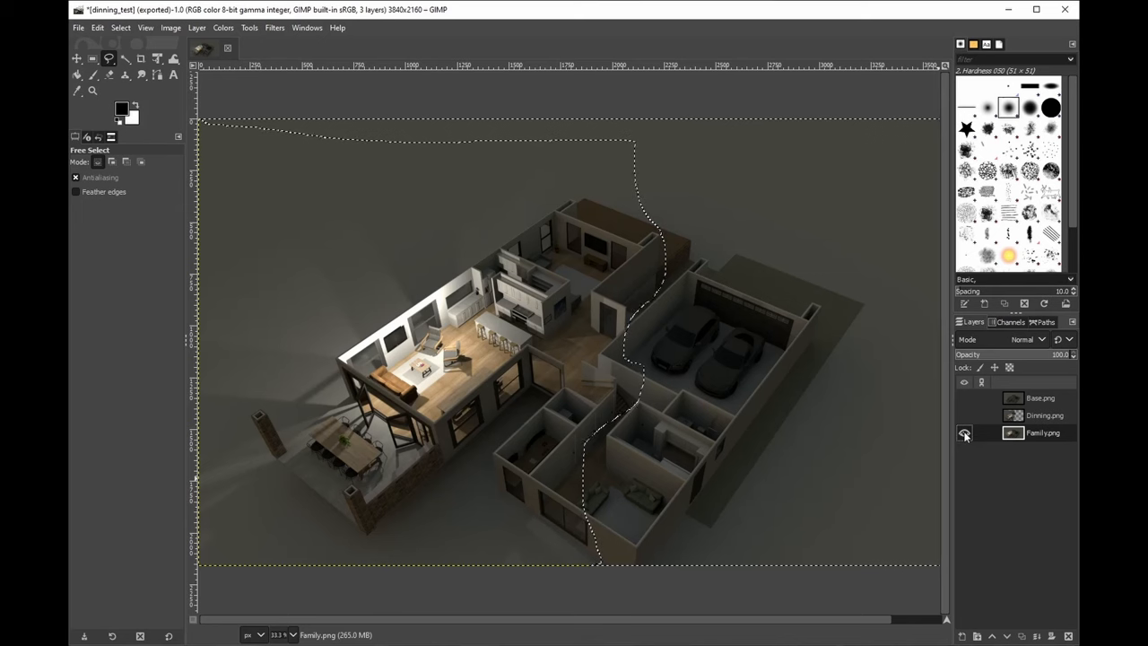
{"action": "left_click", "coordinate": [965, 432]}
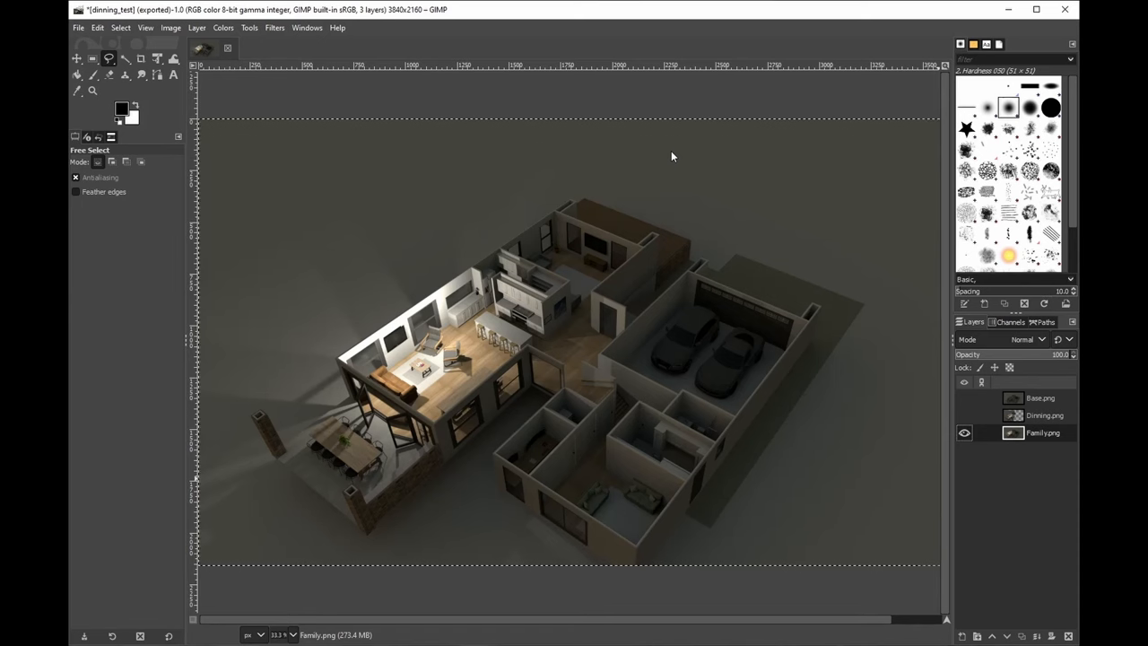
{"action": "mouse_move", "coordinate": [1051, 426]}
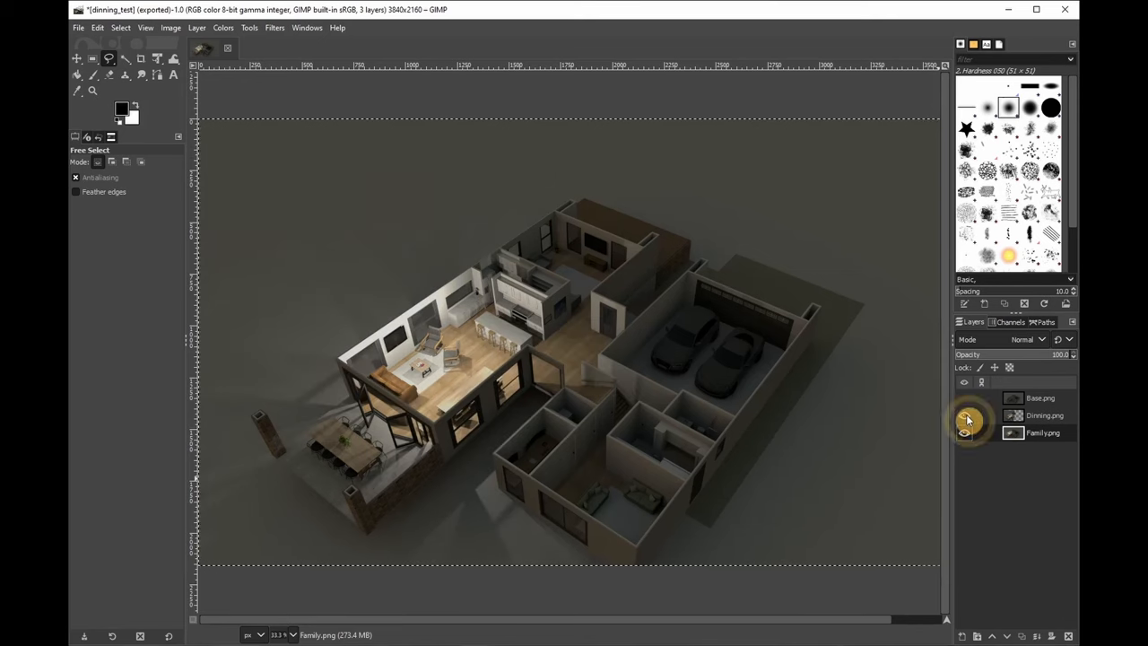
{"action": "left_click", "coordinate": [965, 415]}
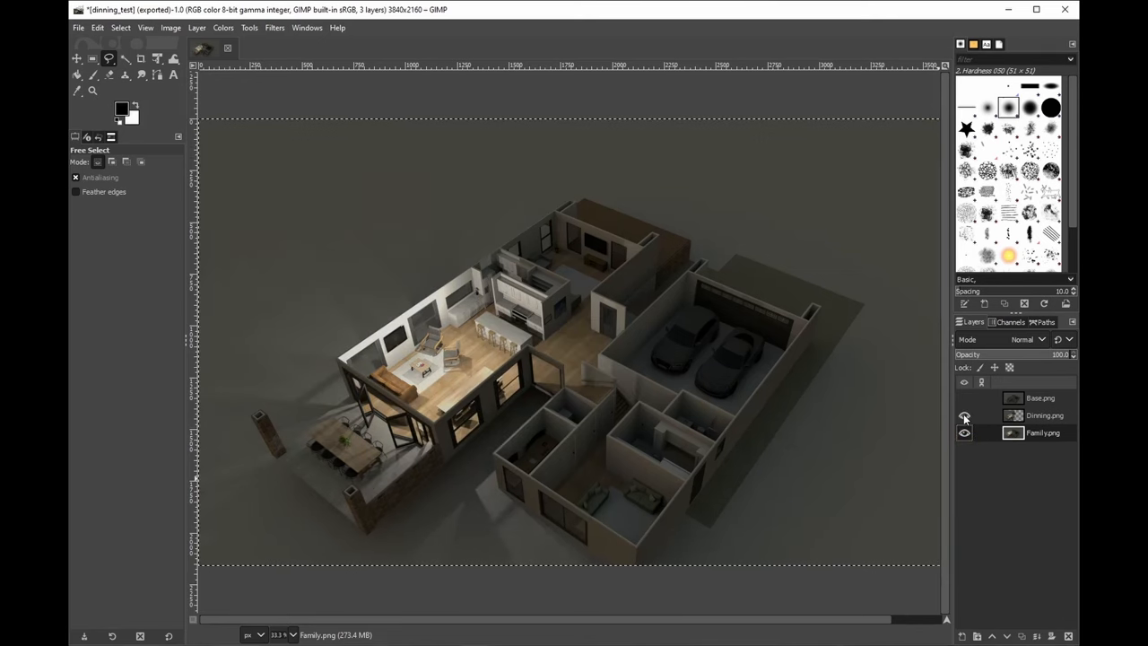
{"action": "left_click", "coordinate": [964, 415]}
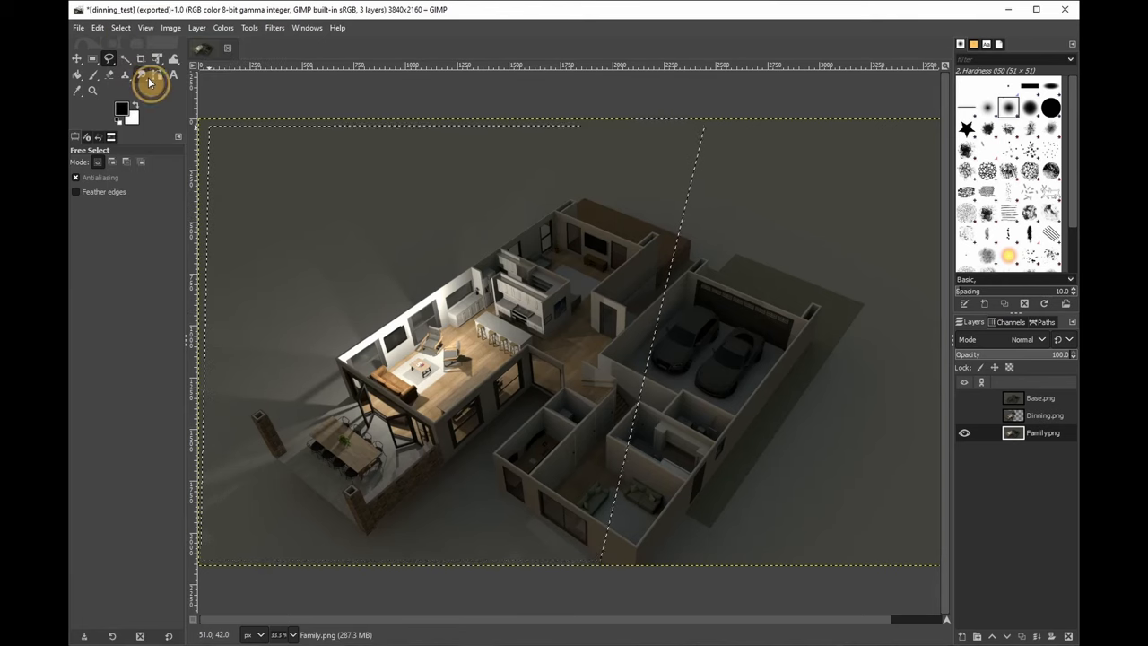
{"action": "mouse_move", "coordinate": [157, 73]}
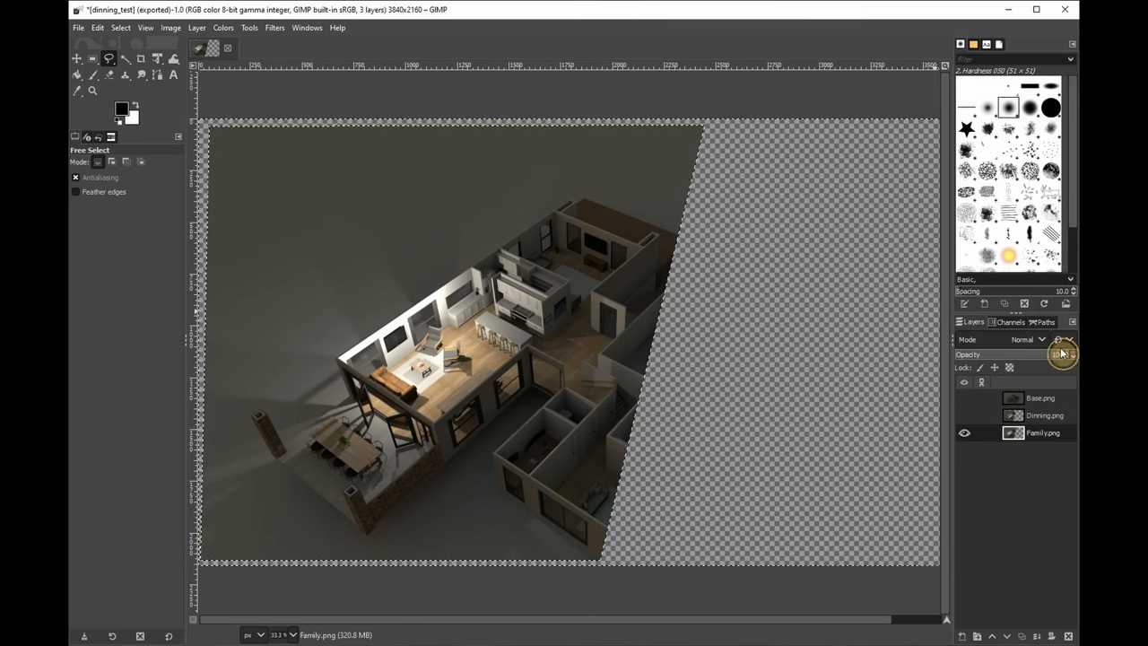
{"action": "left_click_drag", "start_coordinate": [1063, 353], "coordinate": [1031, 354]}
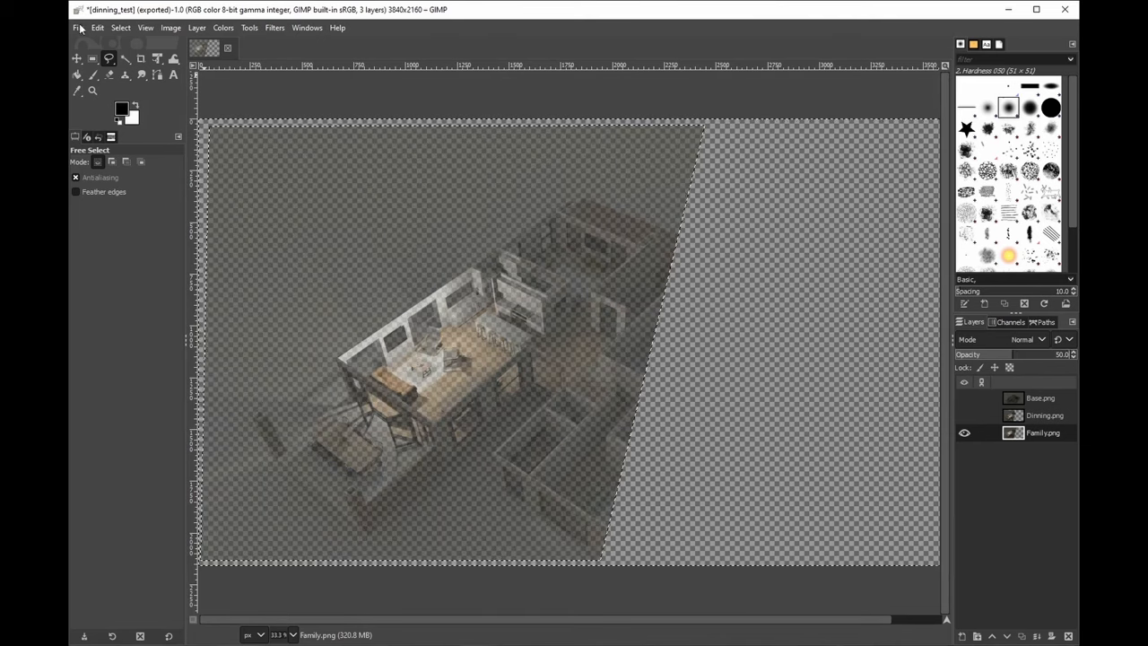
Step: Export the Family result as family_test.png, accepting the PNG export options
{"action": "left_click", "coordinate": [78, 27]}
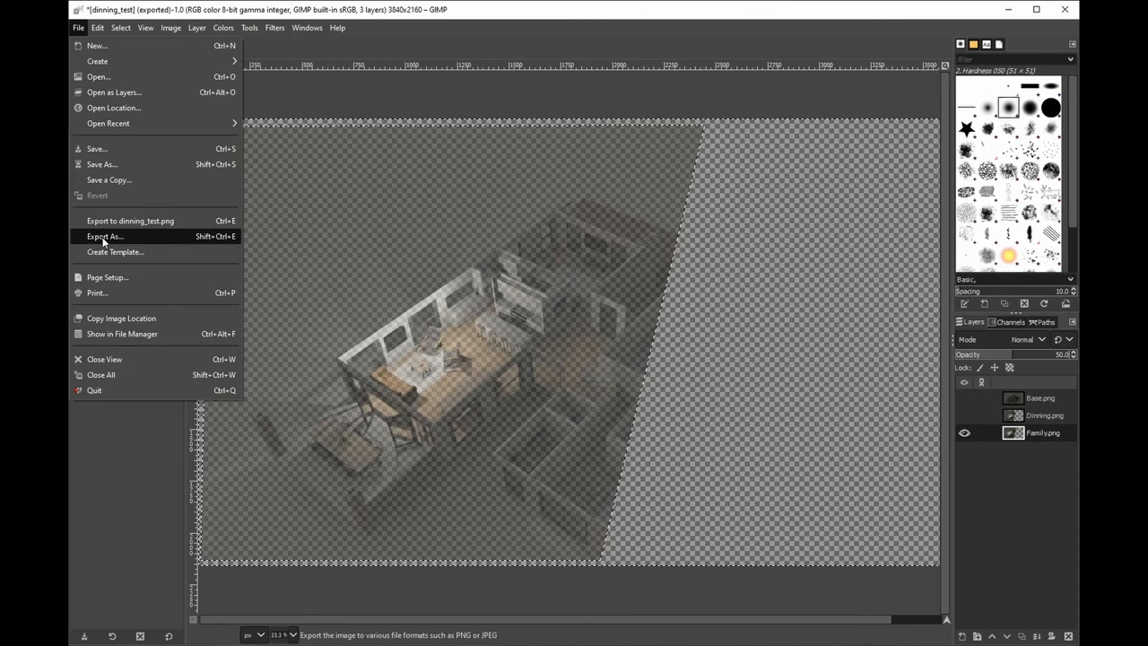
{"action": "left_click", "coordinate": [104, 236]}
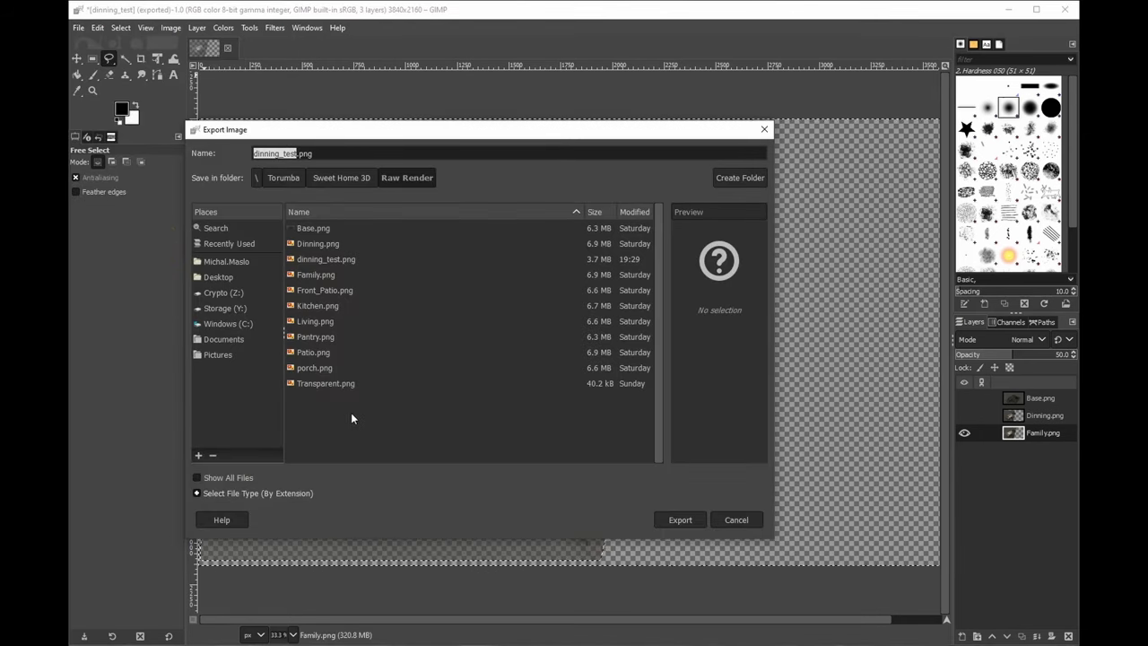
{"action": "mouse_move", "coordinate": [314, 310]}
{"action": "type", "text": "family"}
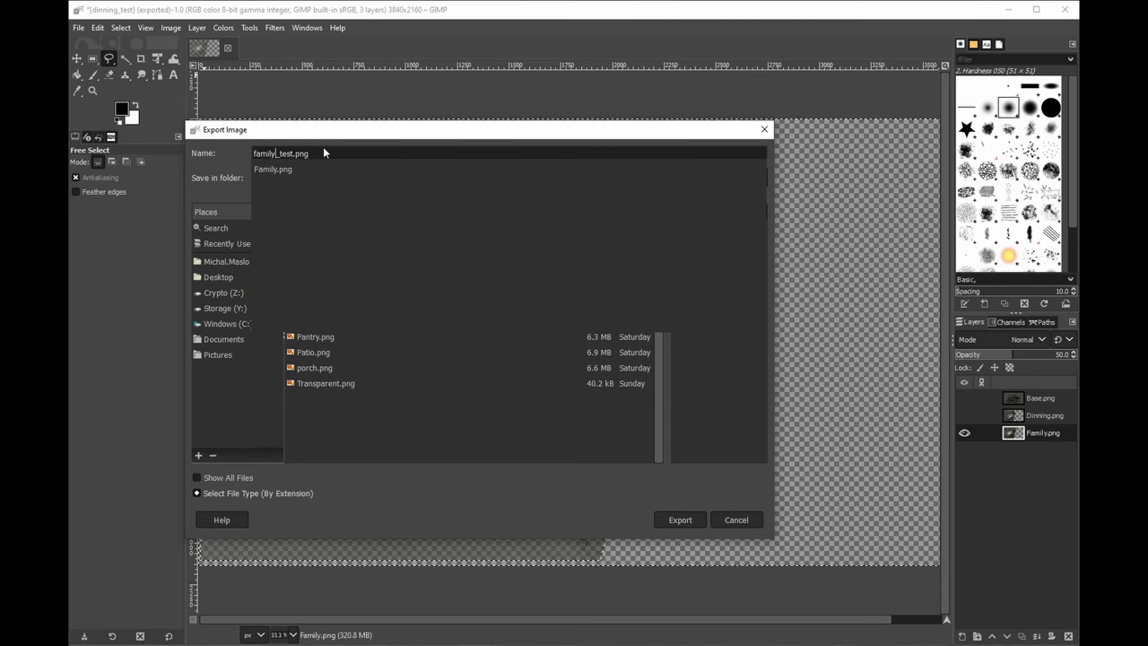
{"action": "left_click", "coordinate": [680, 520]}
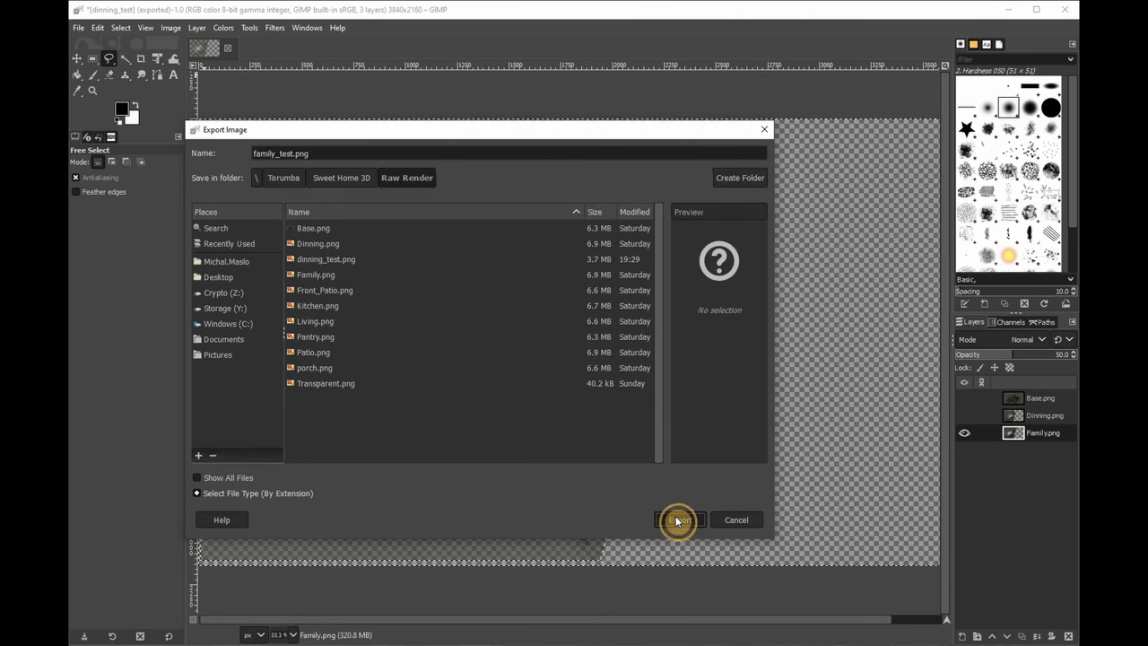
{"action": "left_click", "coordinate": [679, 521]}
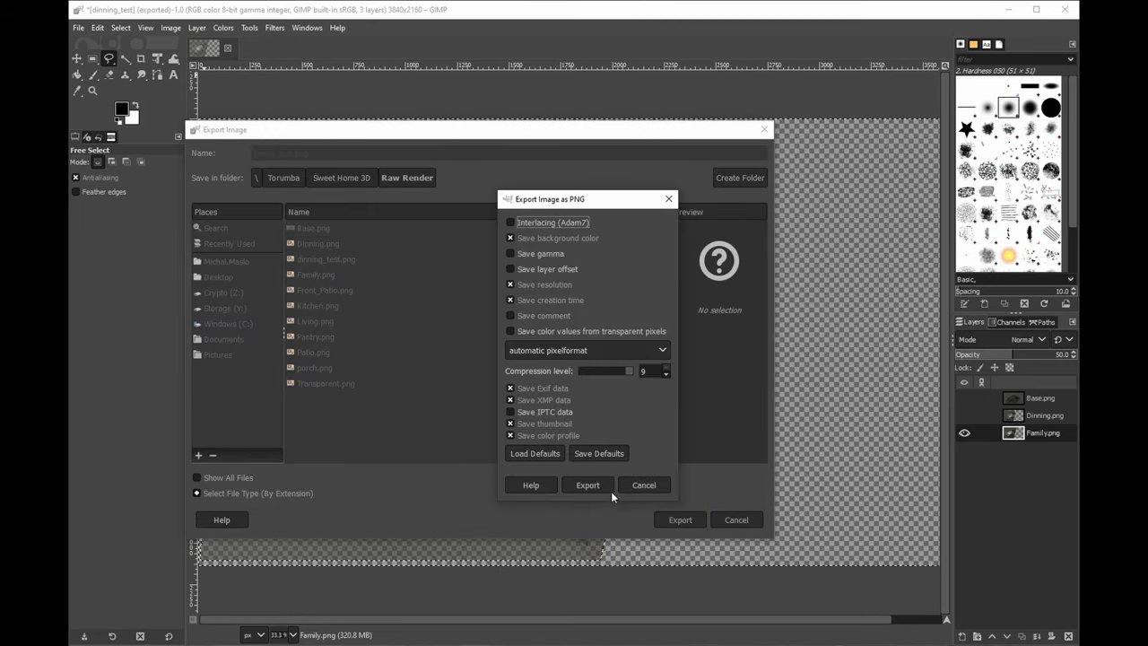
{"action": "left_click", "coordinate": [587, 485]}
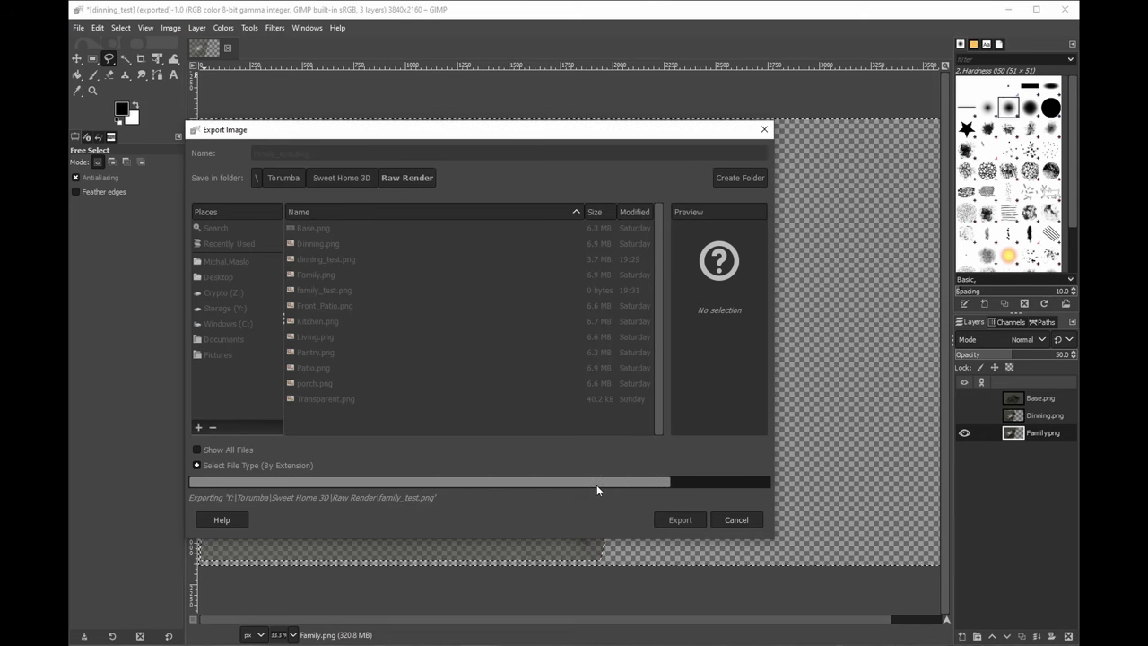
{"action": "left_click", "coordinate": [680, 520]}
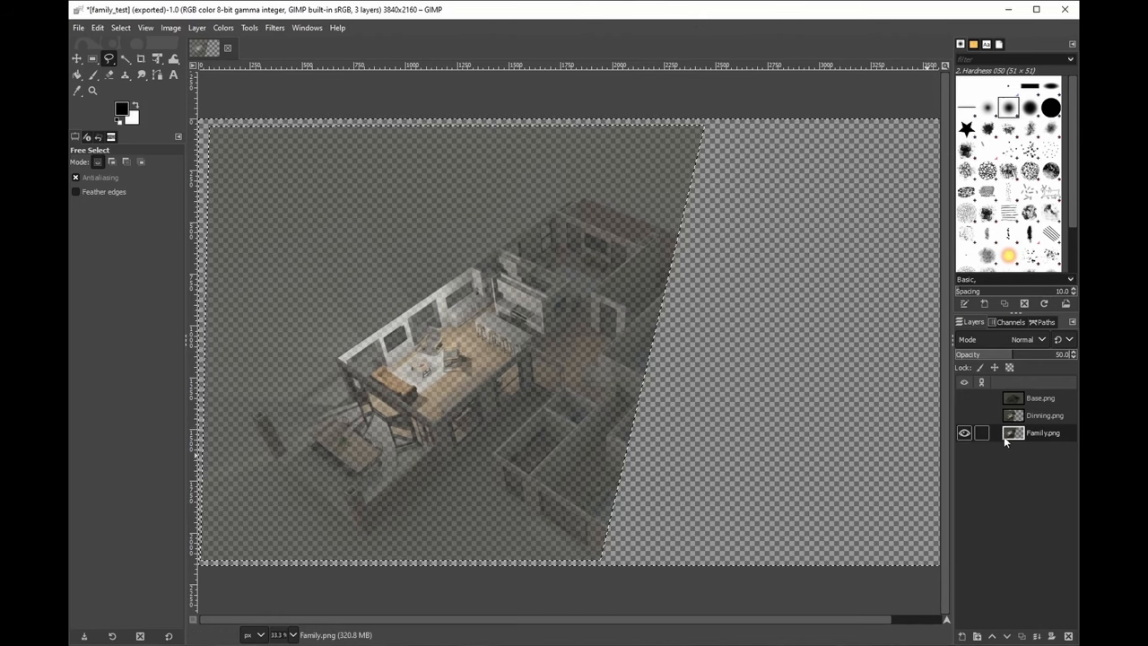
Step: Clear the Family layer, then pick Transparent.png in Export As and cancel without overwriting
{"action": "left_click", "coordinate": [964, 432]}
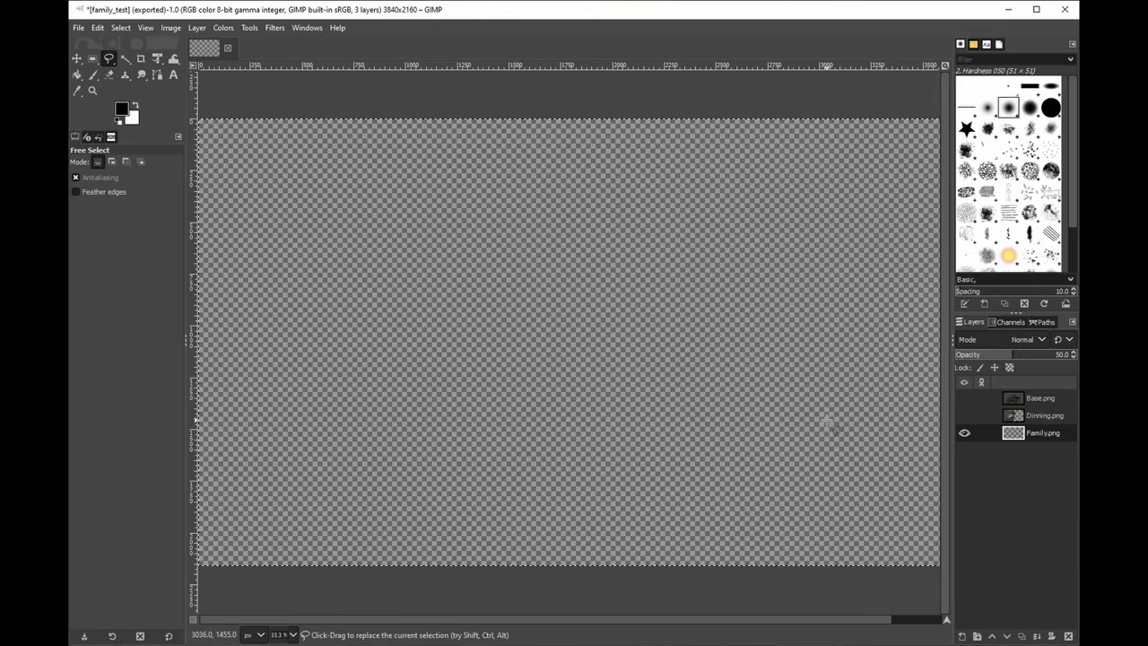
{"action": "left_click", "coordinate": [78, 27]}
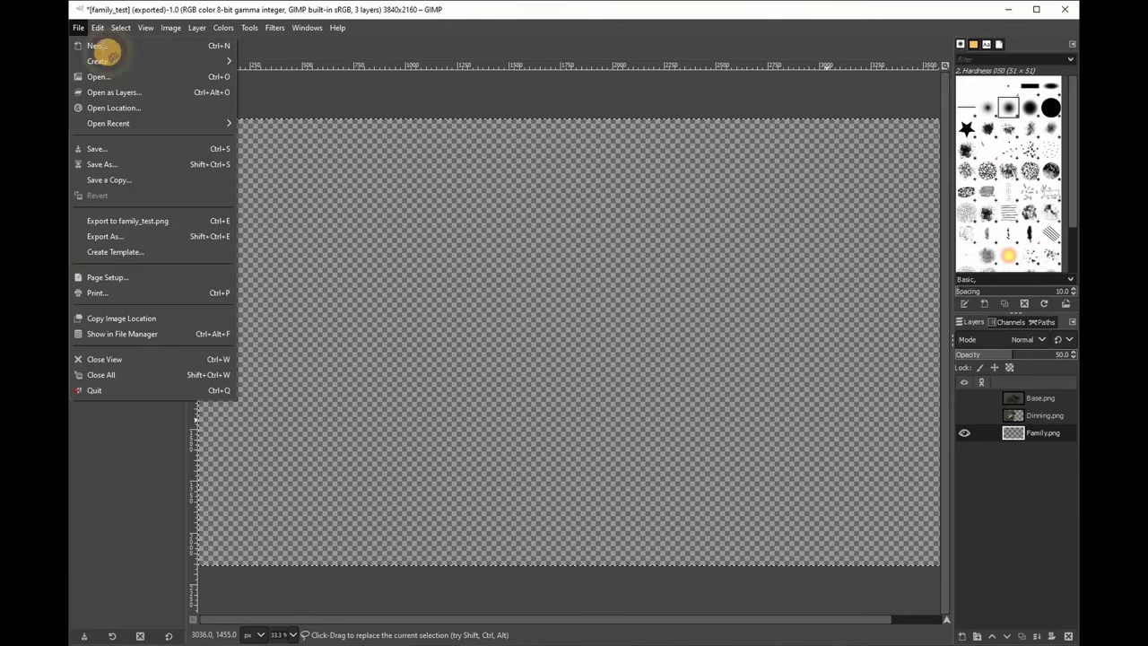
{"action": "left_click", "coordinate": [105, 236]}
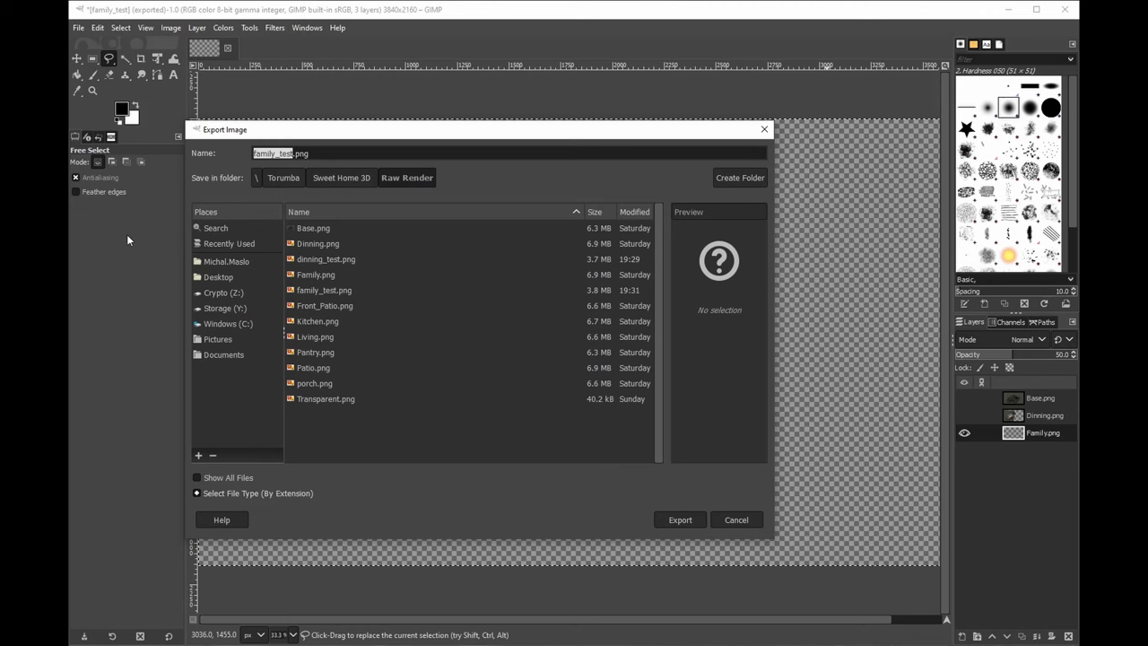
{"action": "left_click", "coordinate": [325, 398]}
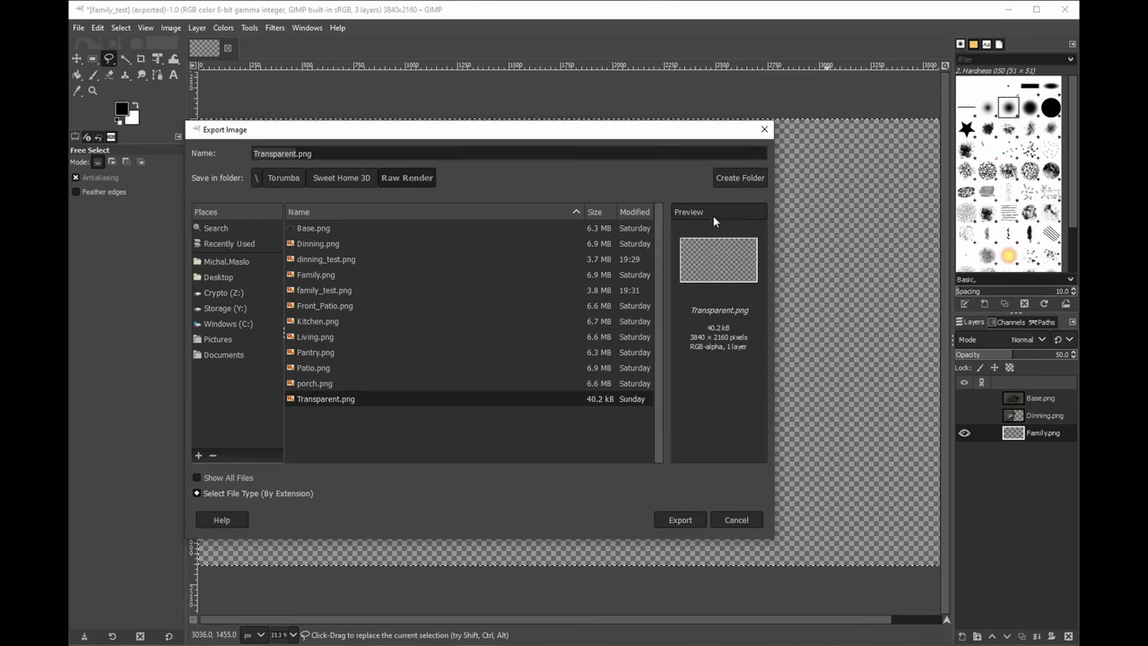
{"action": "mouse_move", "coordinate": [706, 249]}
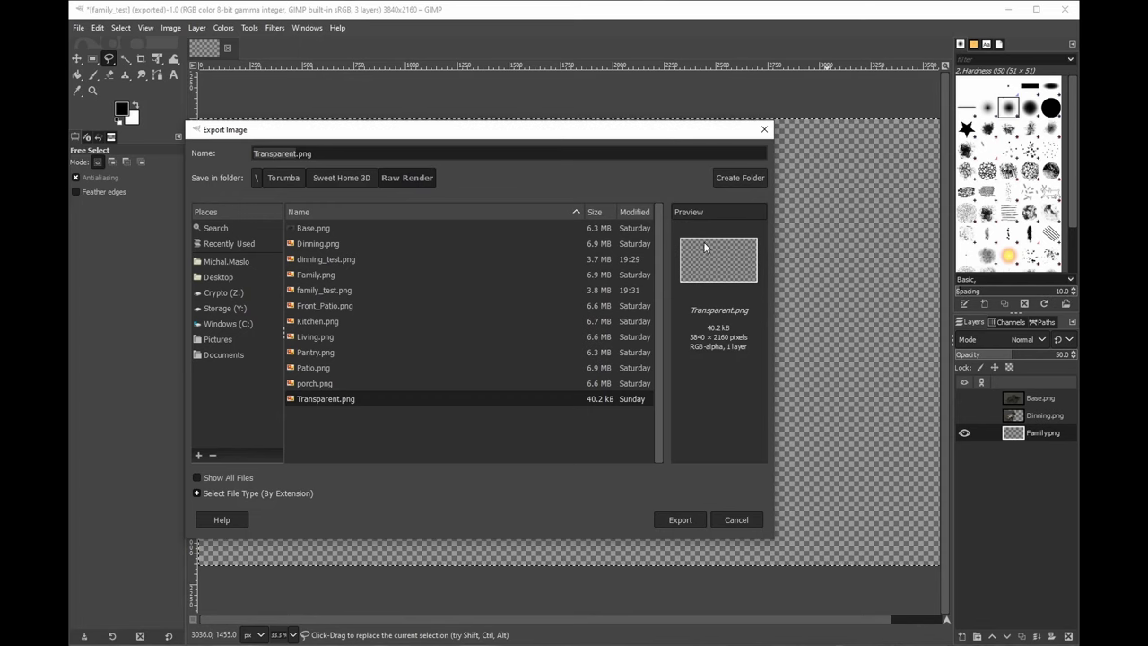
{"action": "left_click", "coordinate": [679, 519]}
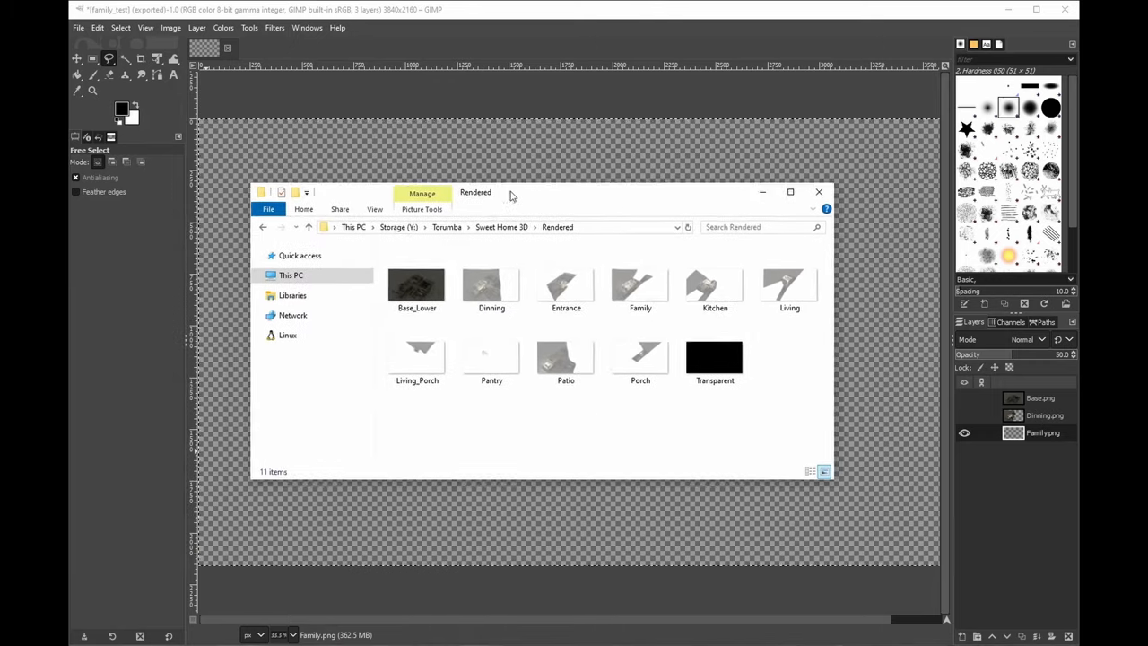
Step: Open the Base_Lower render in a photo viewer and close the duplicate viewer window
{"action": "double_click", "coordinate": [416, 285]}
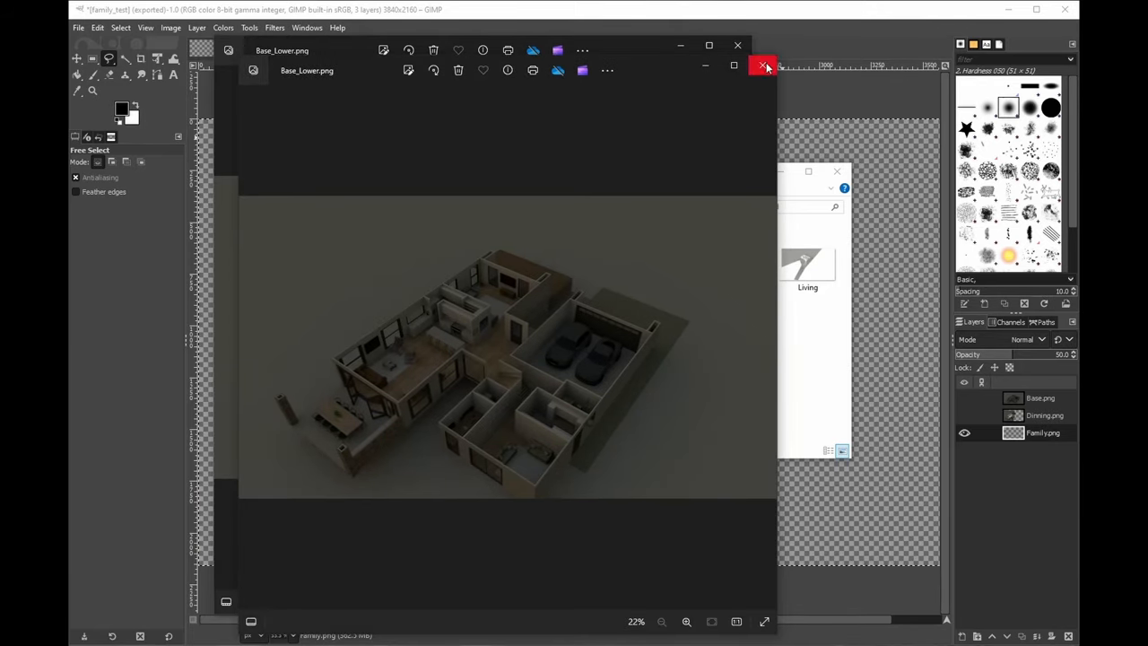
{"action": "left_click", "coordinate": [766, 67]}
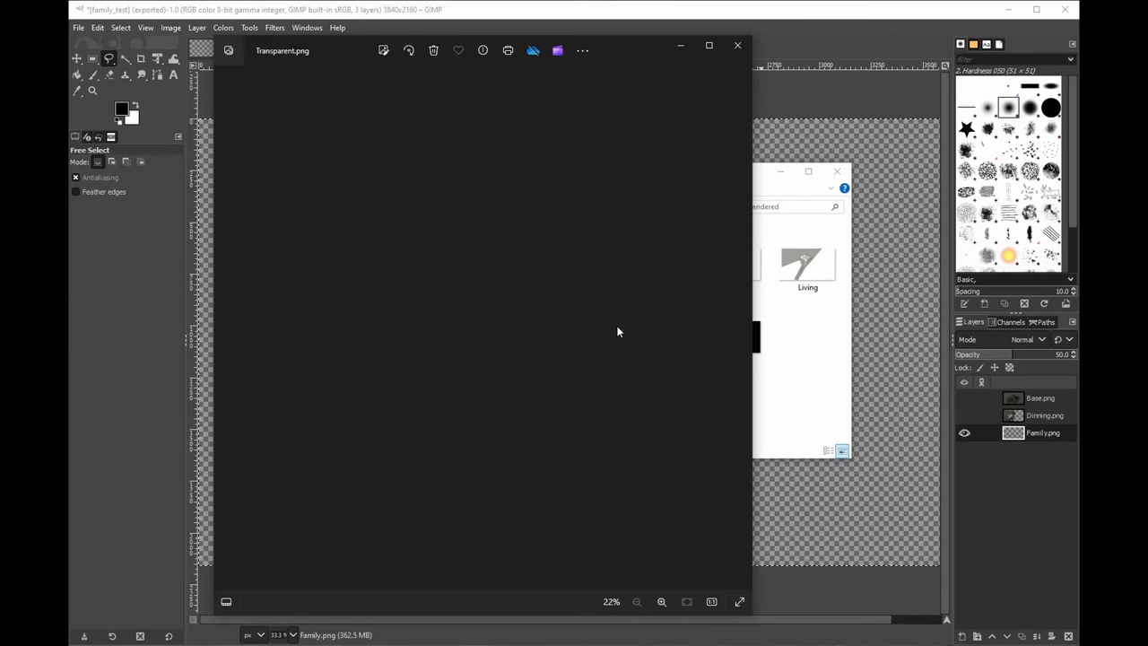
{"action": "mouse_move", "coordinate": [606, 340]}
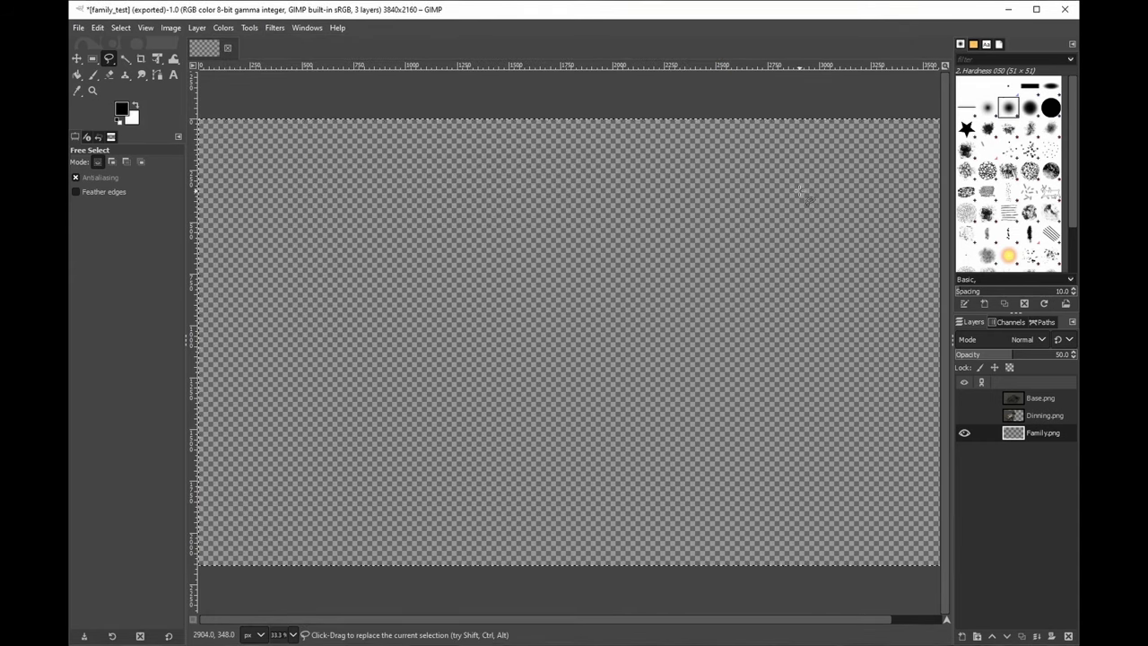
{"action": "mouse_move", "coordinate": [797, 194]}
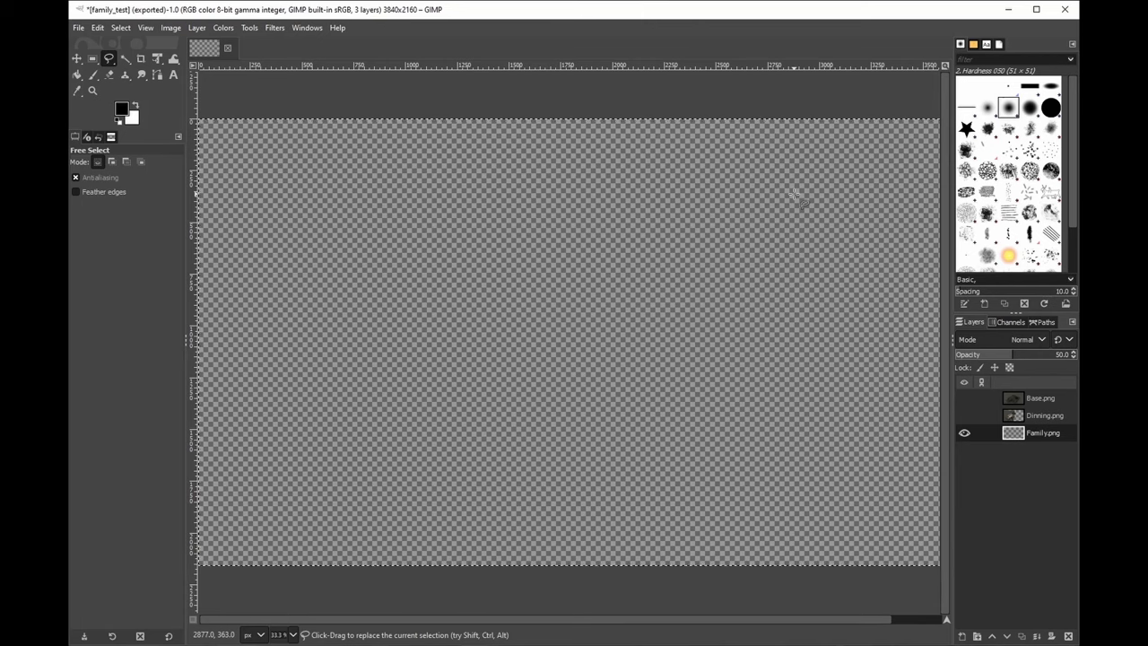